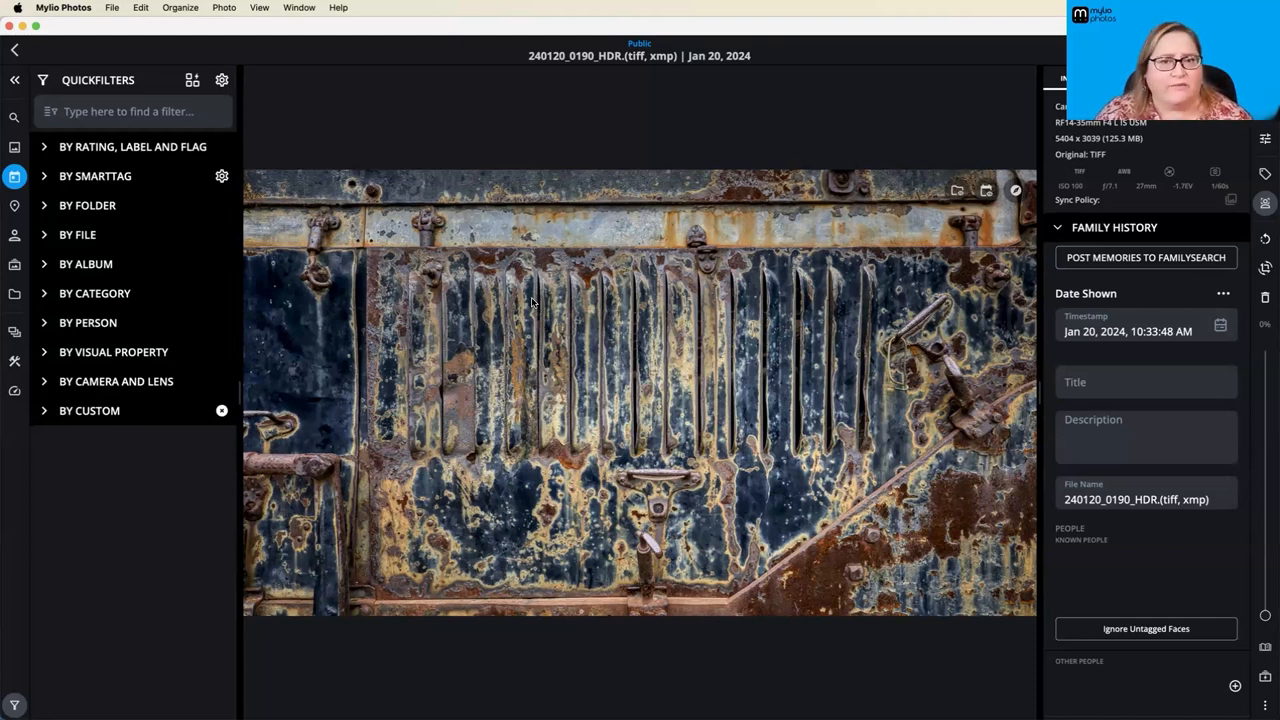
mouse_move(240, 216)
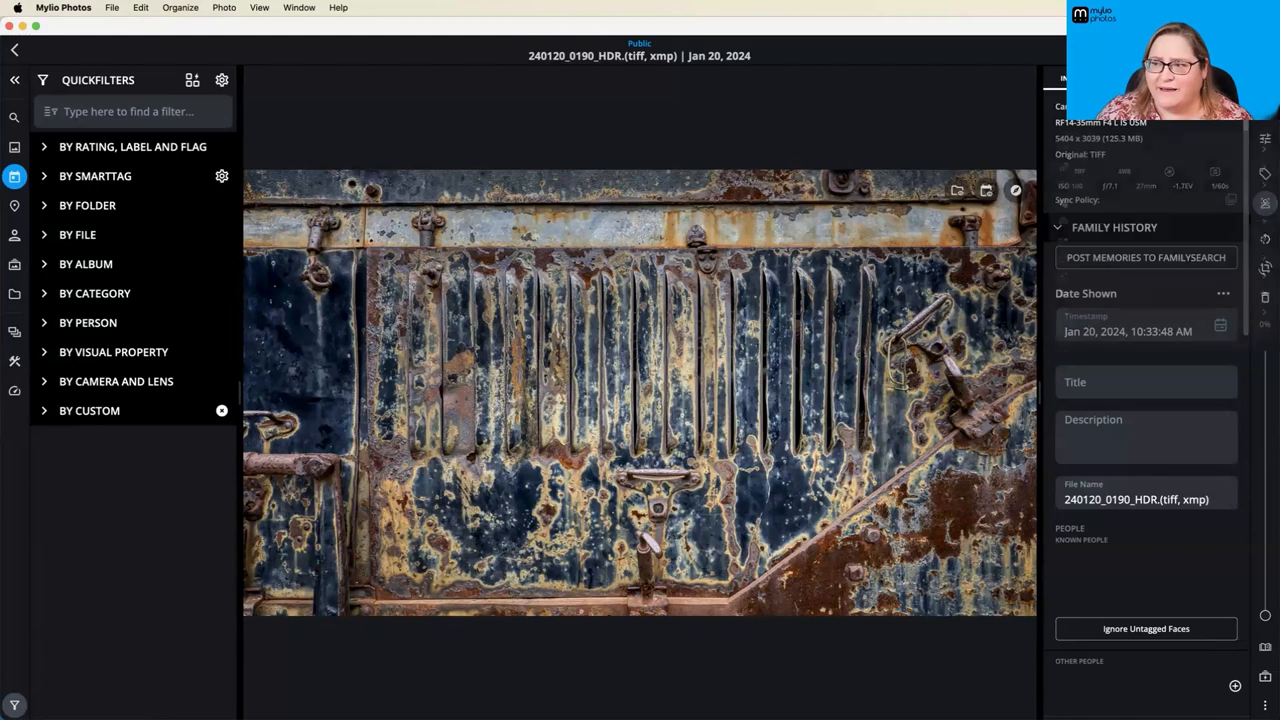
- Open Clipboard sharing options for the rusted-metal TIFF photo
left_click(1265, 203)
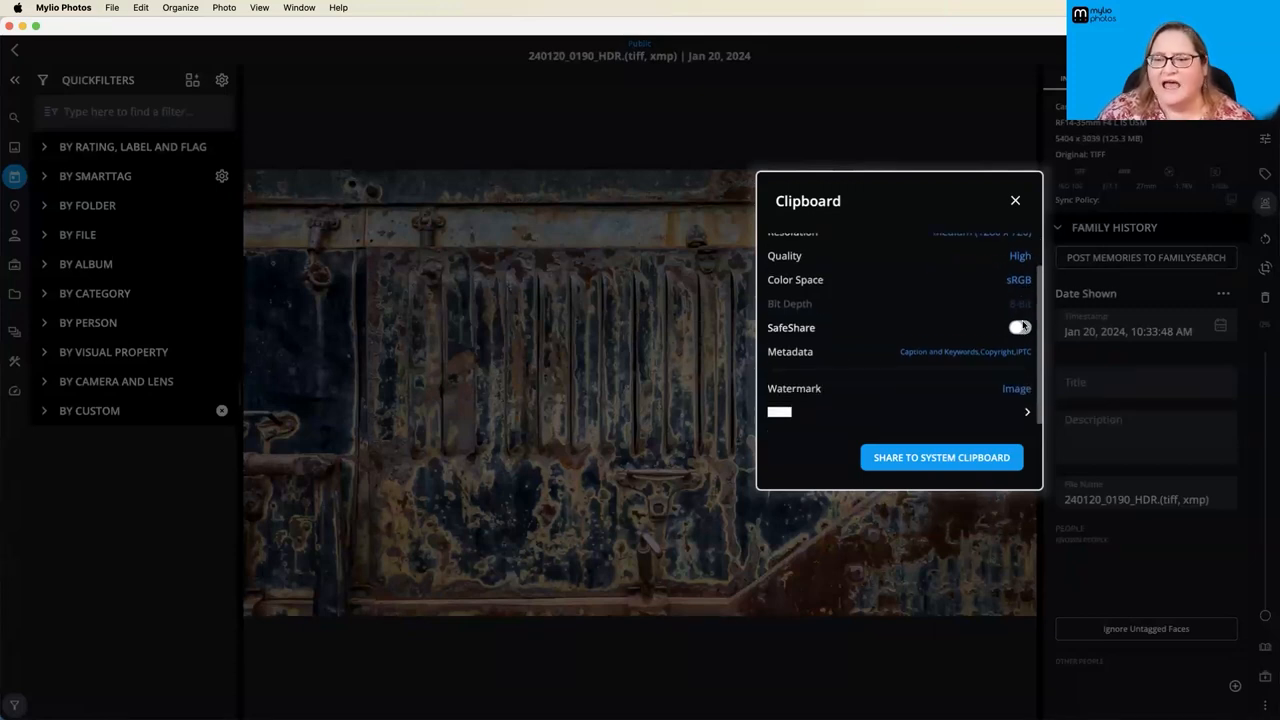
- Open the Metadata panel showing Caption and Keywords, Copyright and IPTC included
left_click(1018, 327)
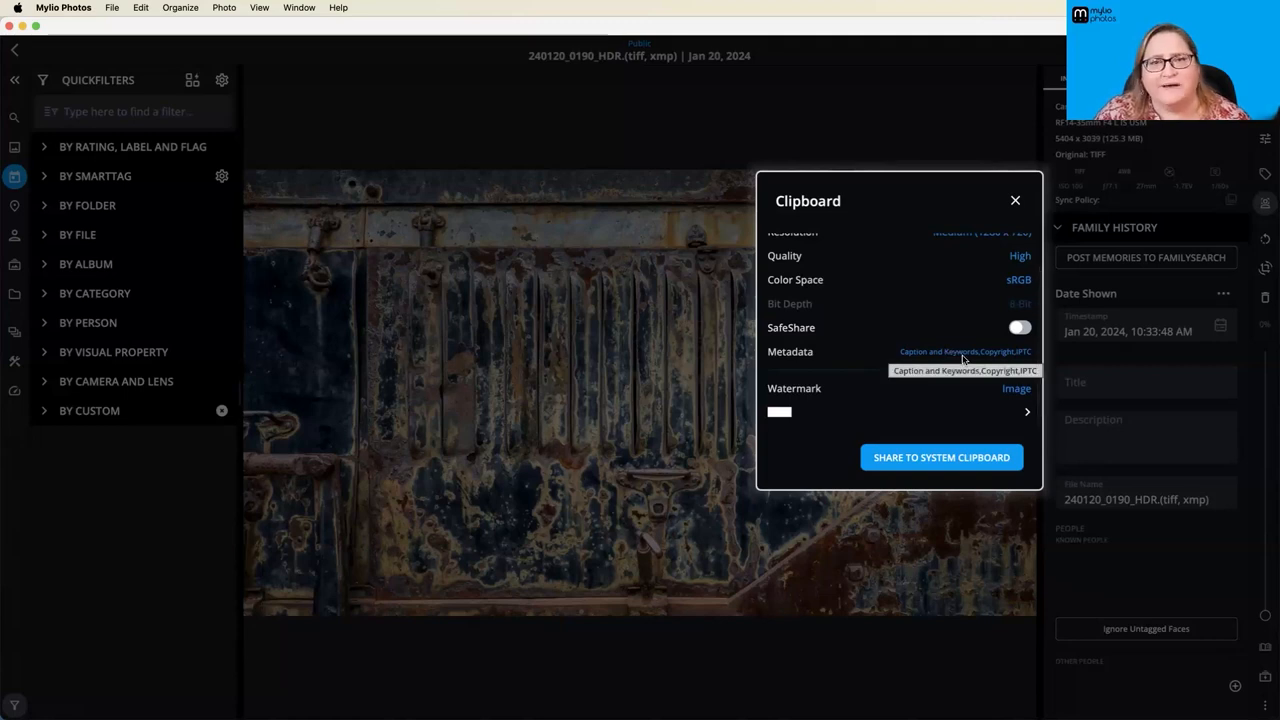
left_click(965, 351)
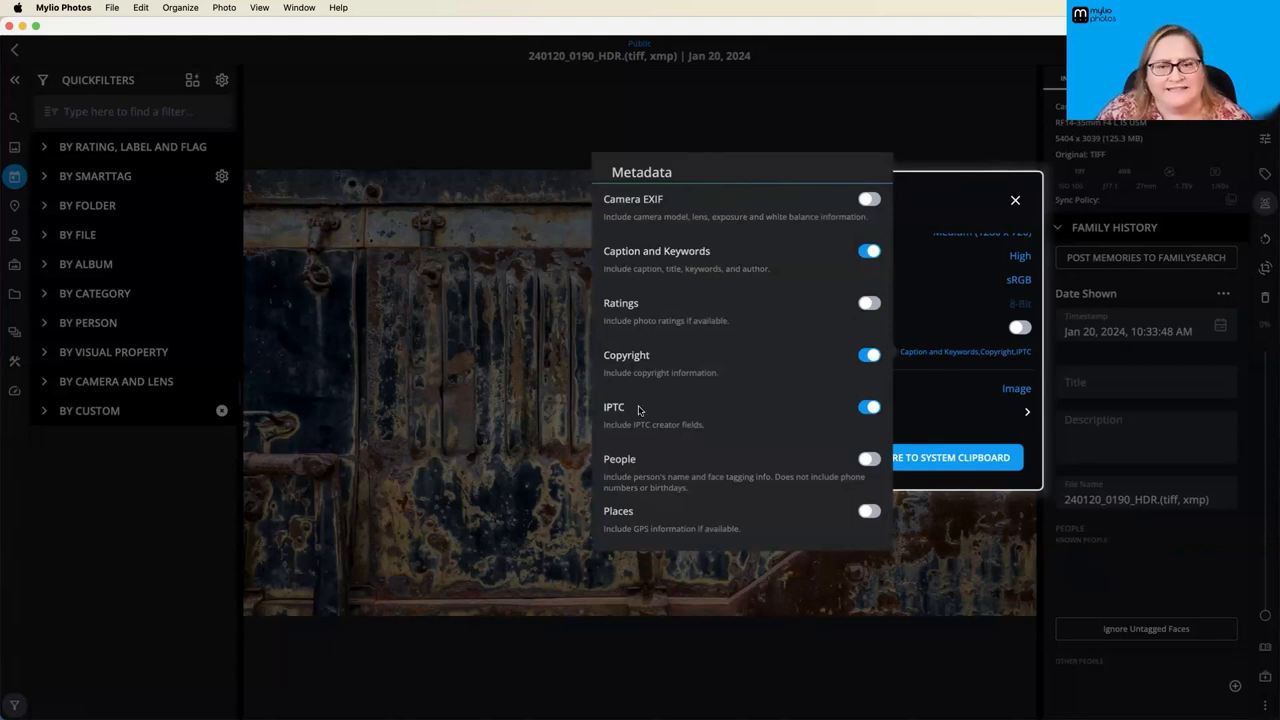
mouse_move(730, 430)
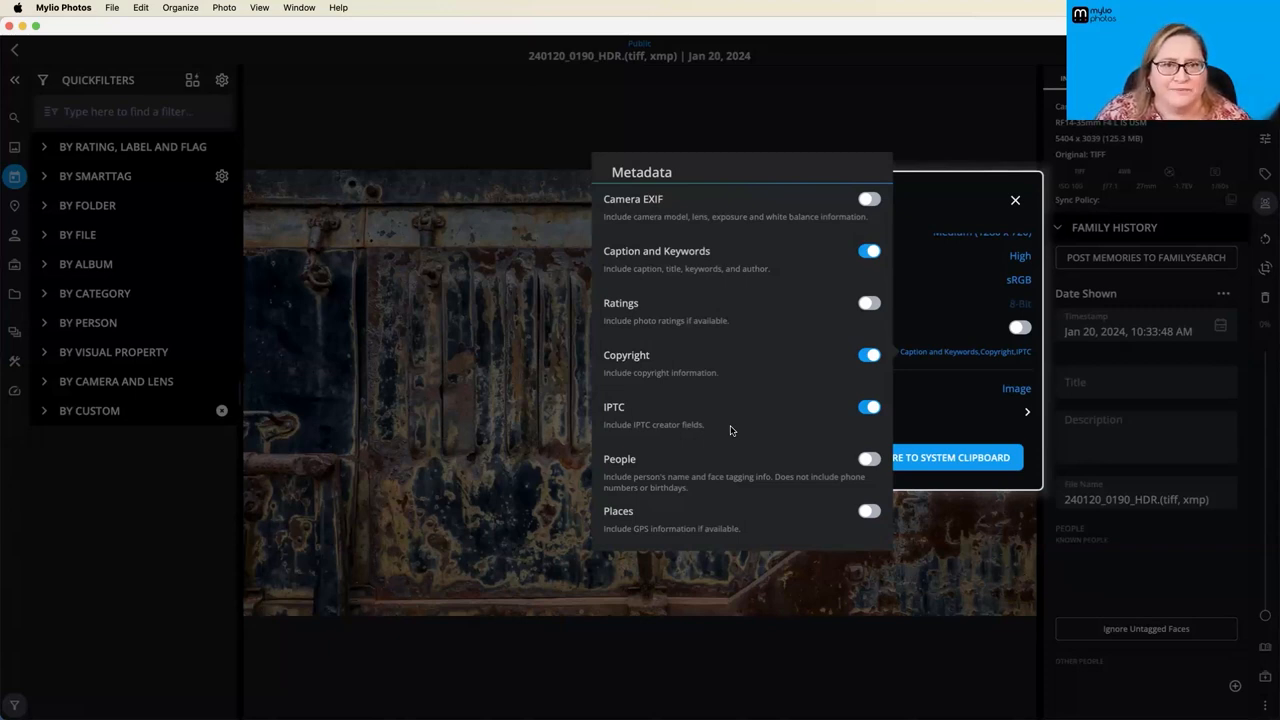
mouse_move(738, 393)
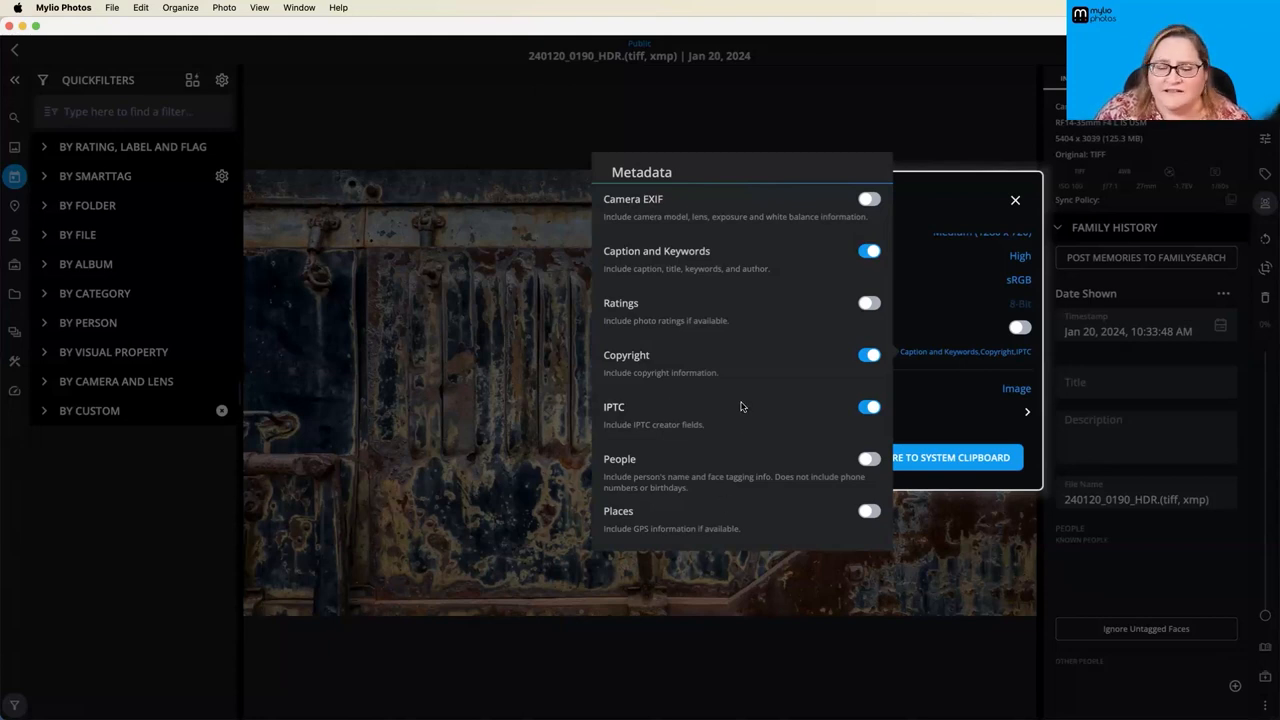
mouse_move(648, 464)
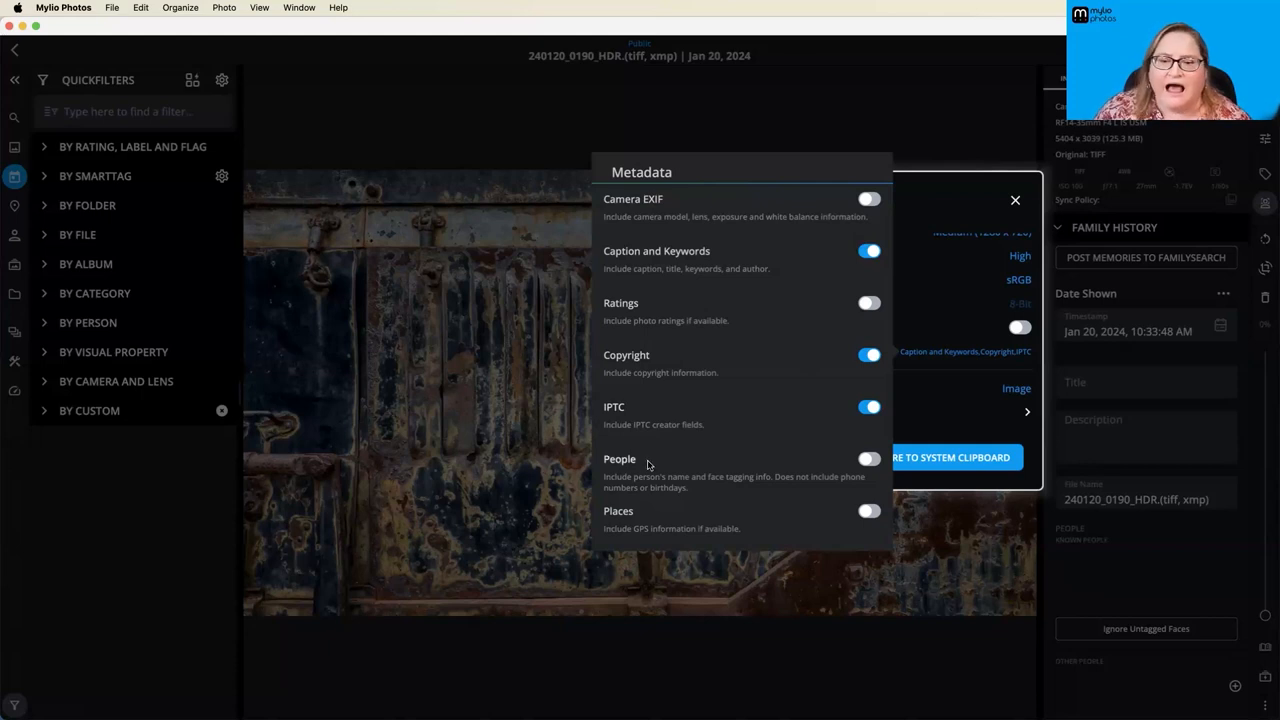
mouse_move(733, 532)
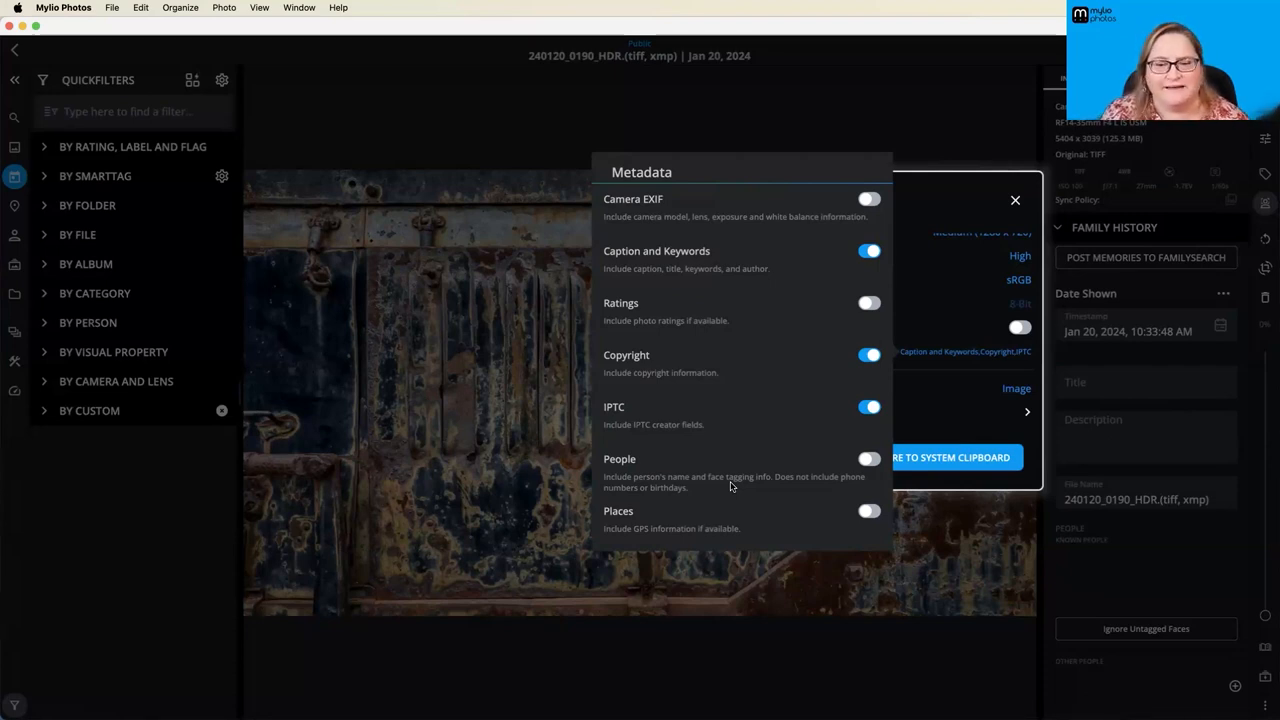
mouse_move(665, 527)
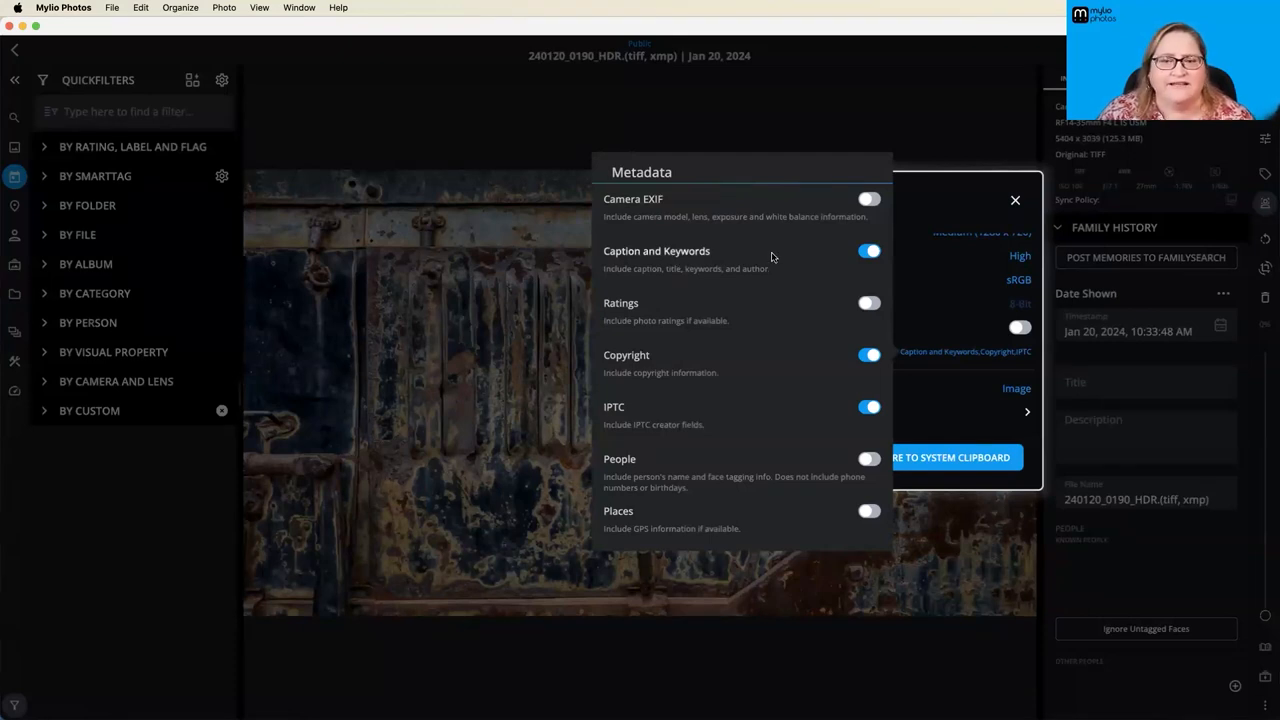
mouse_move(810, 508)
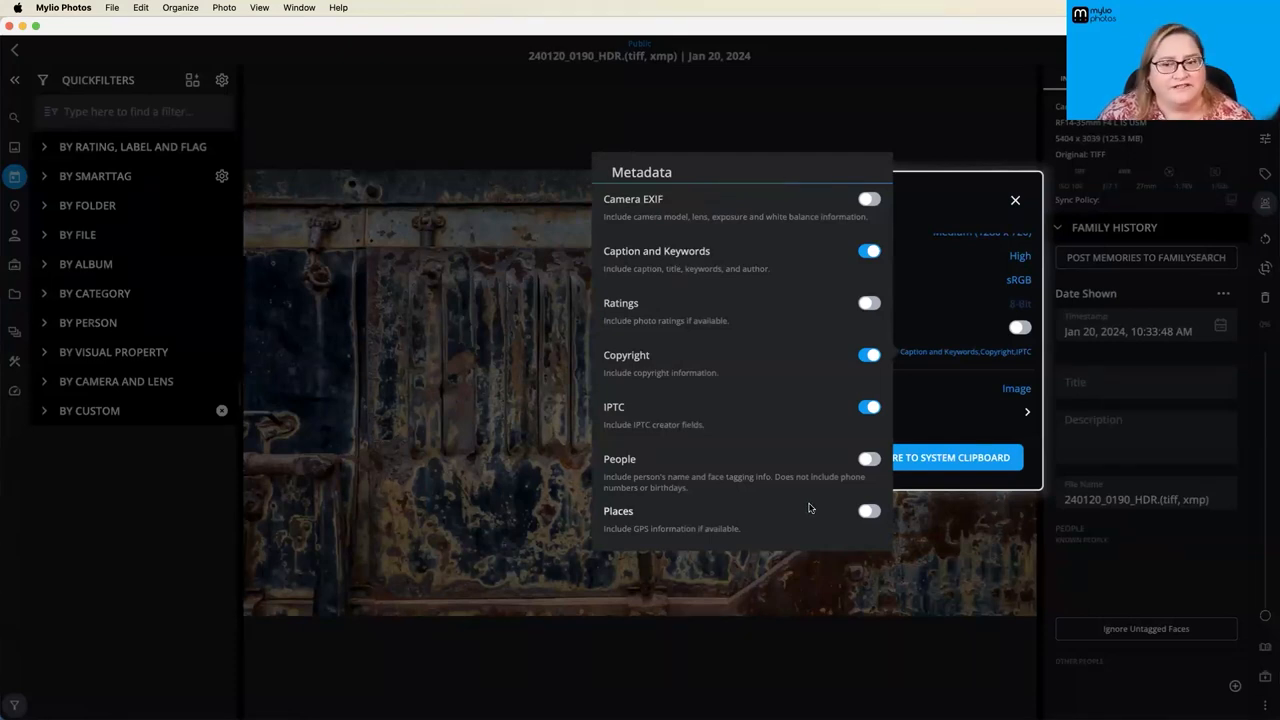
- Change the clipboard watermark from Image to Text and open its Watermark Text settings
left_click(1015, 200)
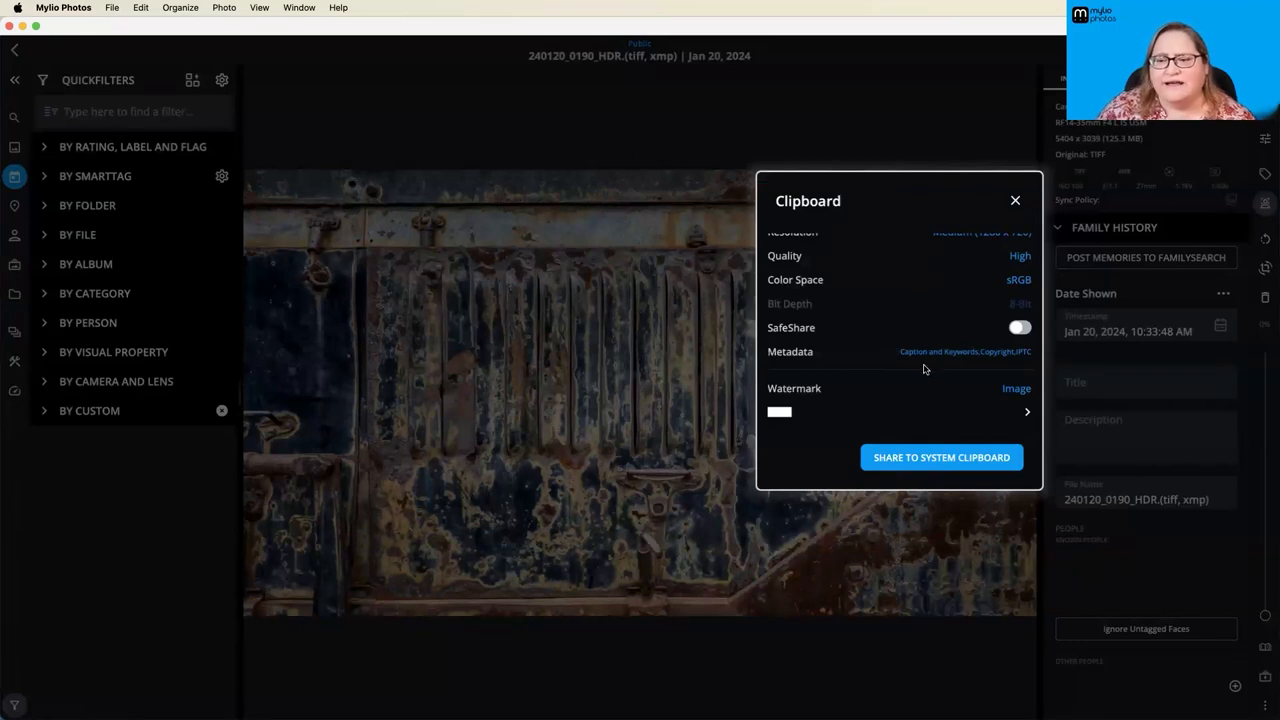
mouse_move(978, 387)
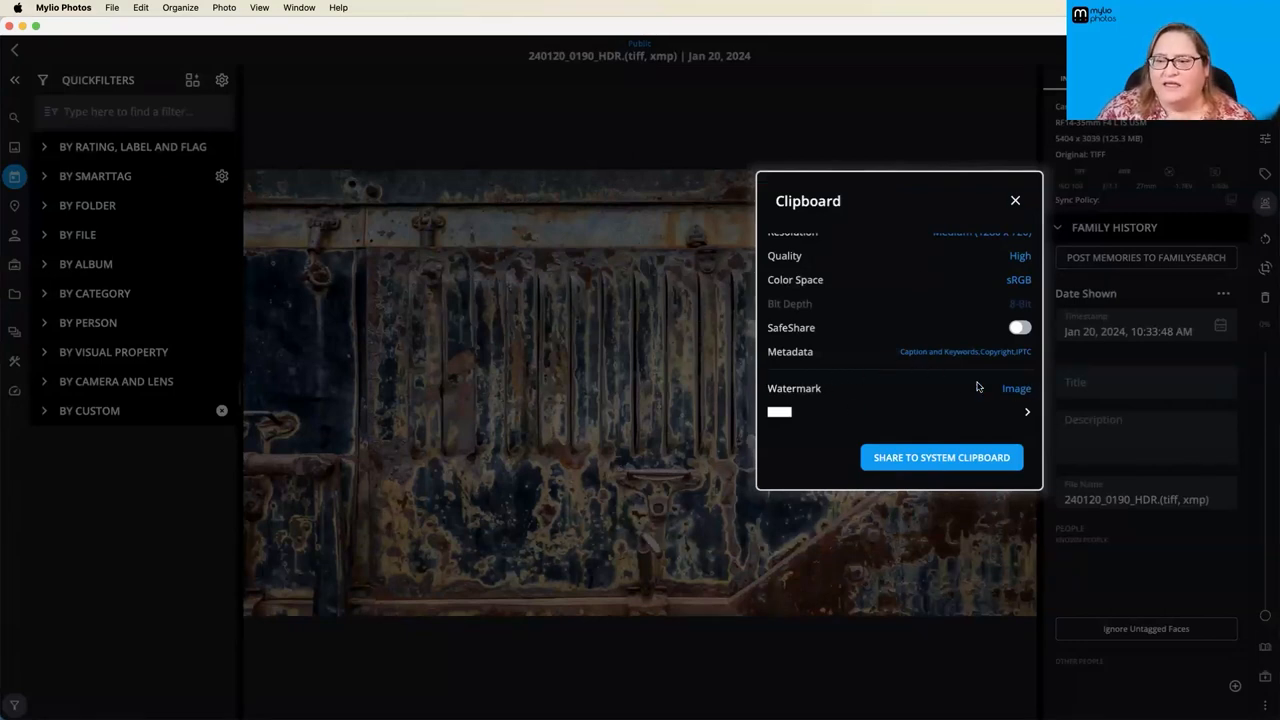
left_click(1016, 388)
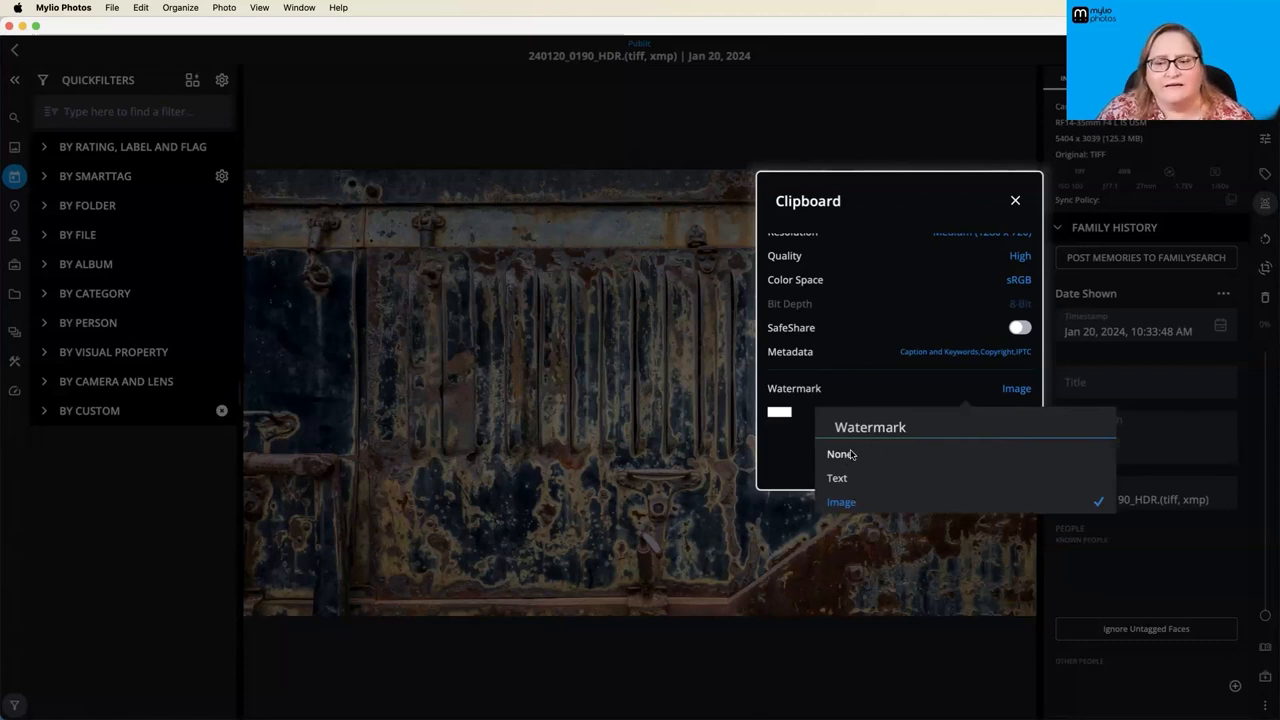
mouse_move(842, 481)
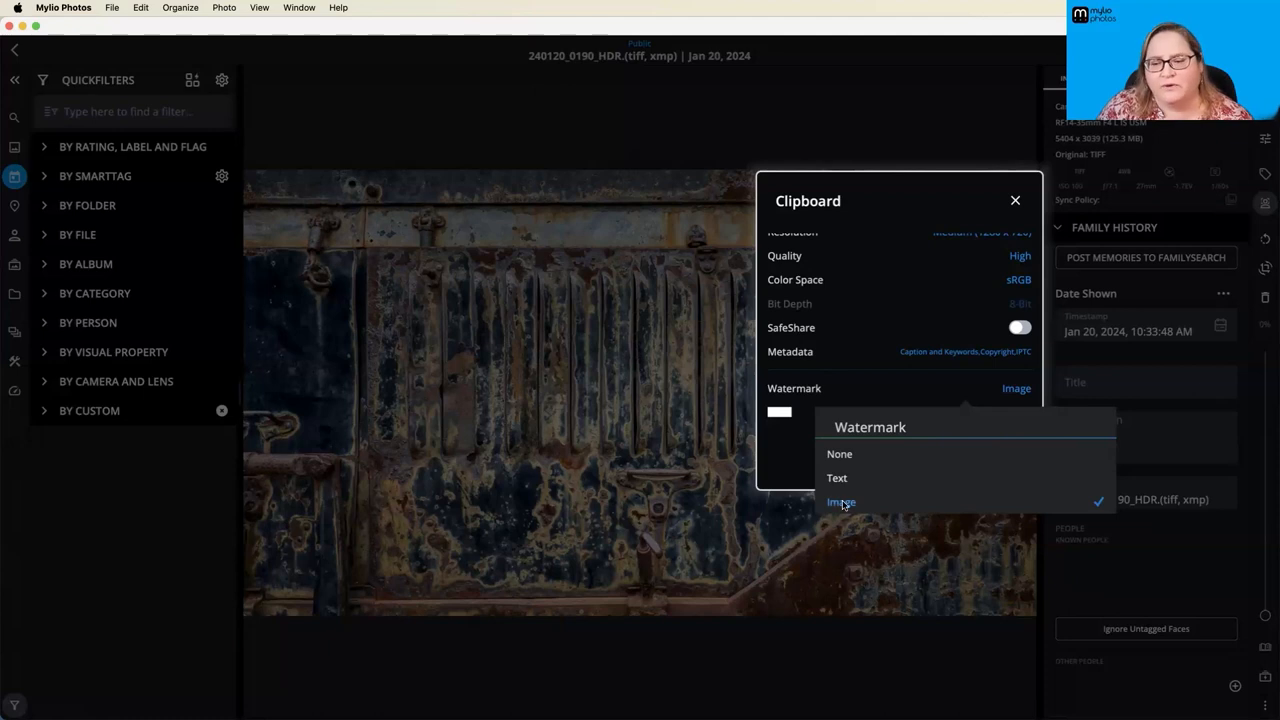
left_click(836, 477)
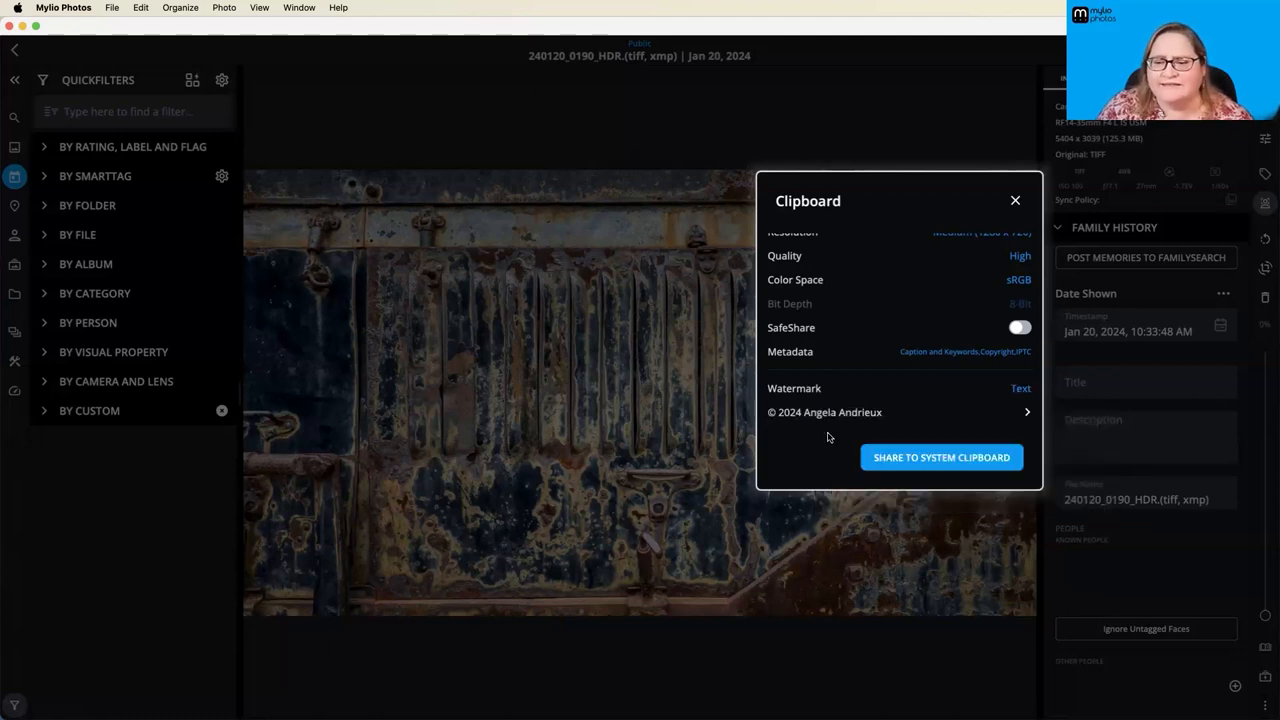
left_click(1020, 388)
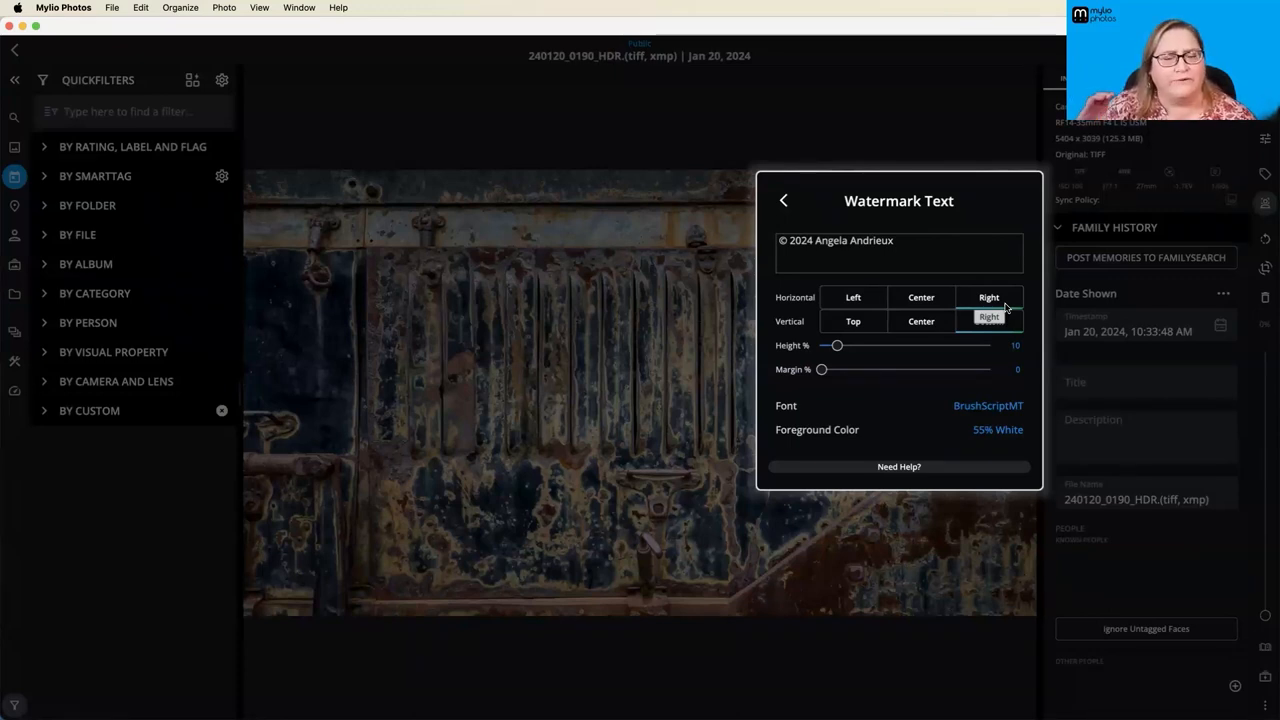
- Anchor the text watermark bottom-right and change its font from BrushScriptMT to Zapfino
left_click(988, 321)
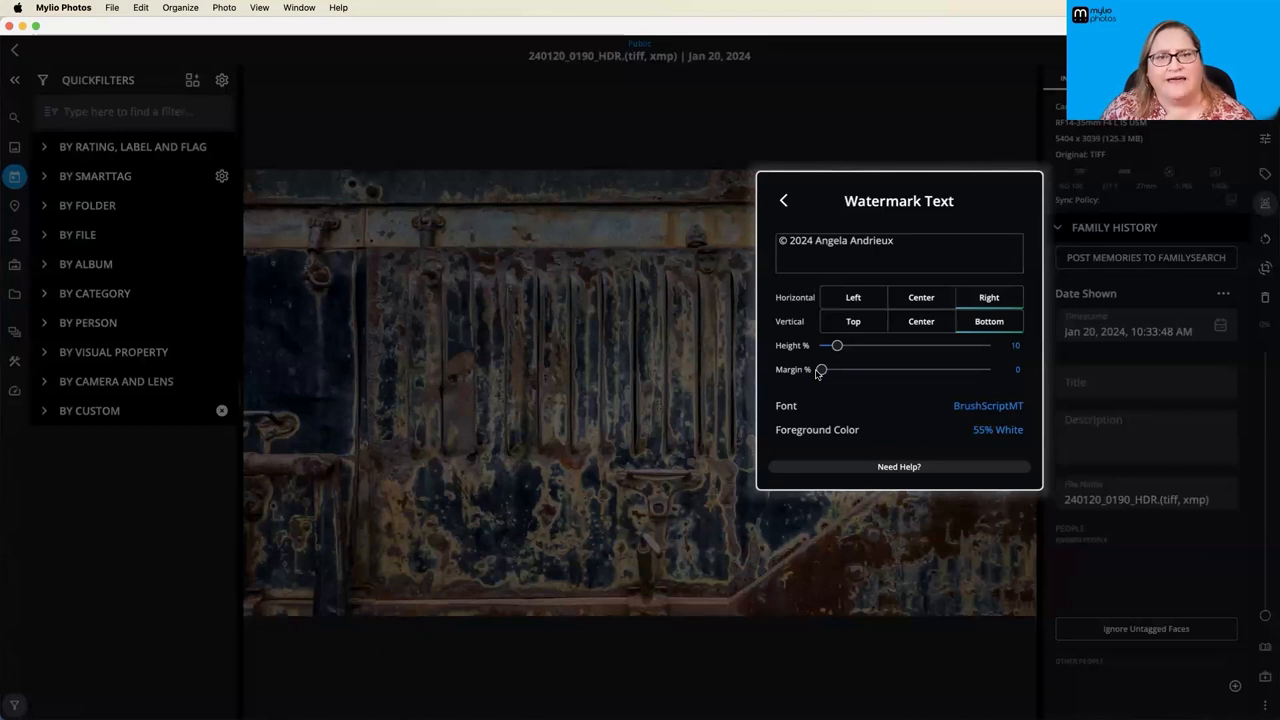
mouse_move(855, 411)
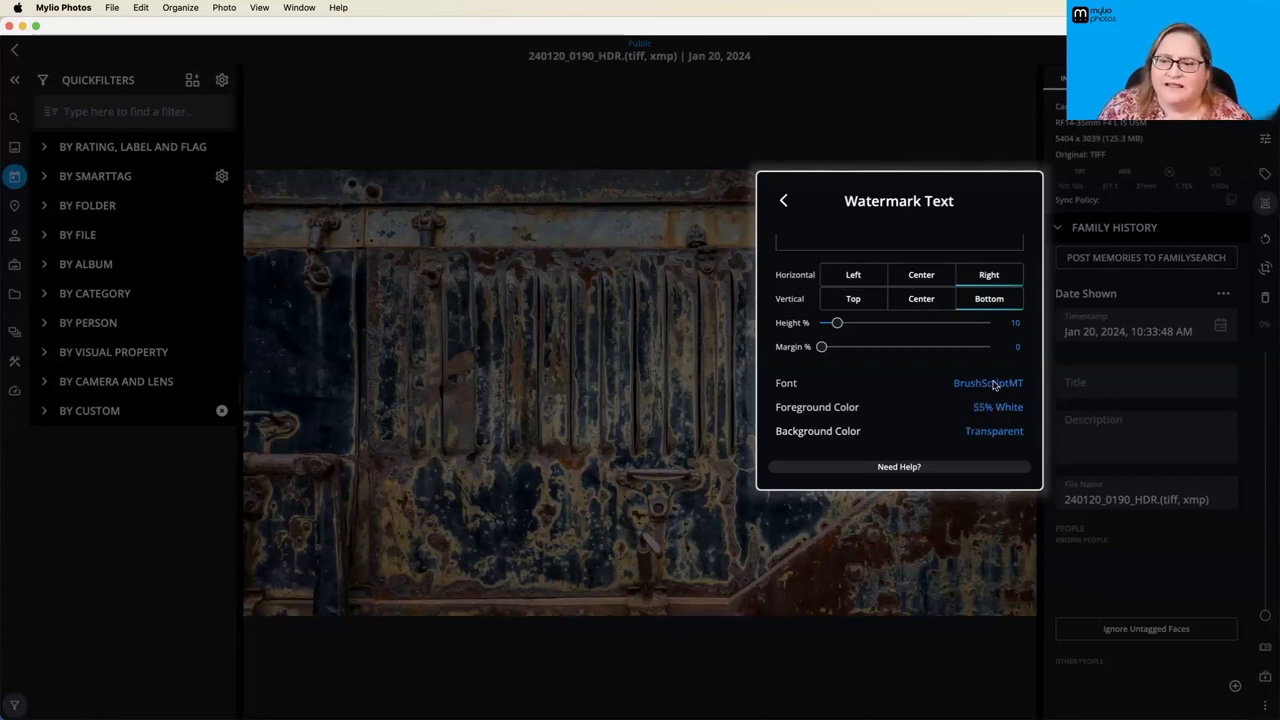
left_click(988, 382)
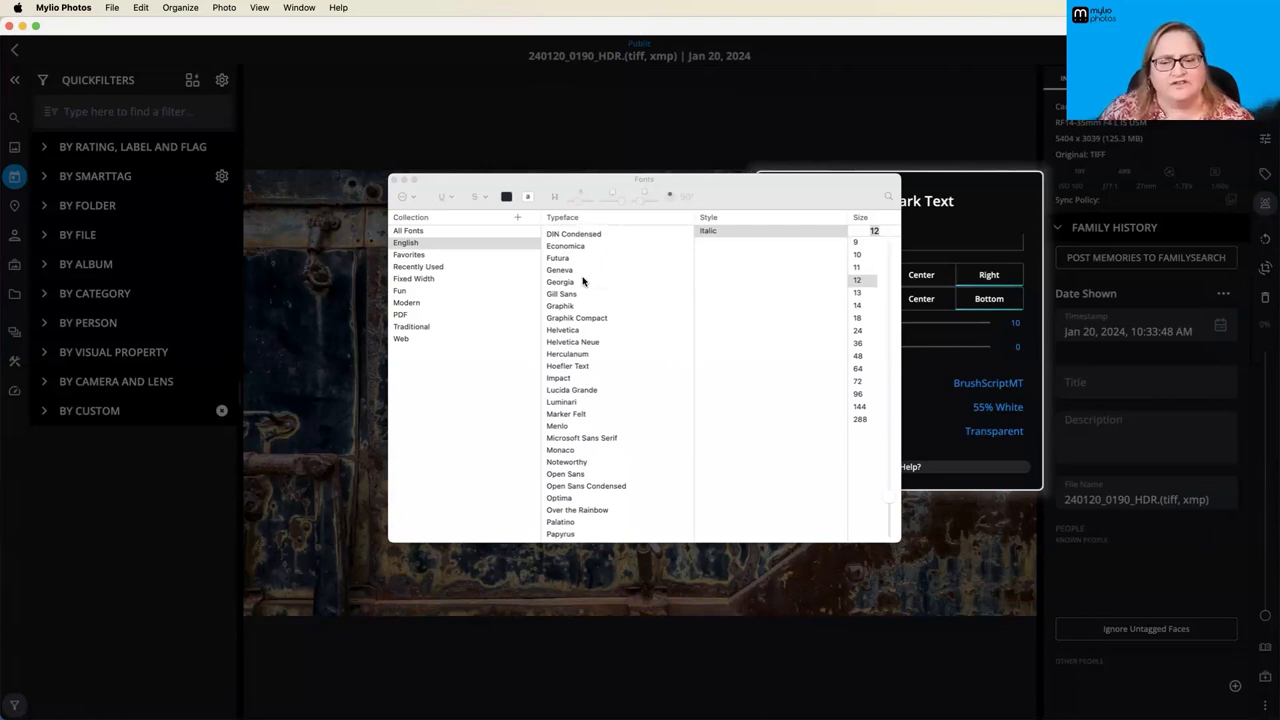
scroll("down", 3)
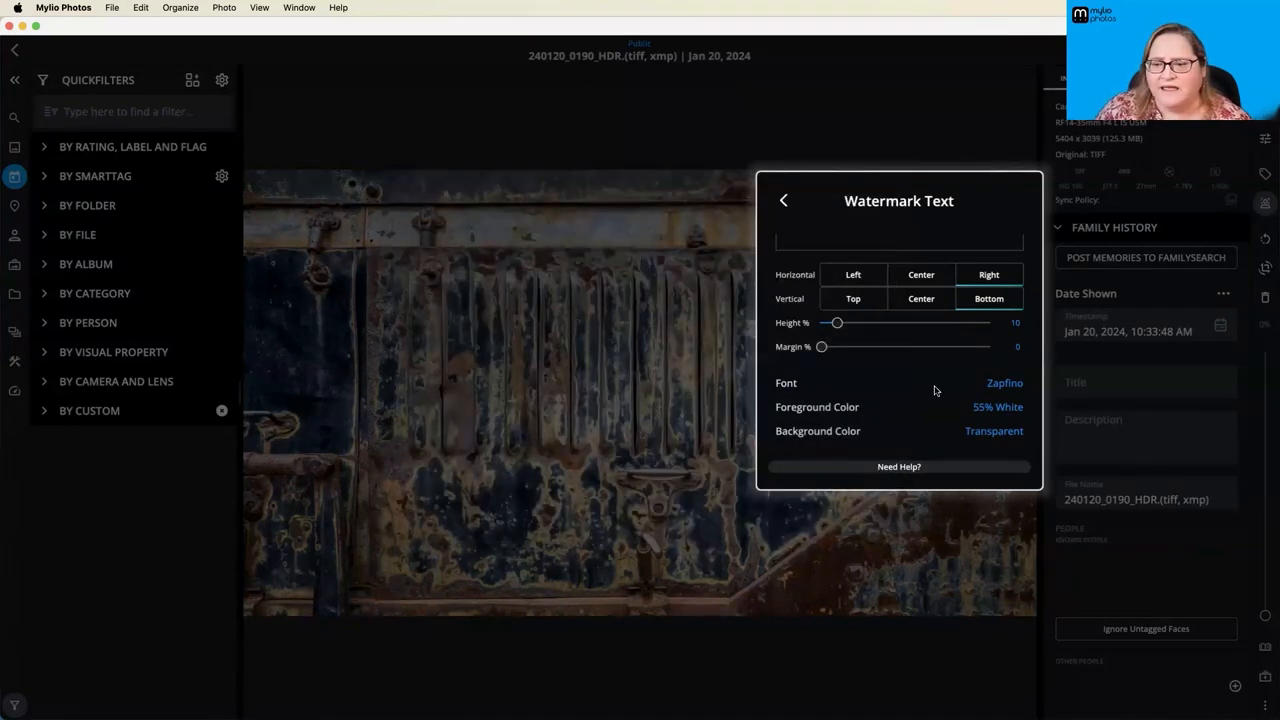
mouse_move(960, 416)
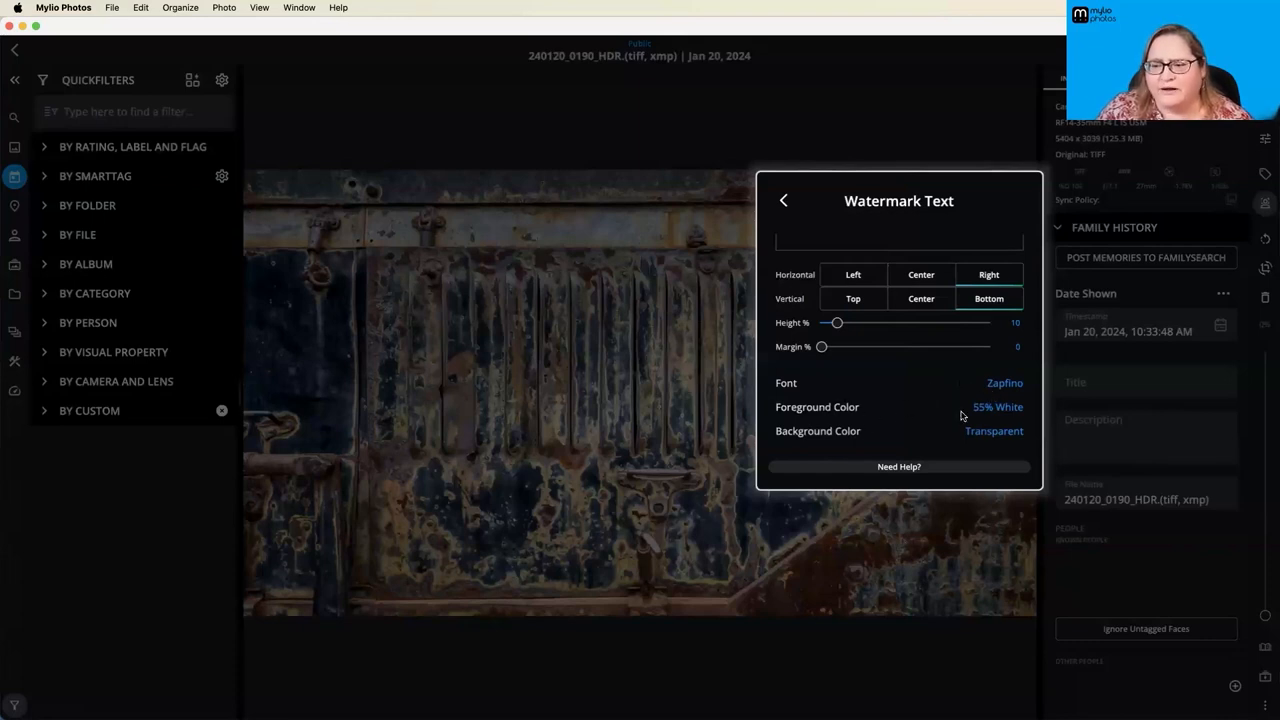
- Keep the white 55%-opacity watermark colour and share the photo to the system clipboard
left_click(997, 407)
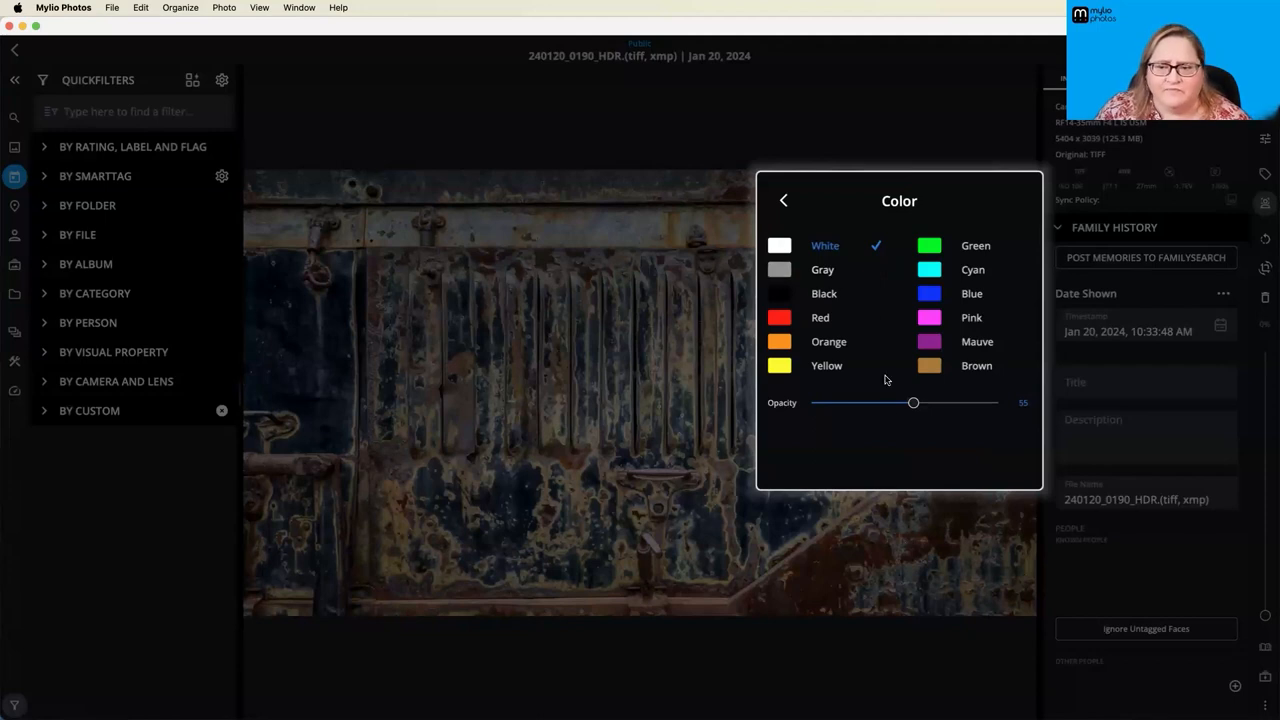
mouse_move(846, 412)
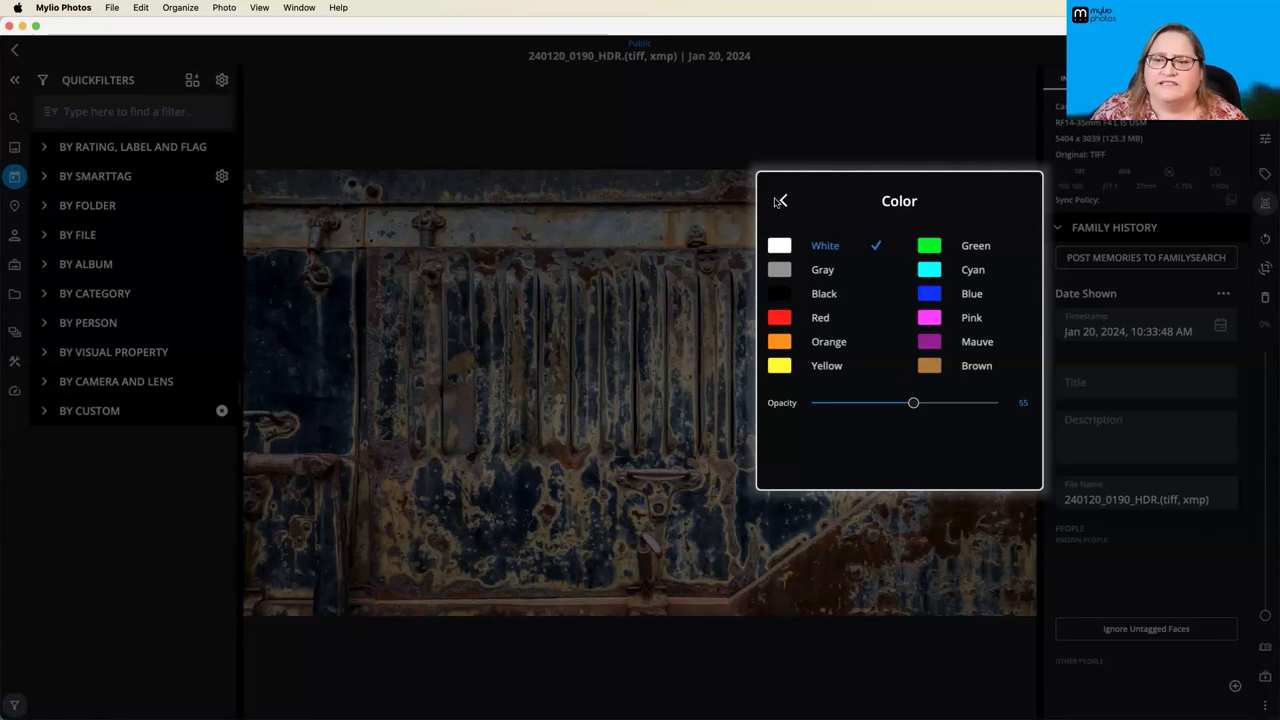
left_click(780, 200)
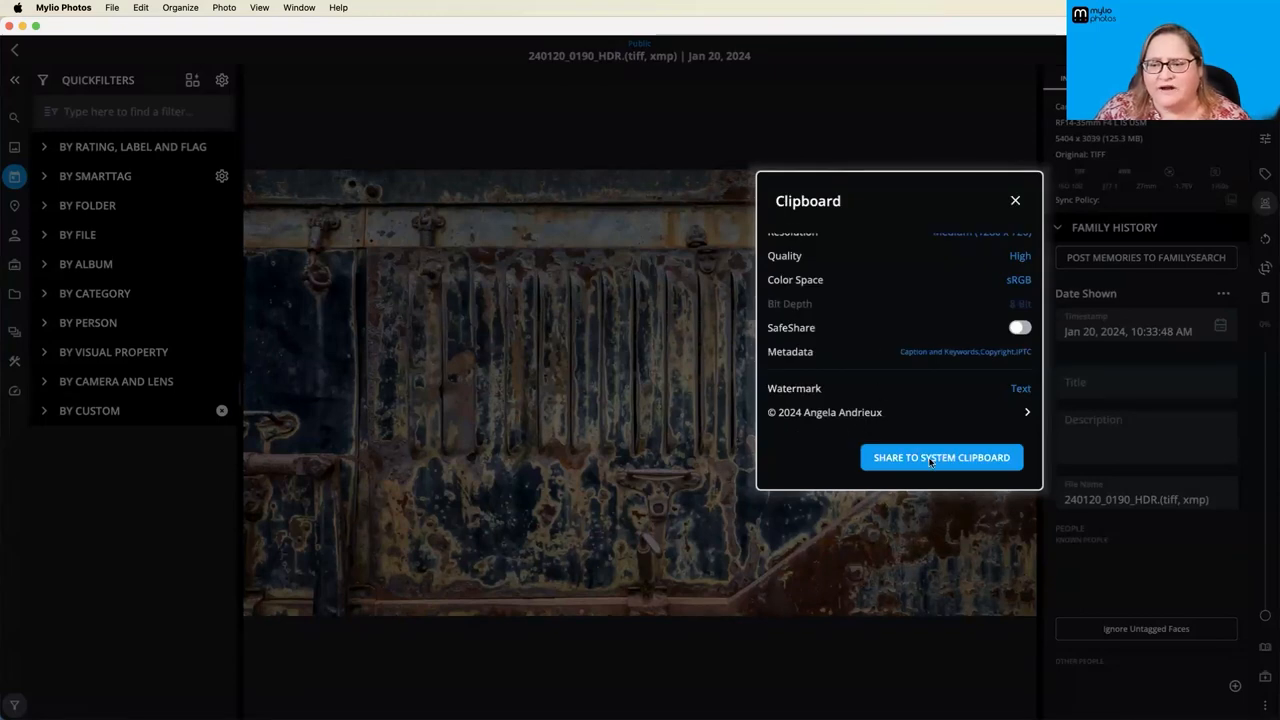
left_click(940, 457)
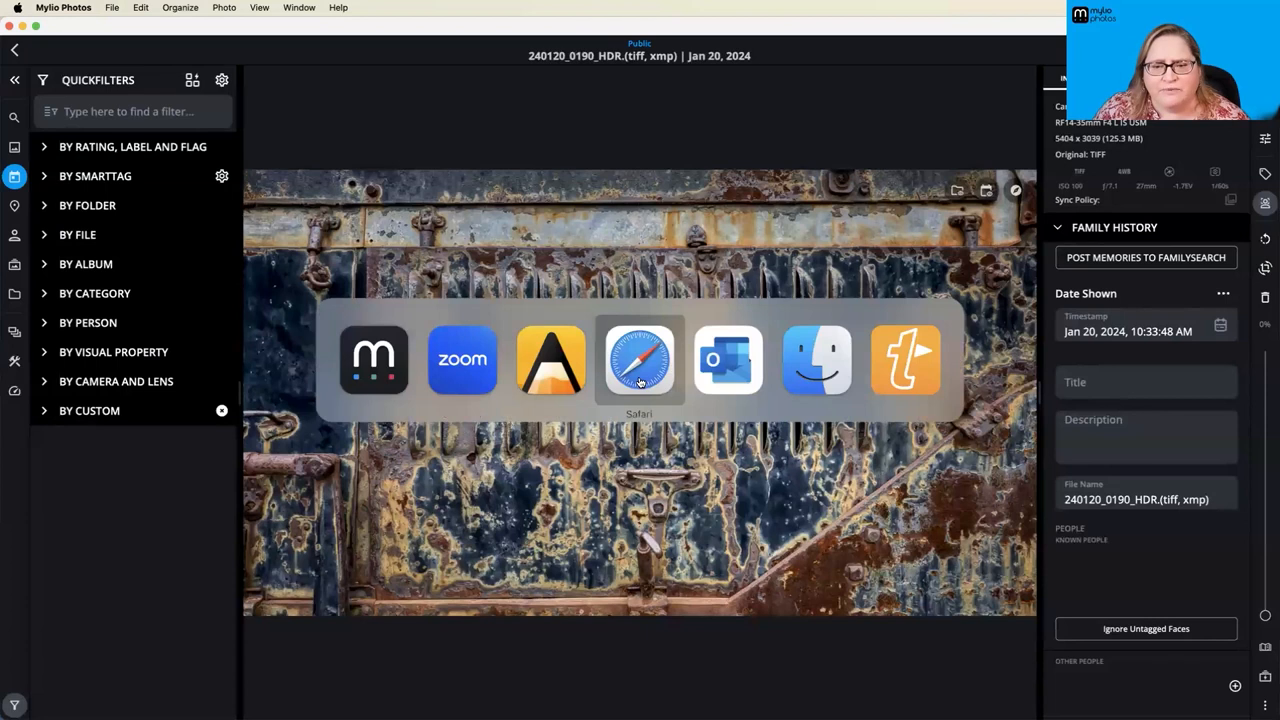
- Post the rust photo captioned 'Beautiful Rust' to Share a Photo without notifying, then view it
left_click(638, 360)
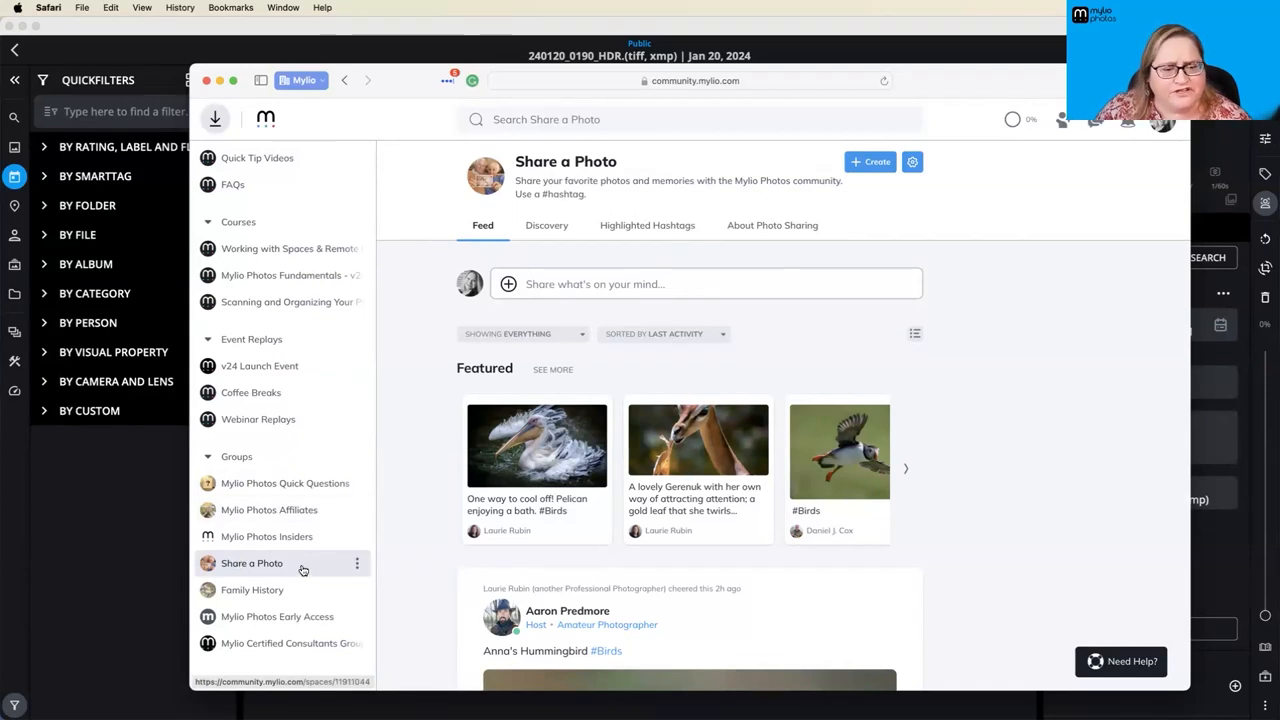
left_click(700, 284)
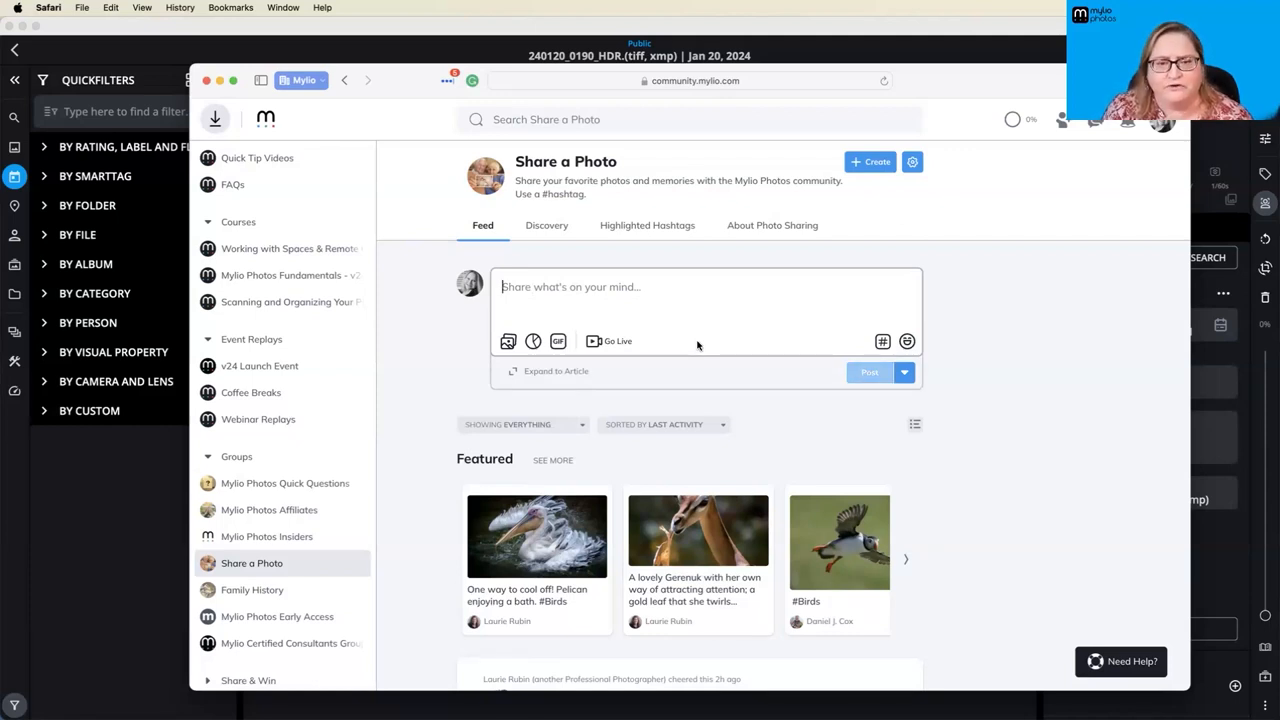
left_click(508, 341)
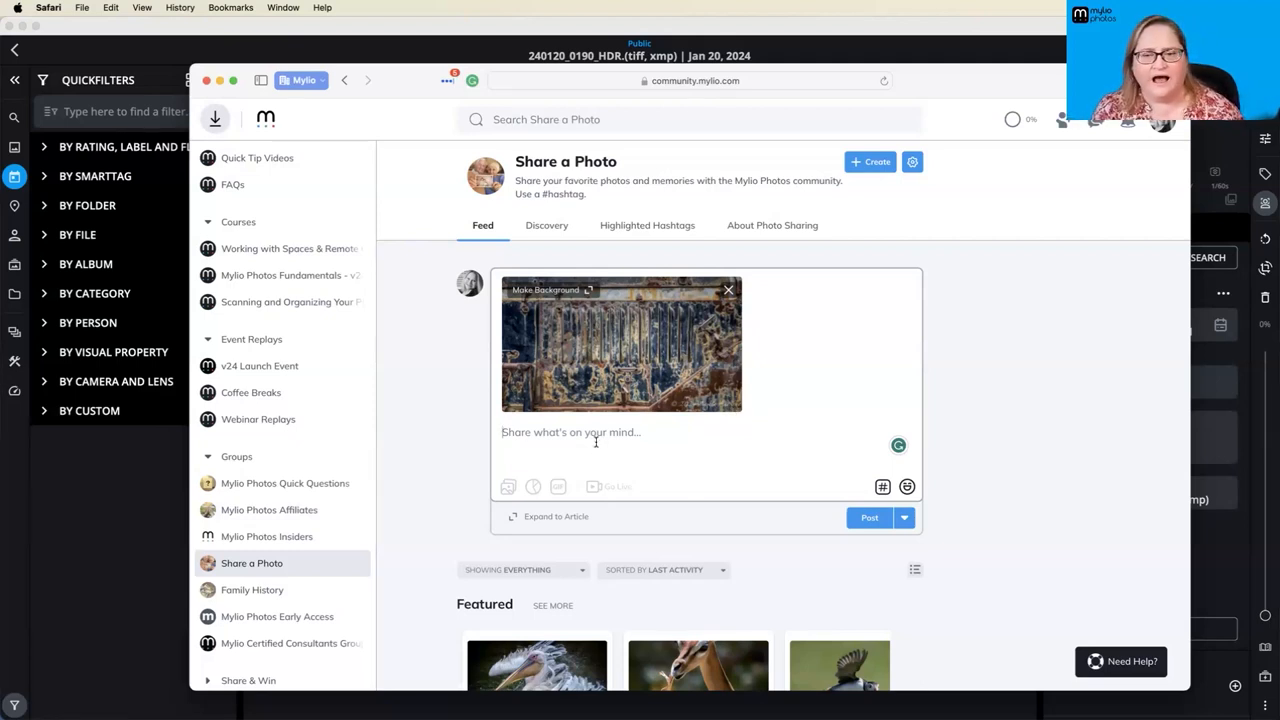
type("Beautiful Rust")
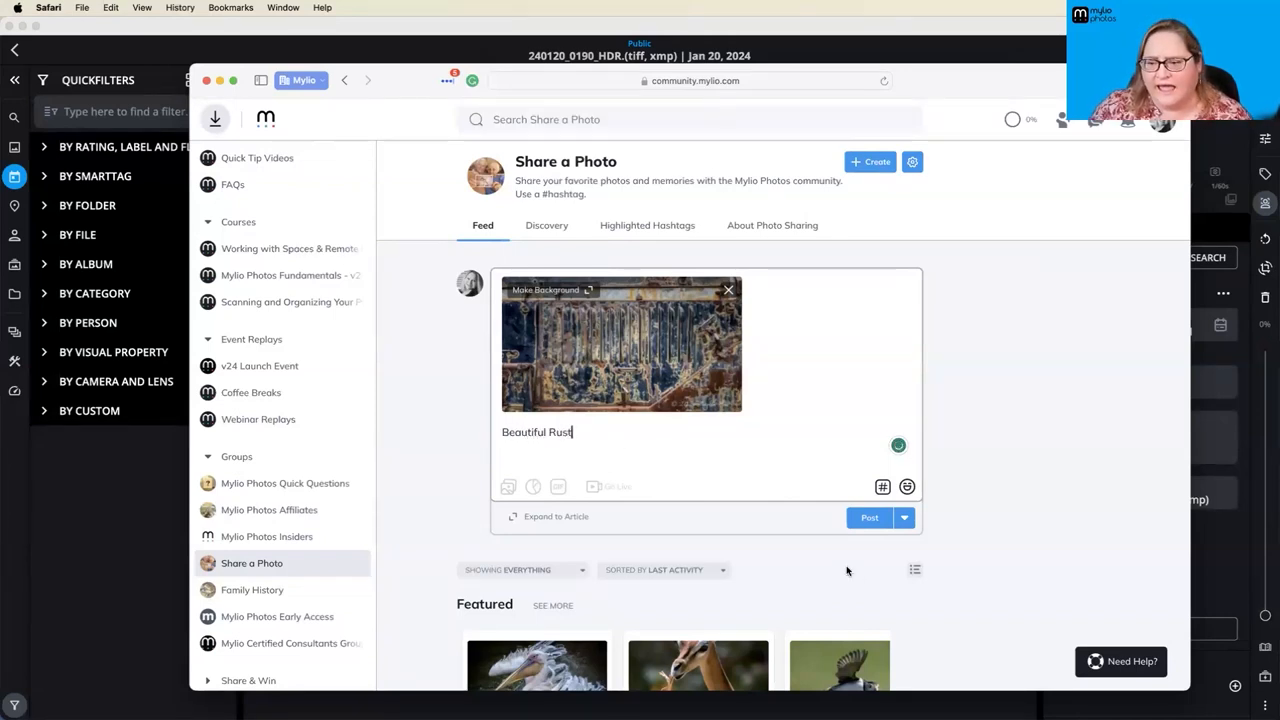
left_click(869, 517)
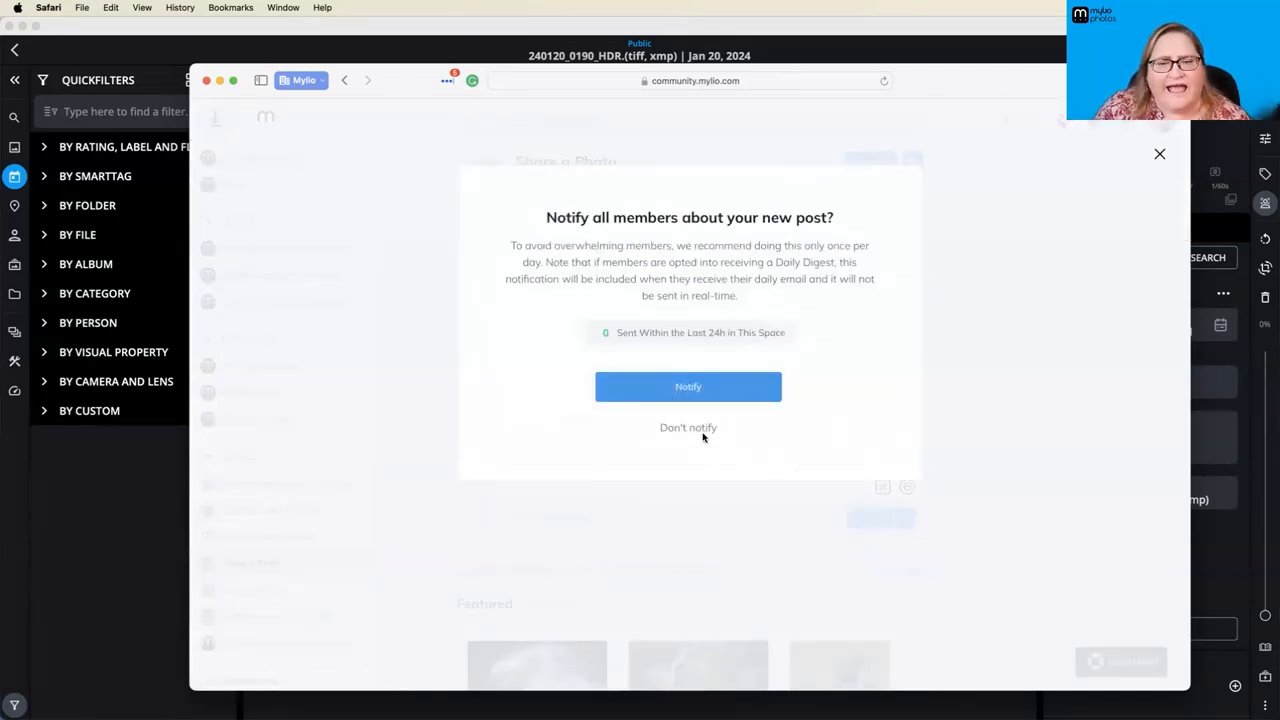
left_click(688, 427)
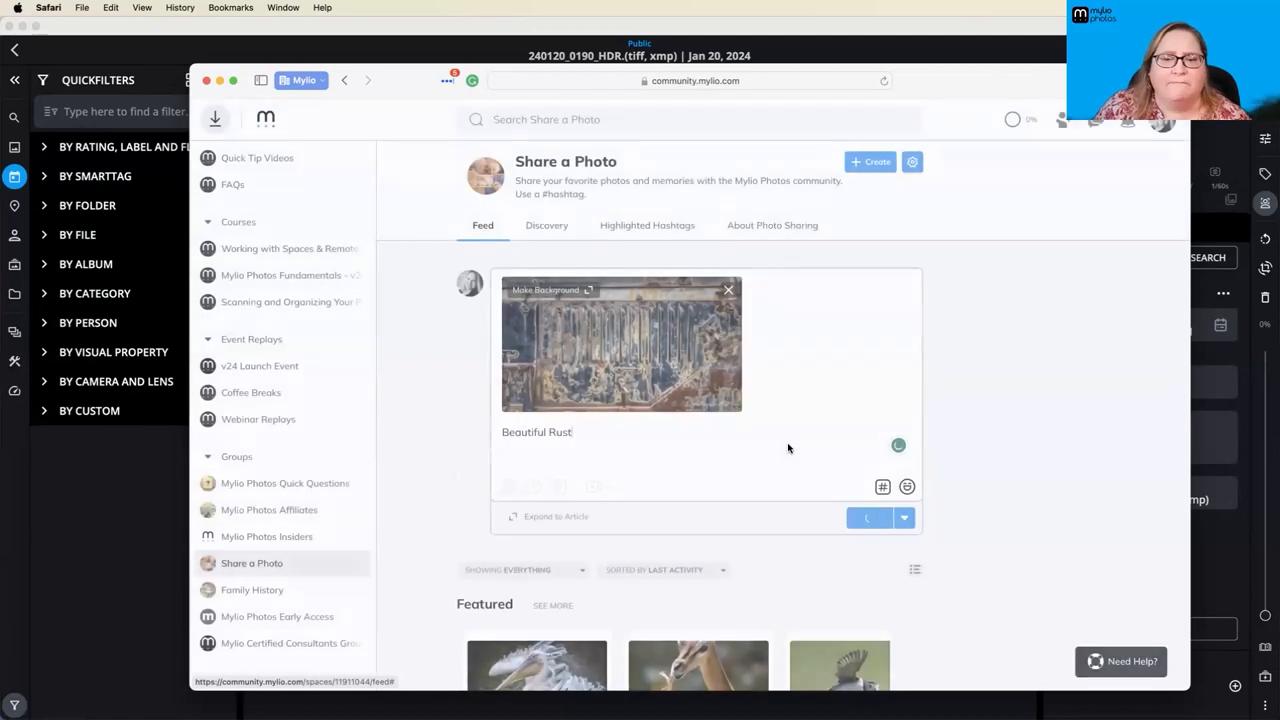
left_click(867, 517)
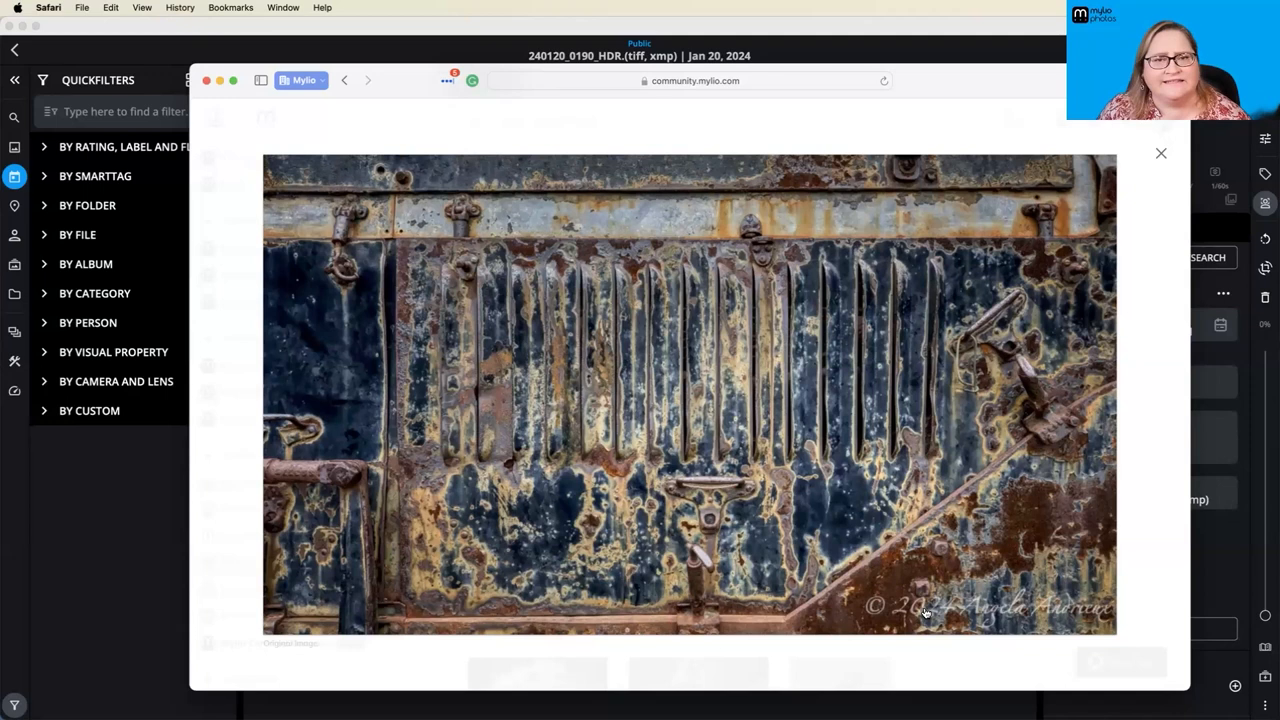
mouse_move(870, 611)
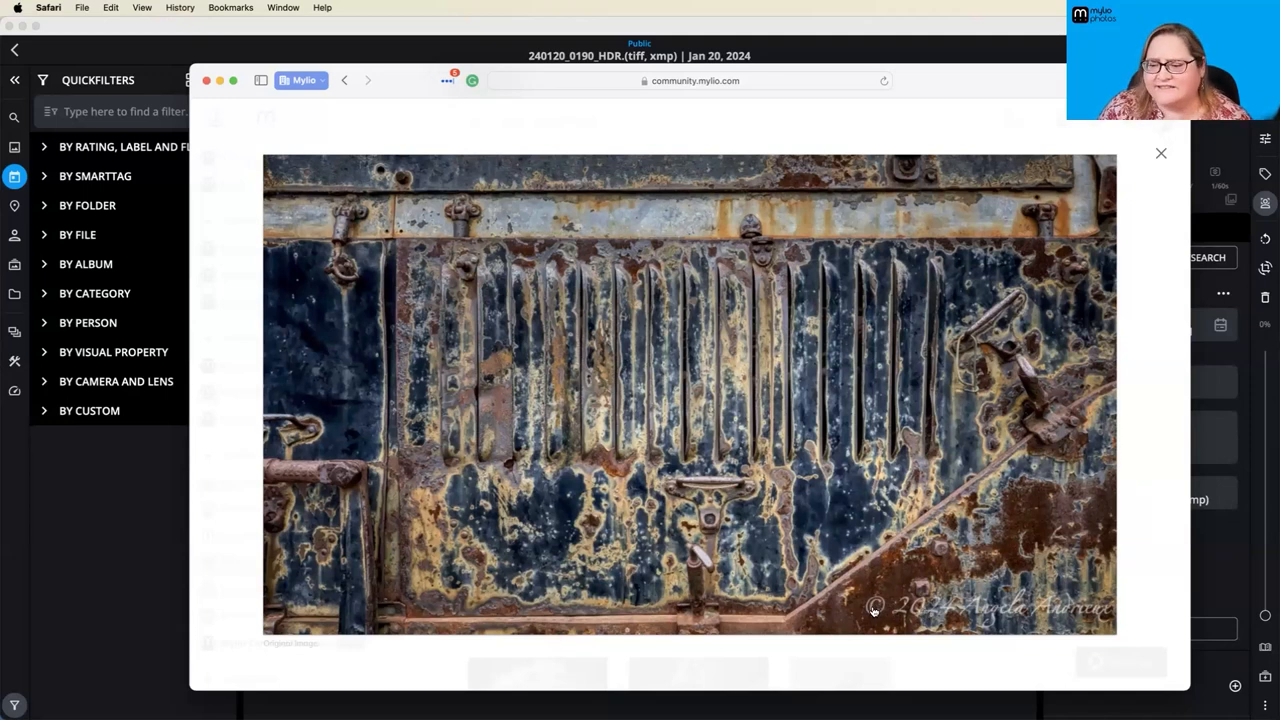
mouse_move(1113, 632)
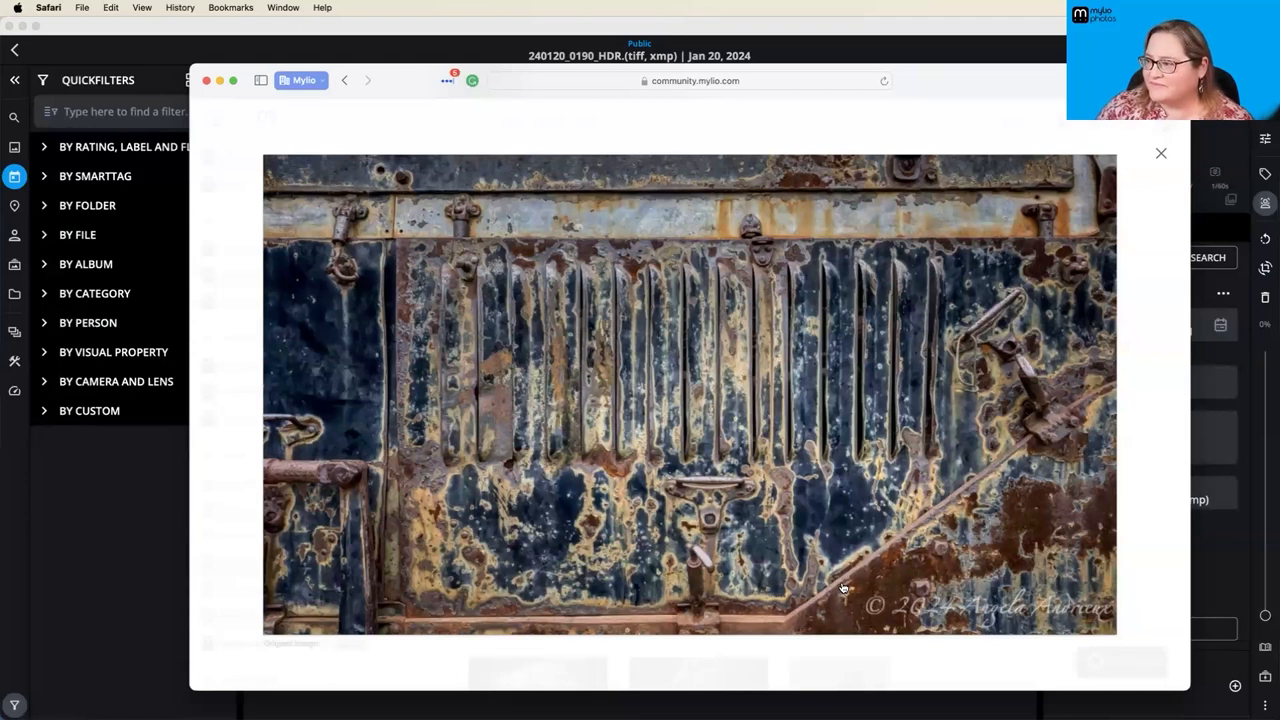
mouse_move(561, 166)
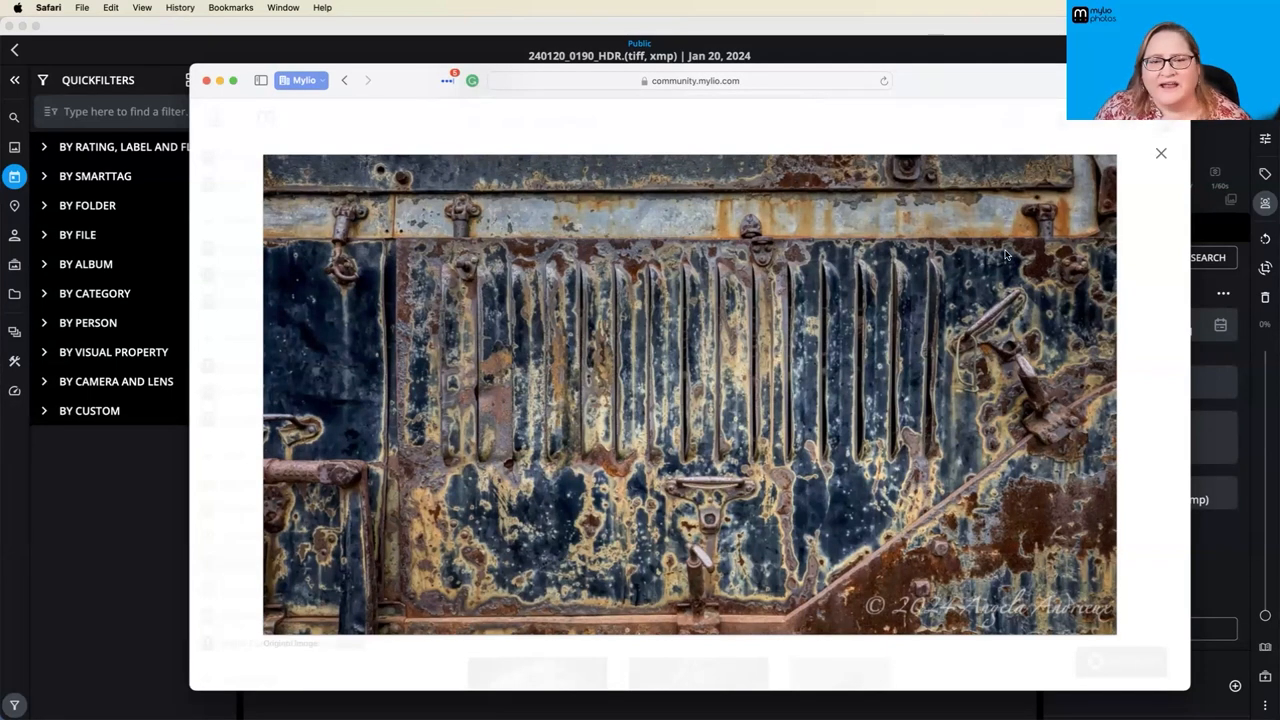
mouse_move(95, 602)
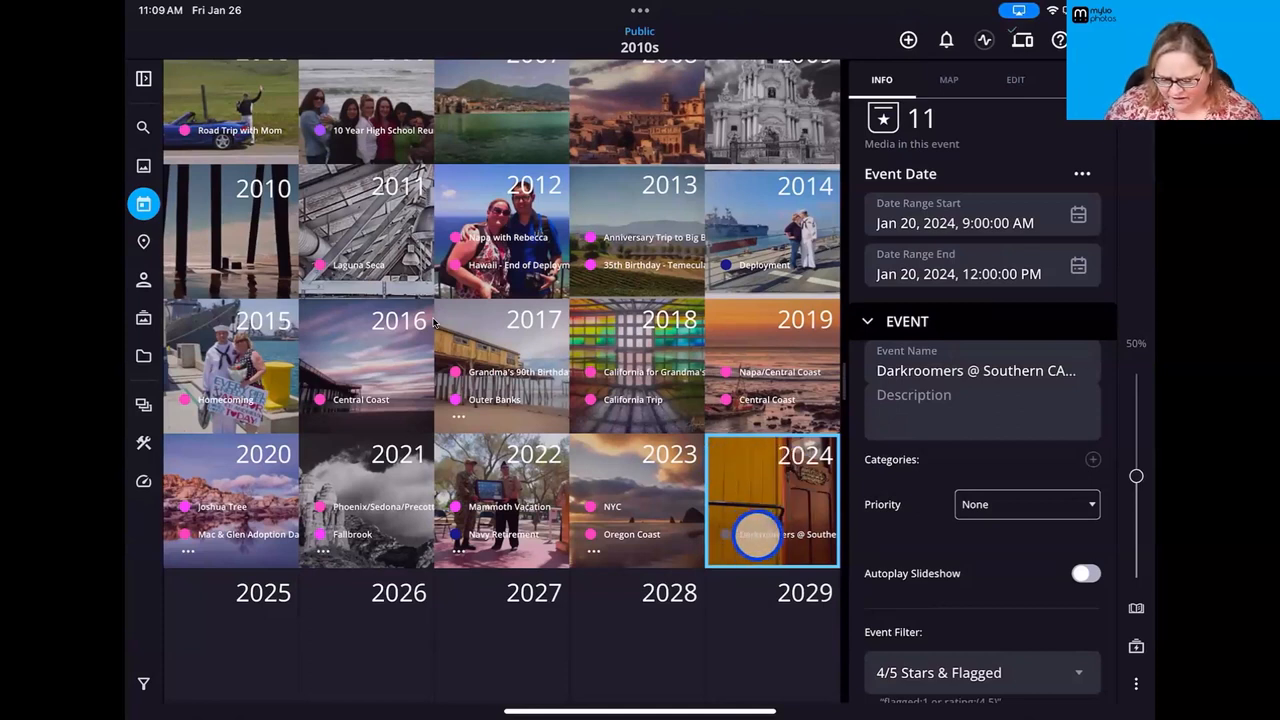
- Open the 2024 Darkroomers railway-museum event's wooden cabin interior photo and its options list
double_click(771, 500)
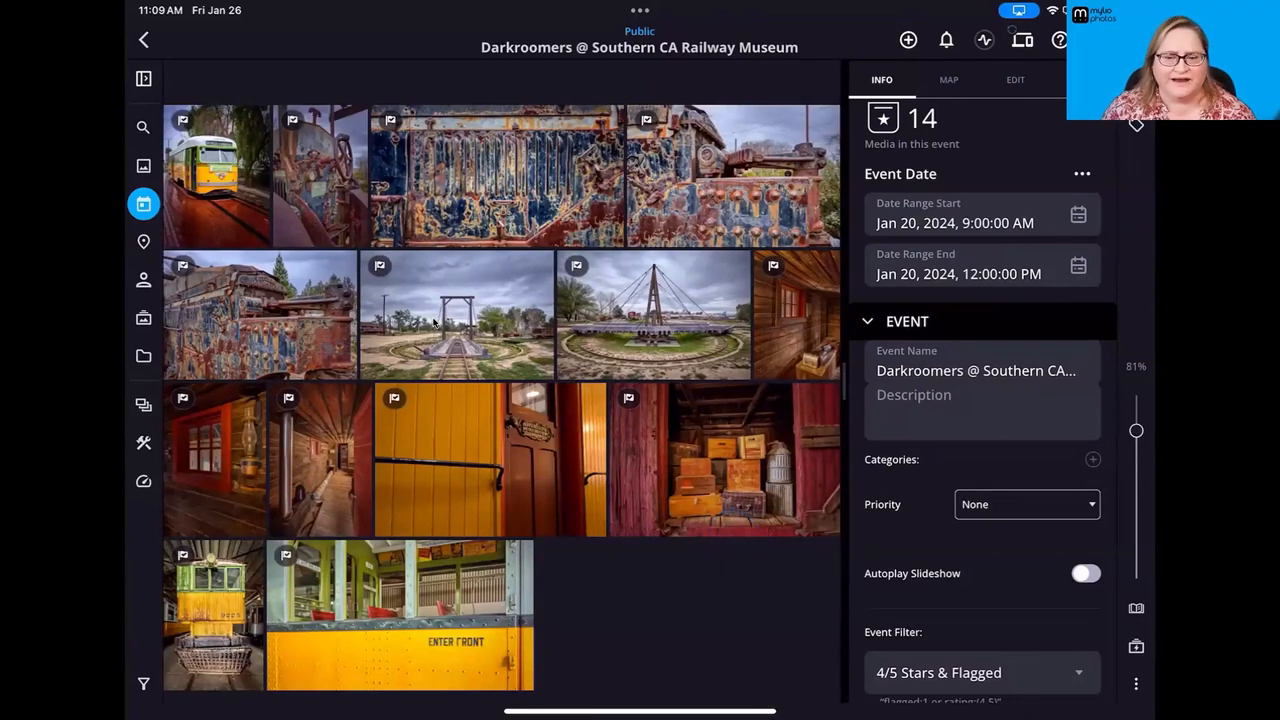
left_click(757, 421)
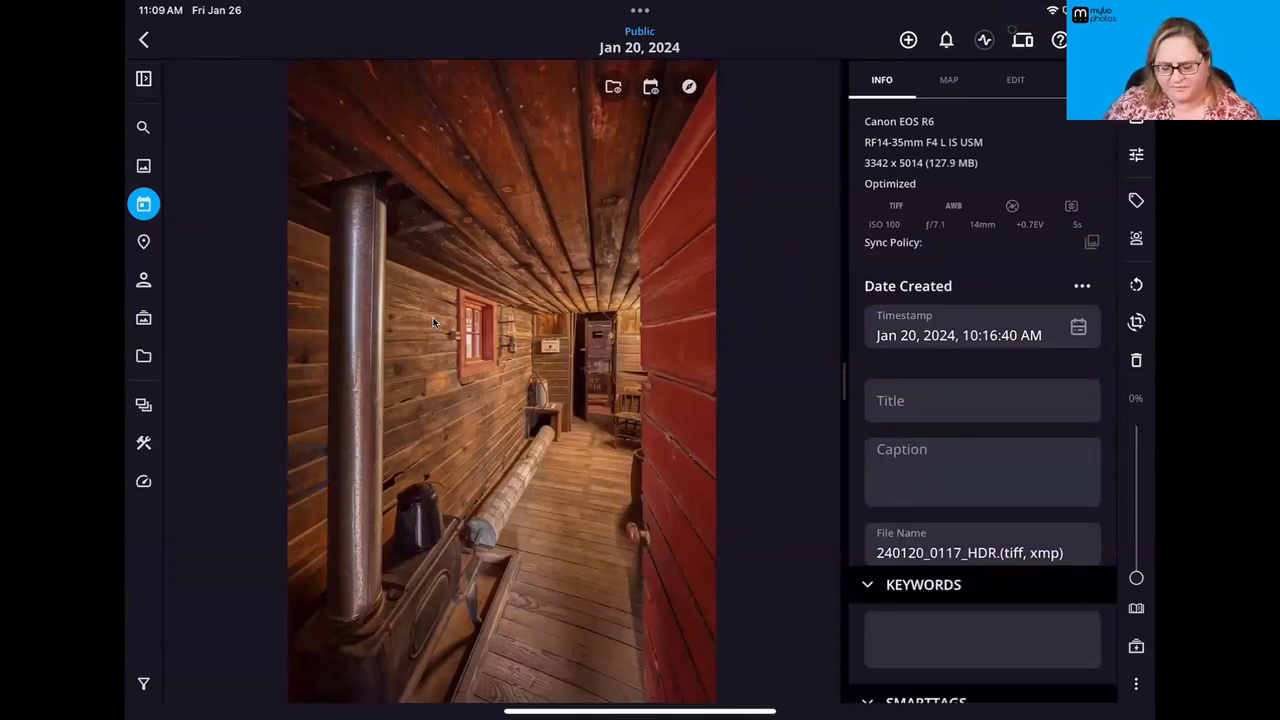
left_click(685, 411)
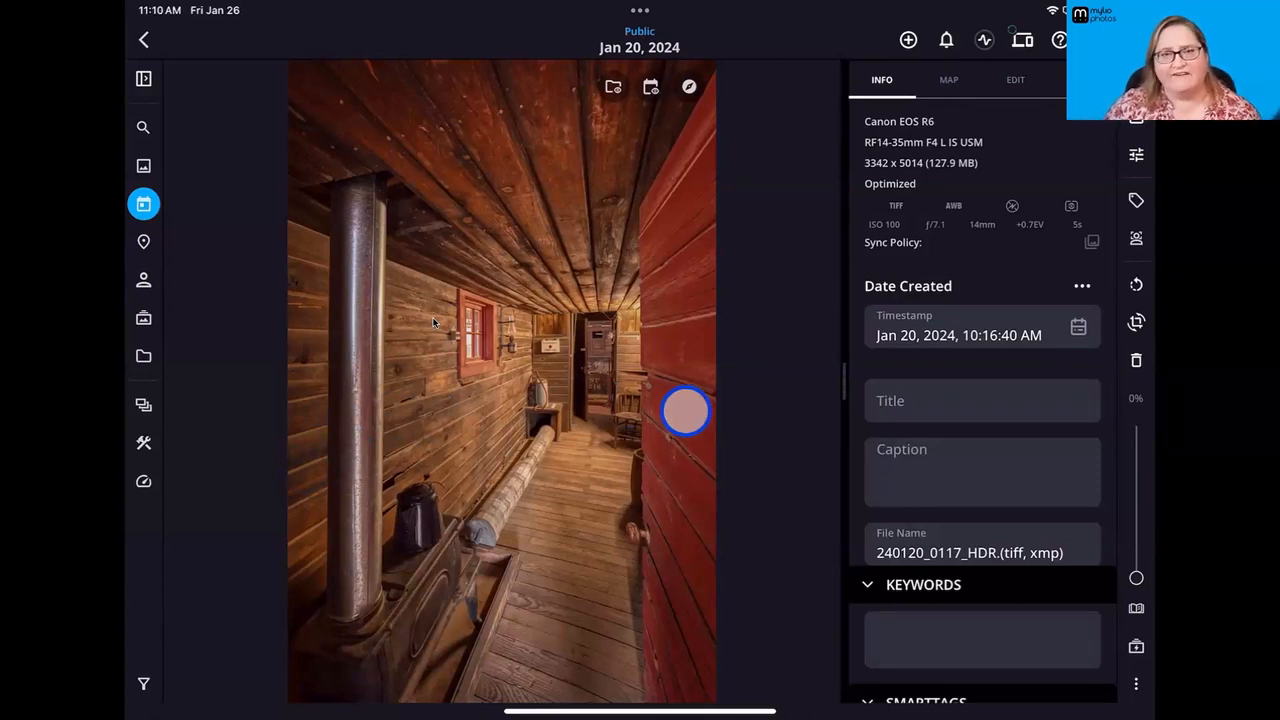
left_click(686, 411)
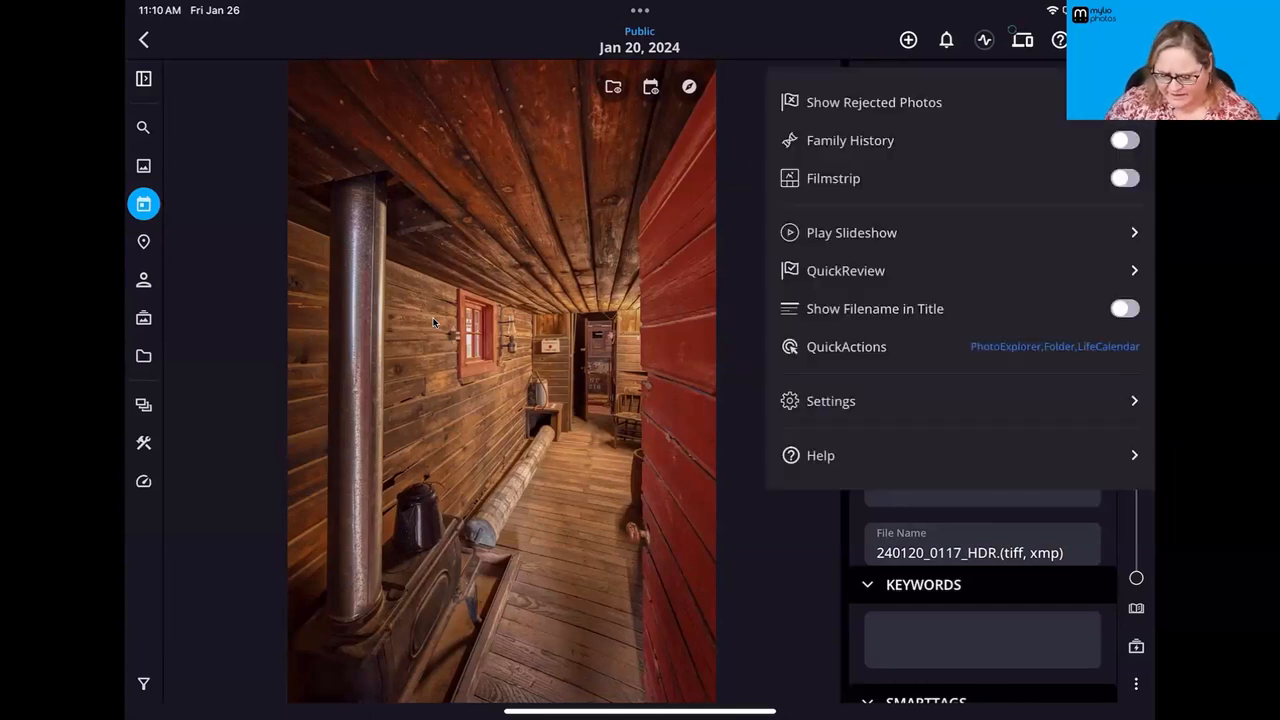
- Set Export & Sharing to Medium (1280) resolution, toggle SafeShare, and choose an Image watermark
left_click(830, 400)
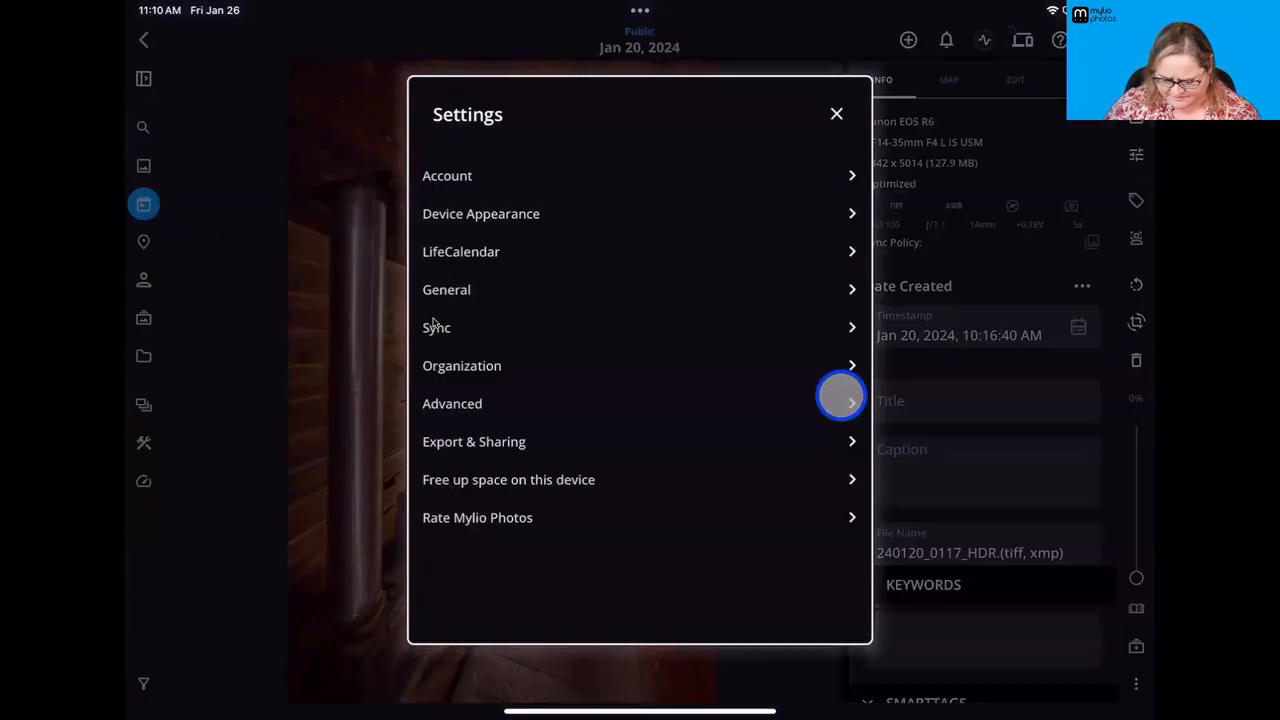
left_click(473, 441)
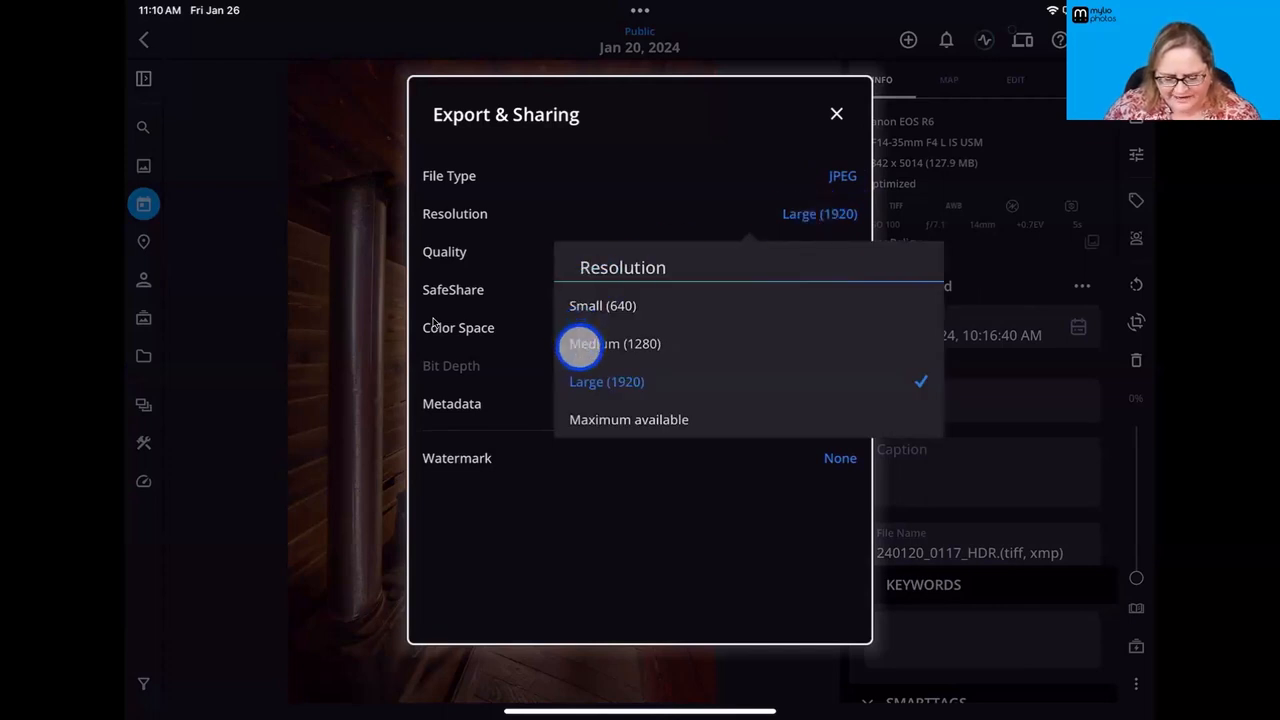
left_click(614, 343)
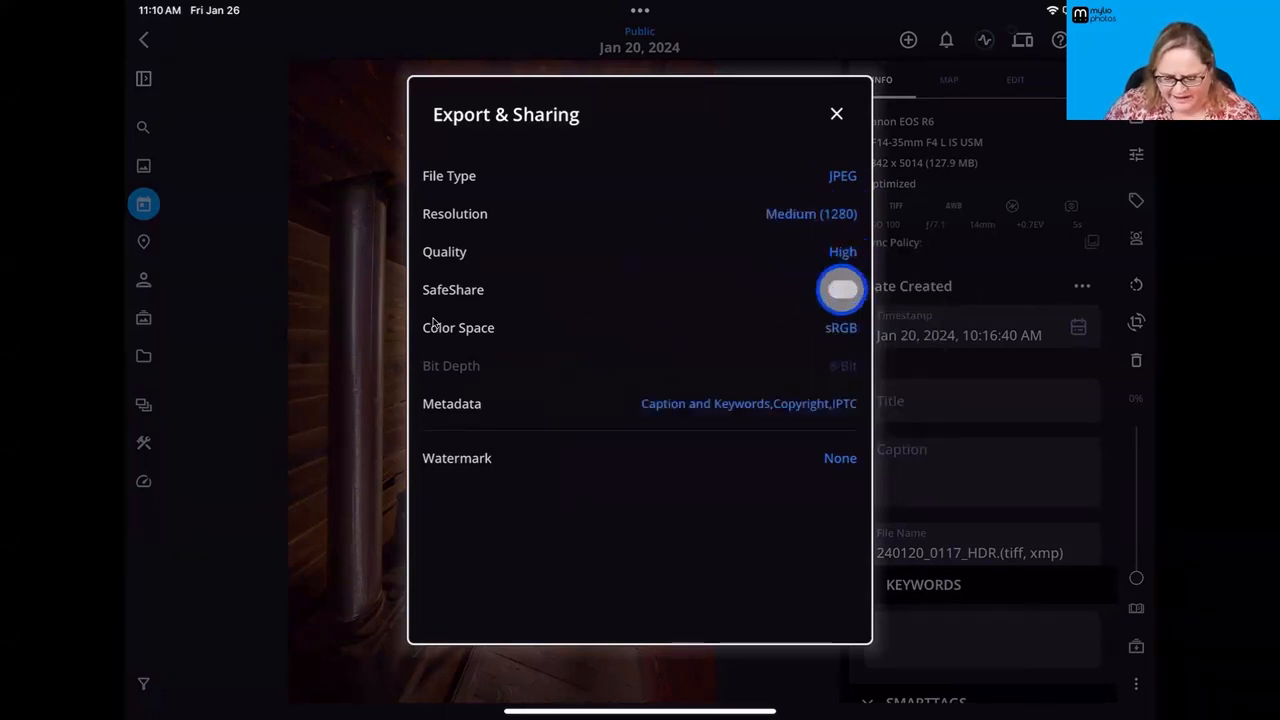
left_click(841, 289)
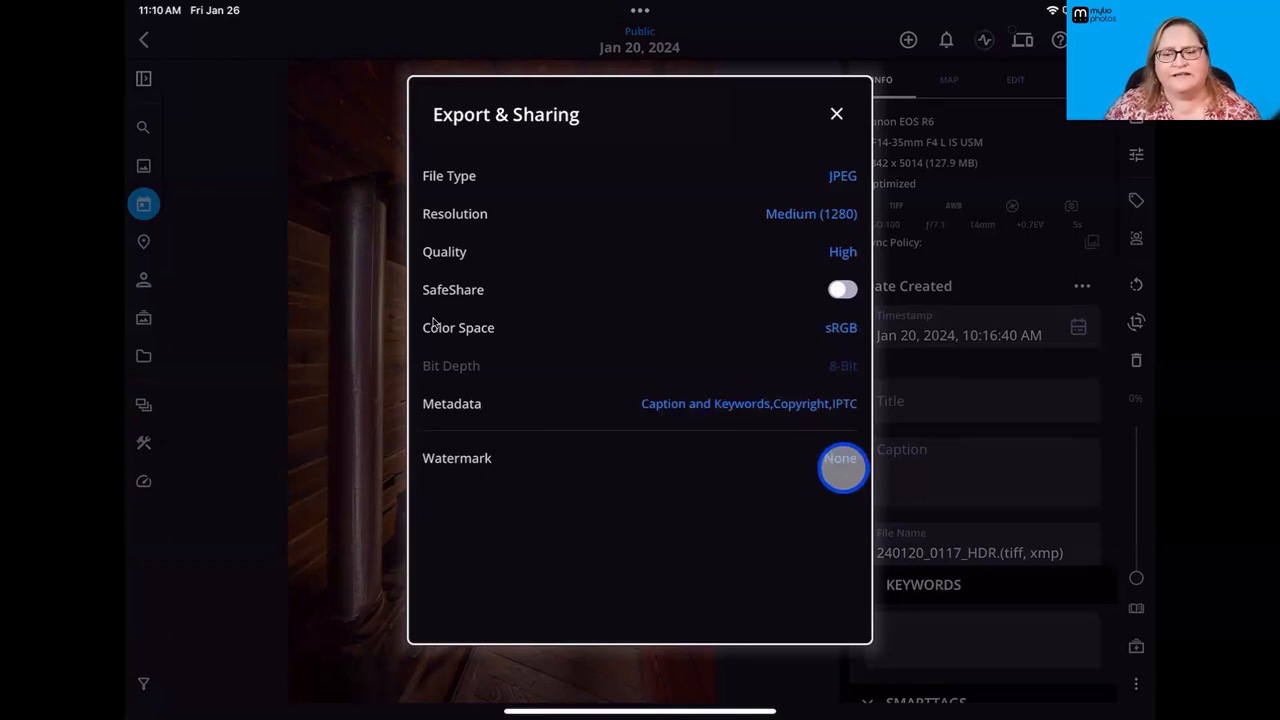
left_click(841, 467)
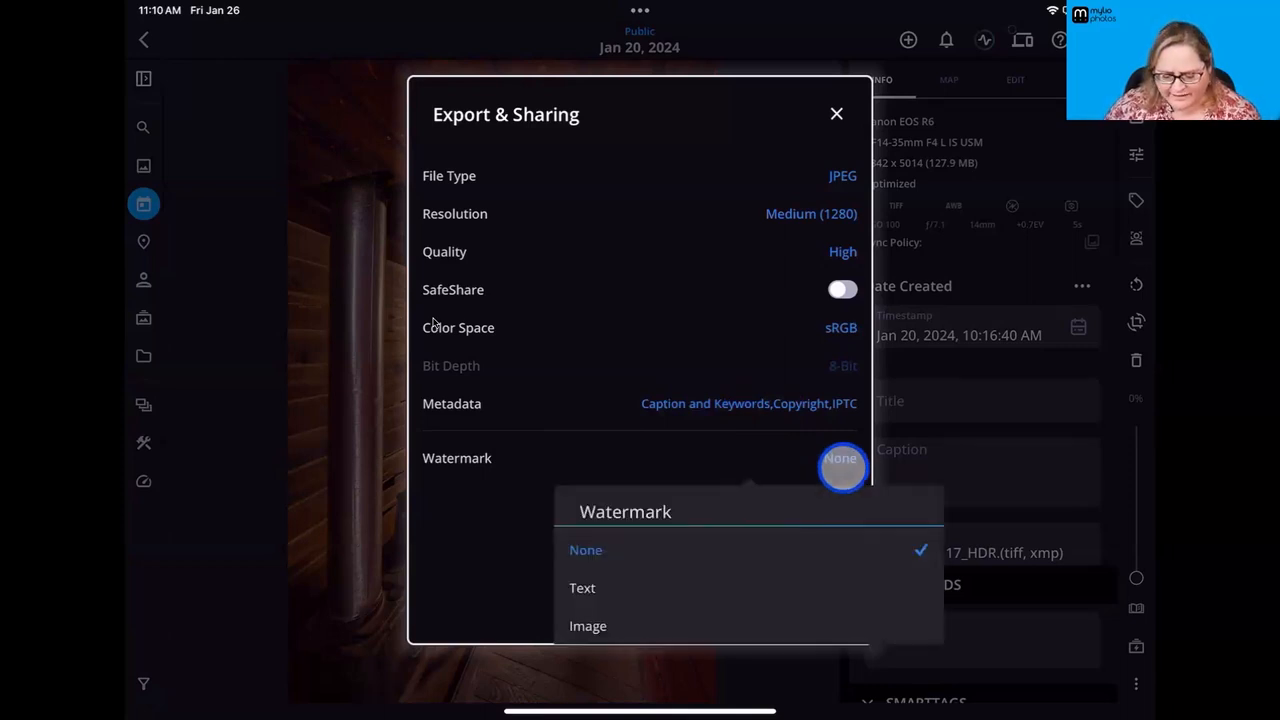
left_click(588, 625)
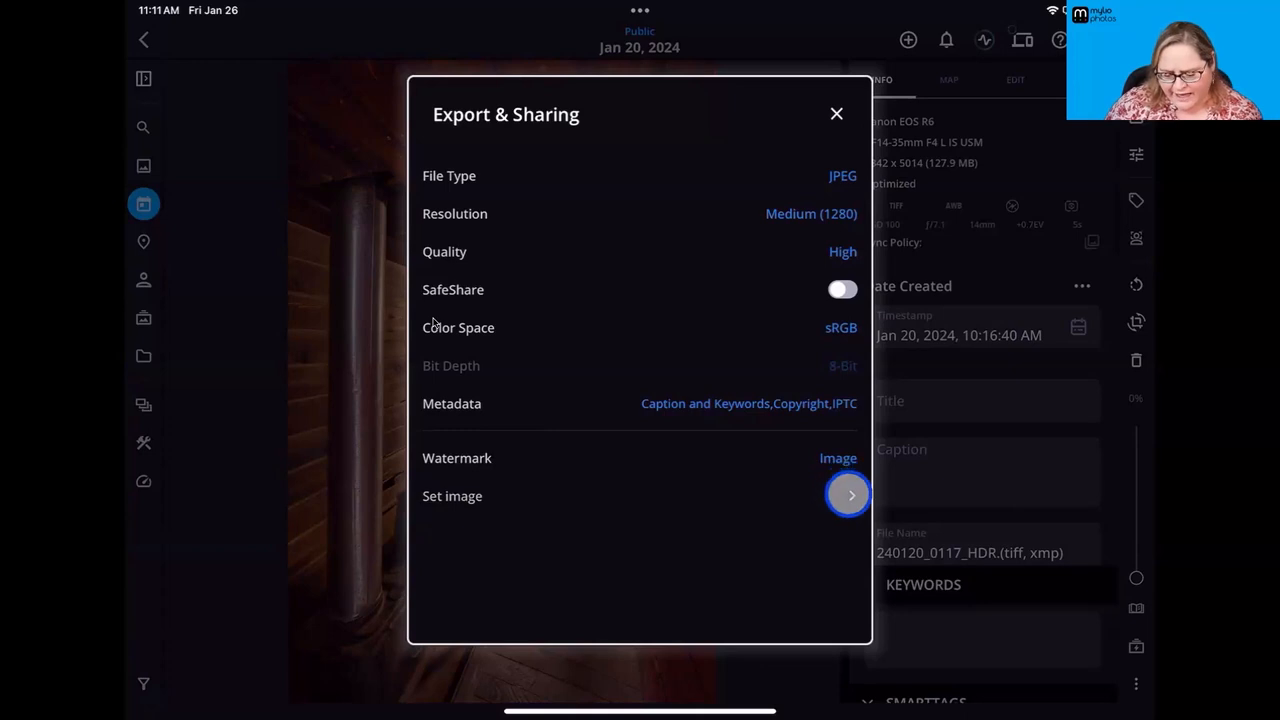
- Browse the watermark image picker into the Photos > Photologo folder
left_click(849, 494)
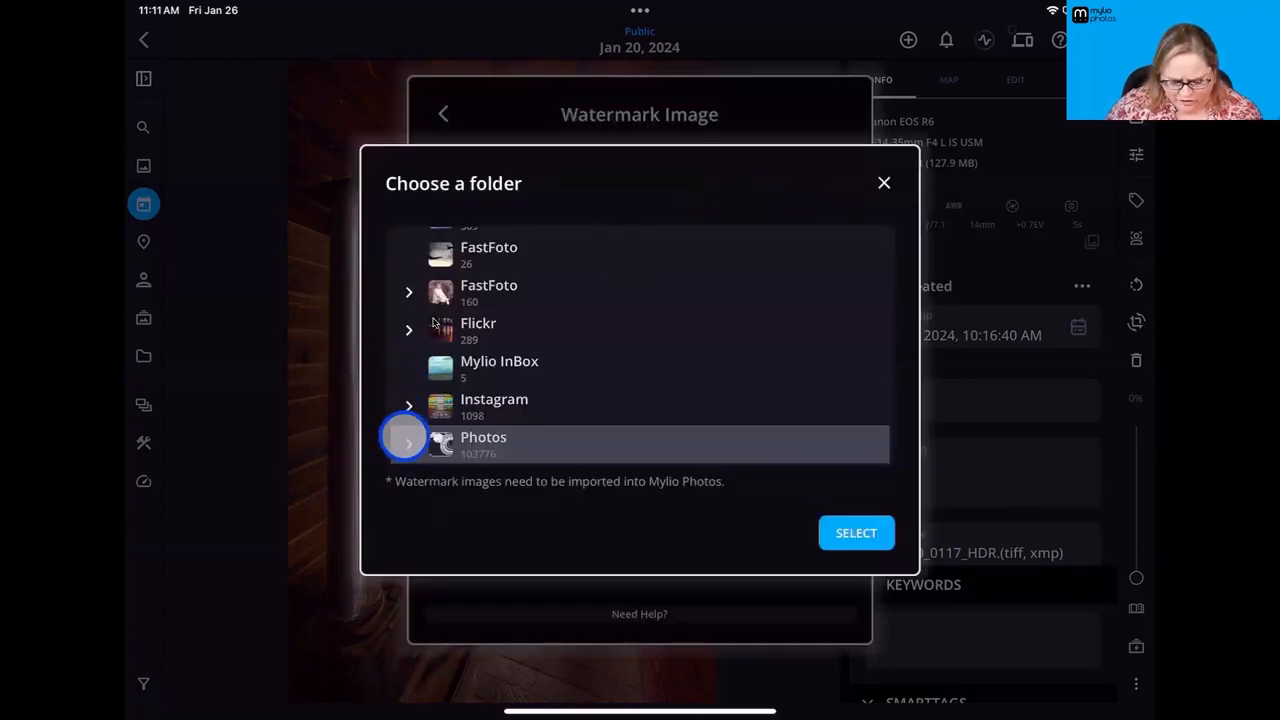
left_click(409, 443)
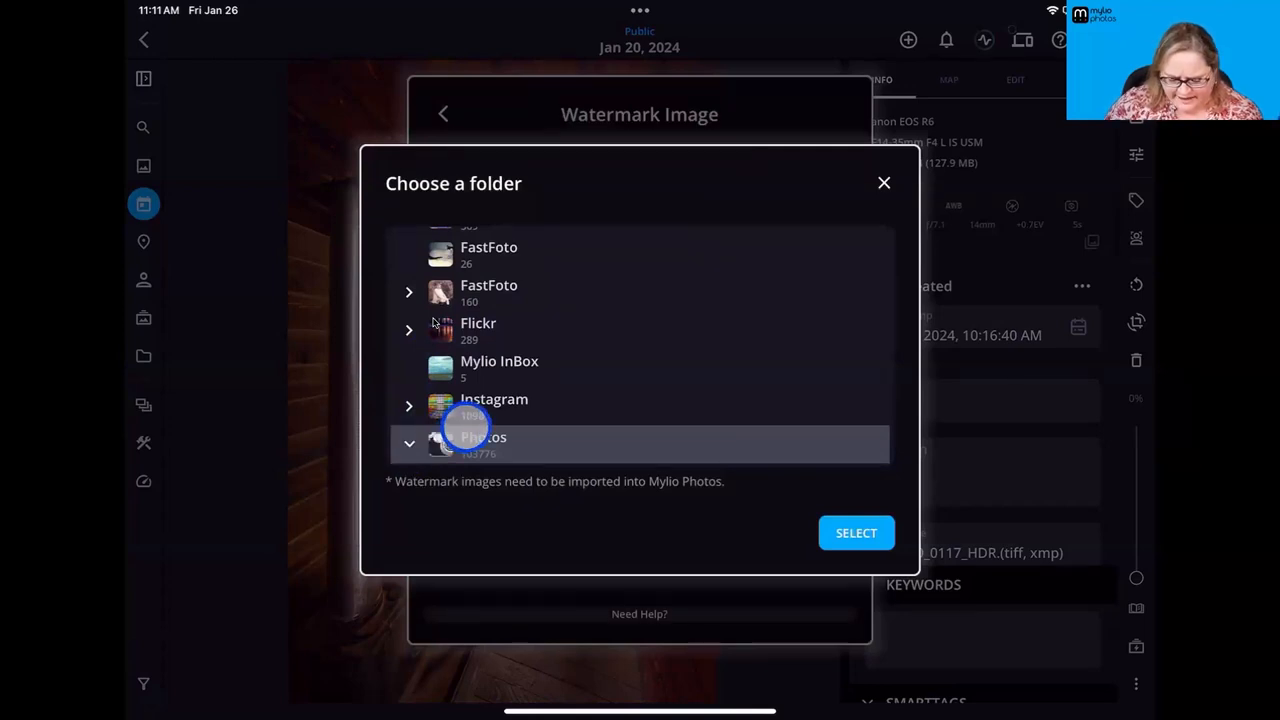
scroll("down", 3)
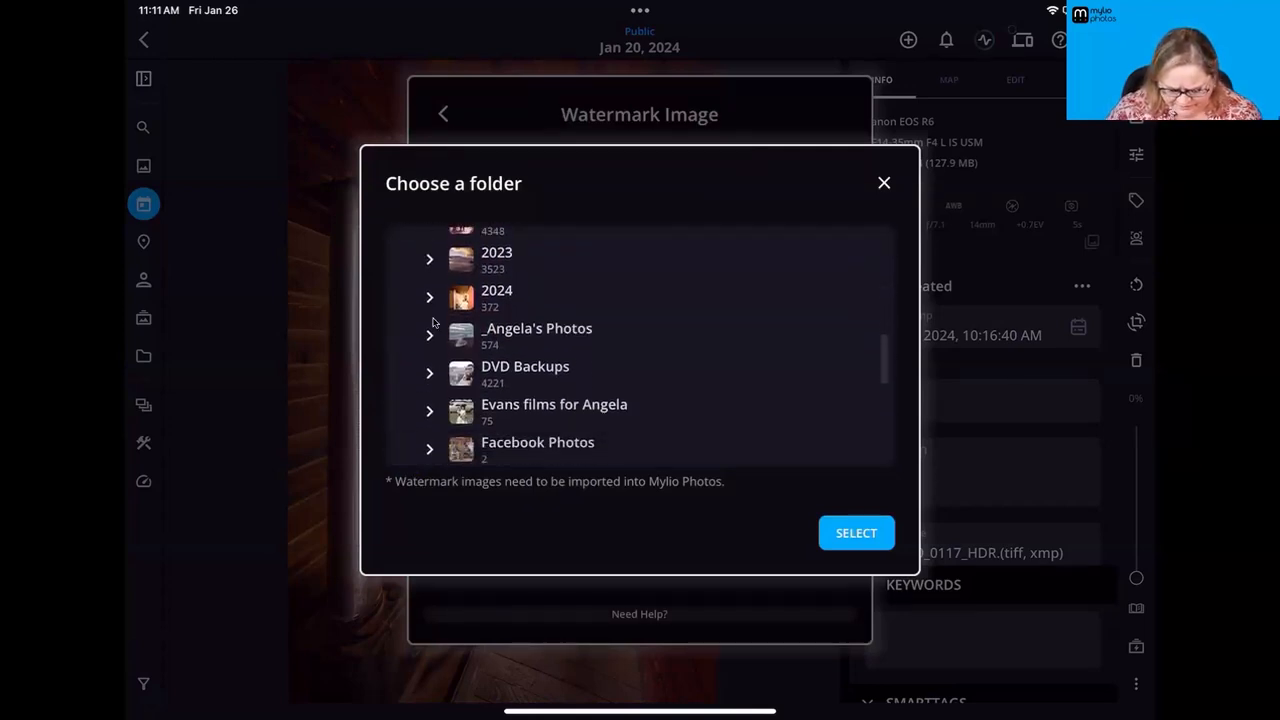
scroll("down", 3)
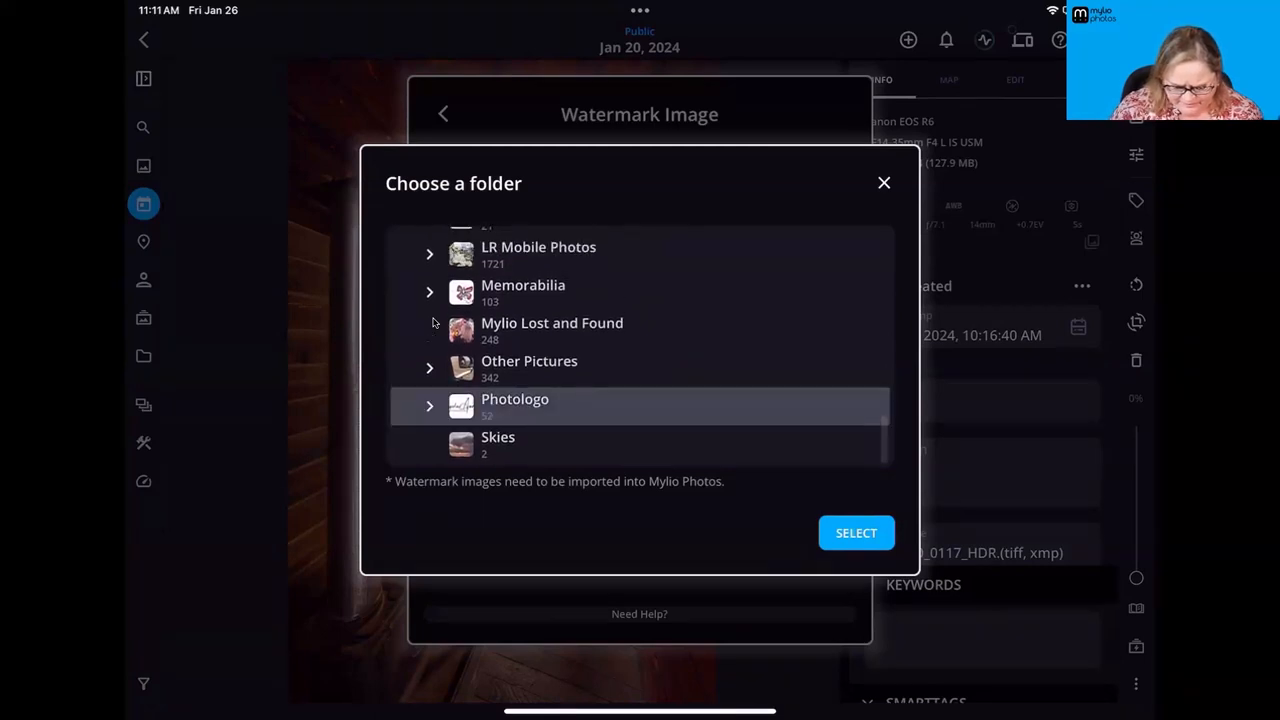
left_click(430, 406)
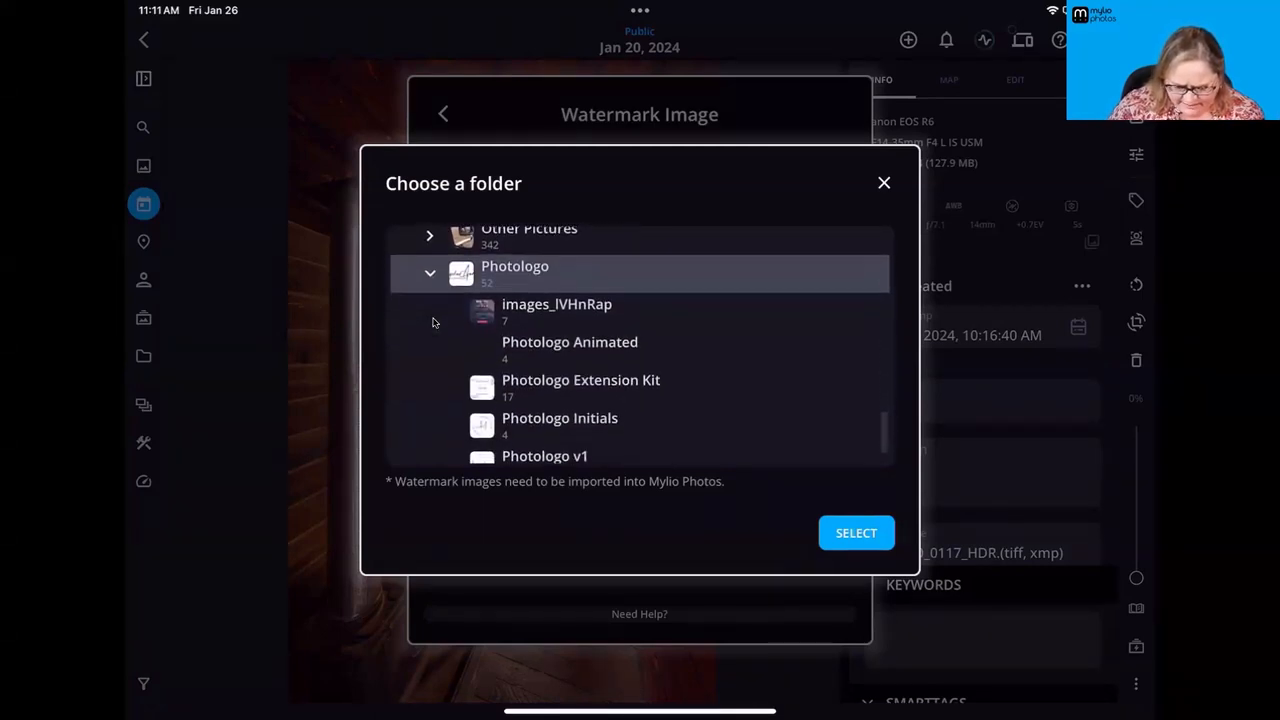
scroll("down", 3)
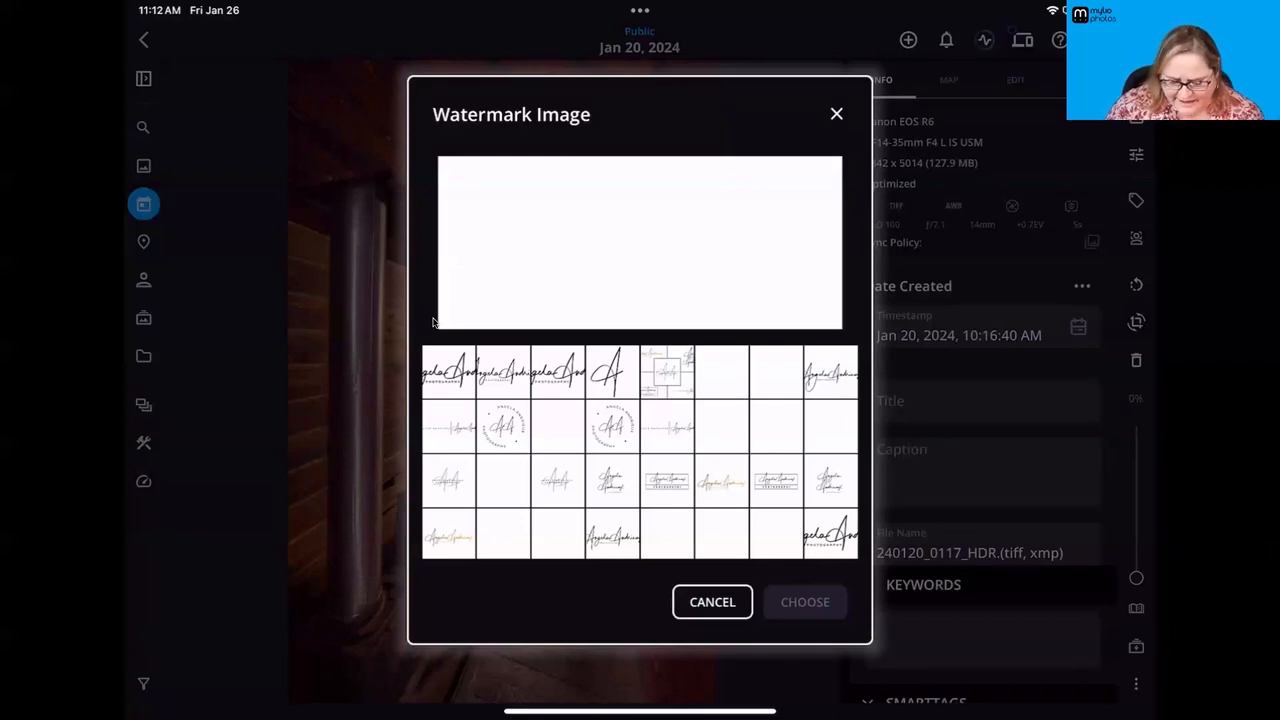
- Preview Photologo logos and set the white low-res PNG as the bottom-right watermark image
left_click(775, 372)
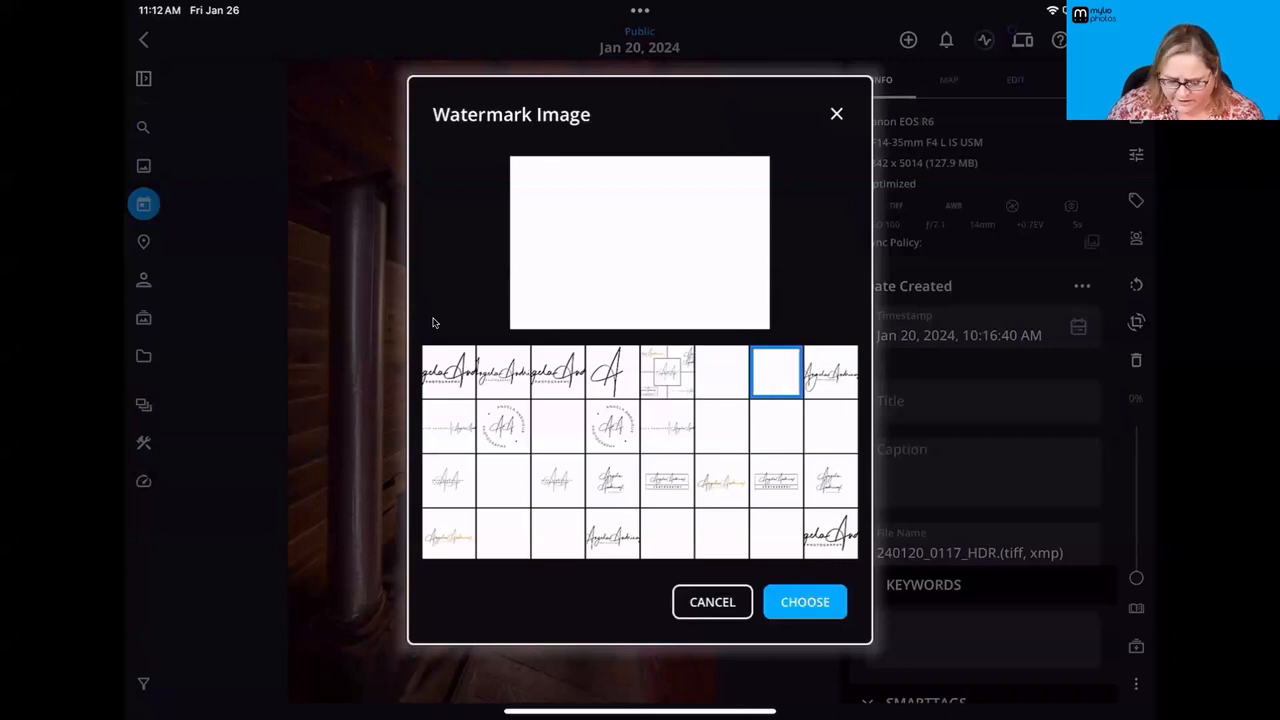
left_click(830, 426)
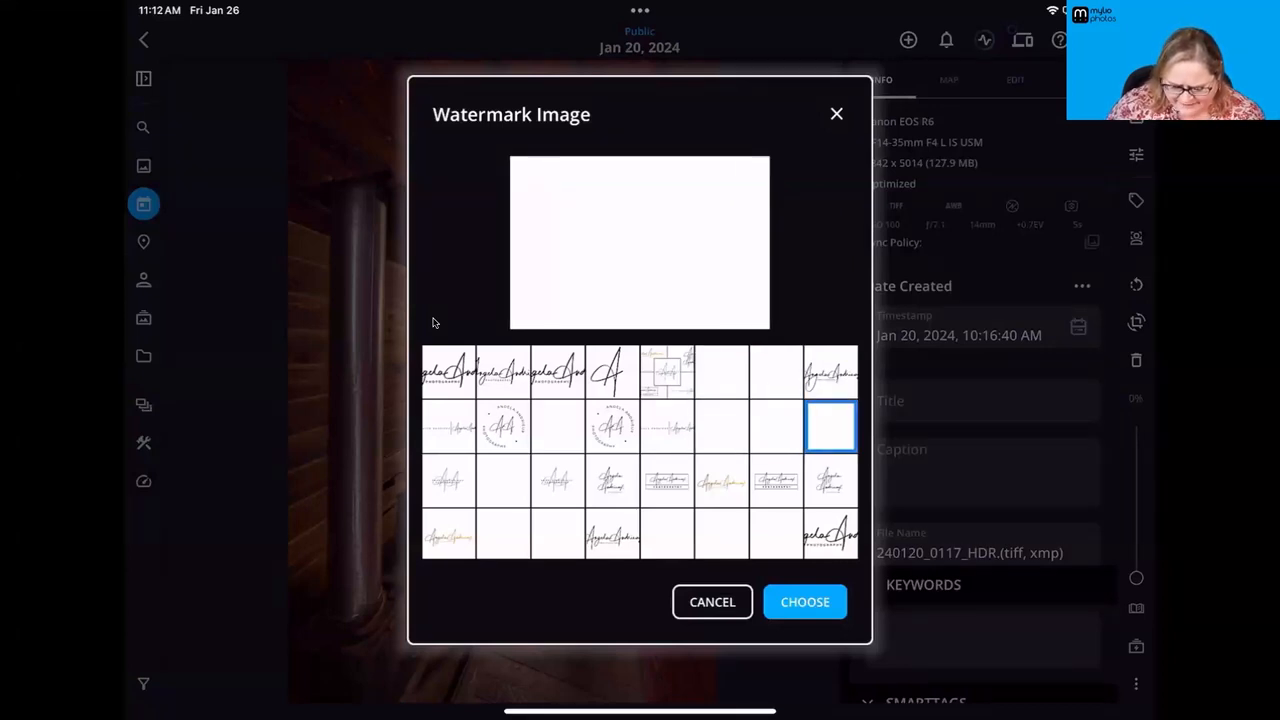
left_click(503, 533)
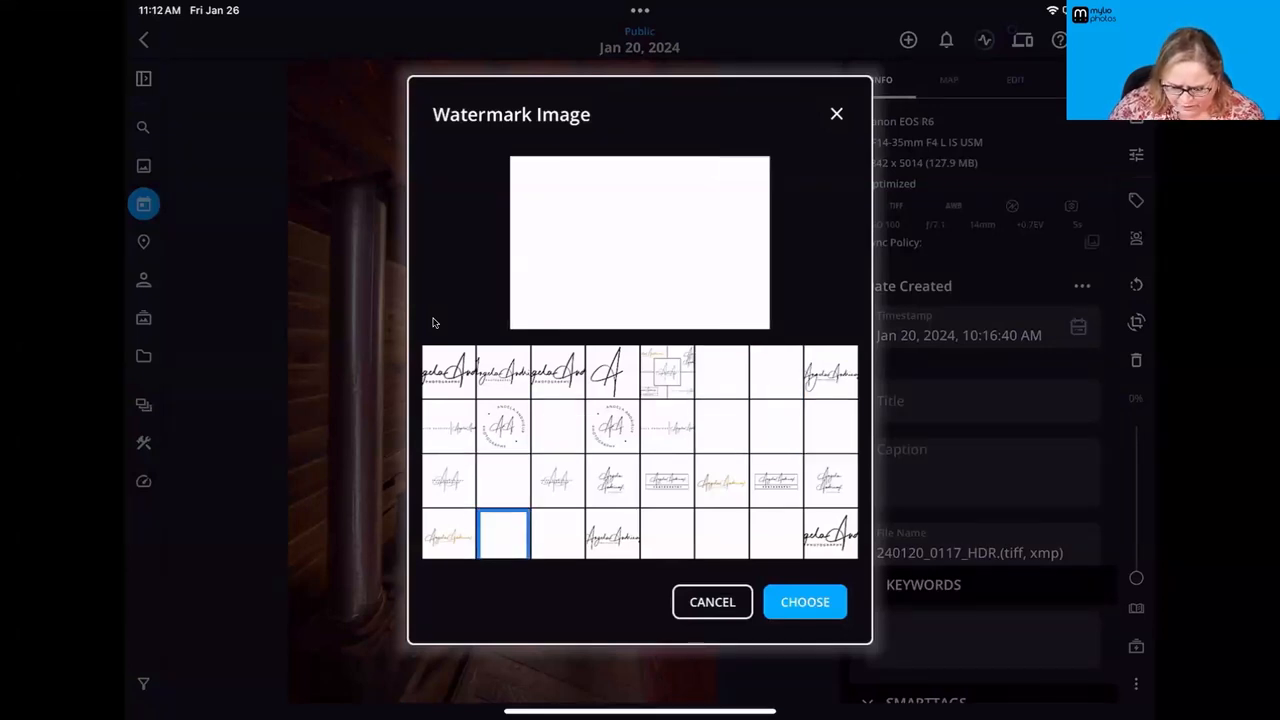
left_click(667, 535)
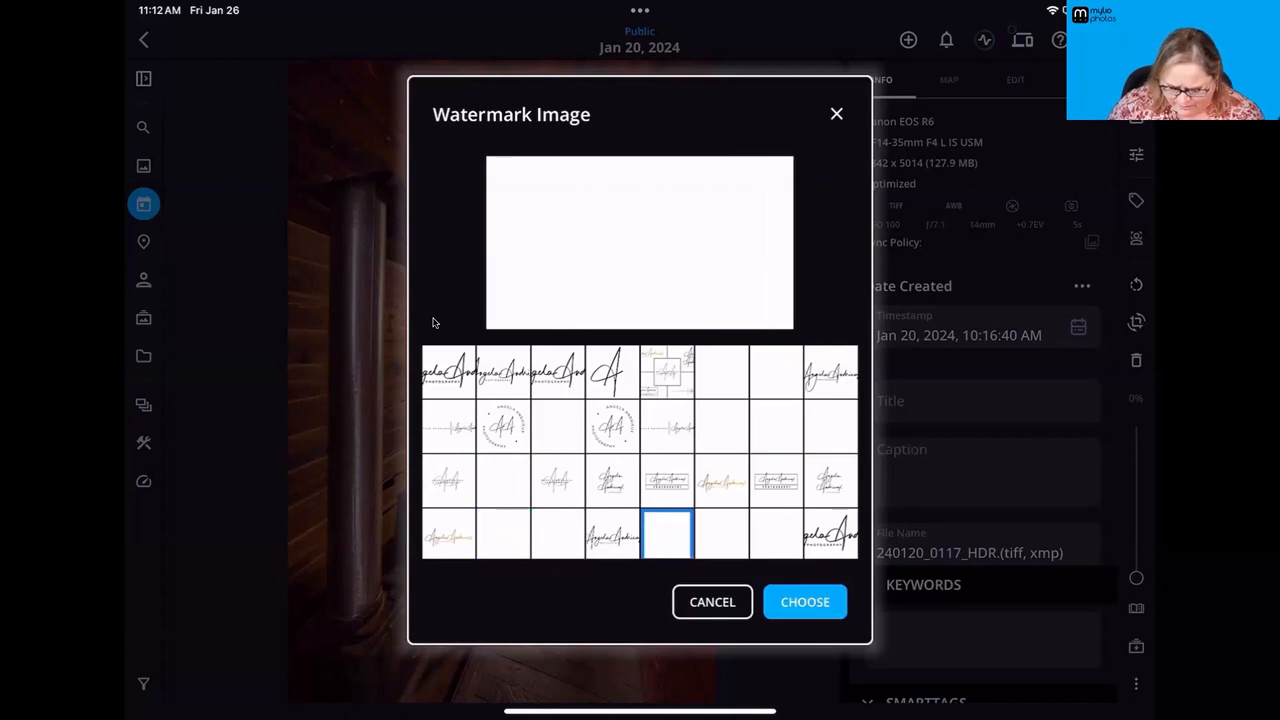
left_click(557, 533)
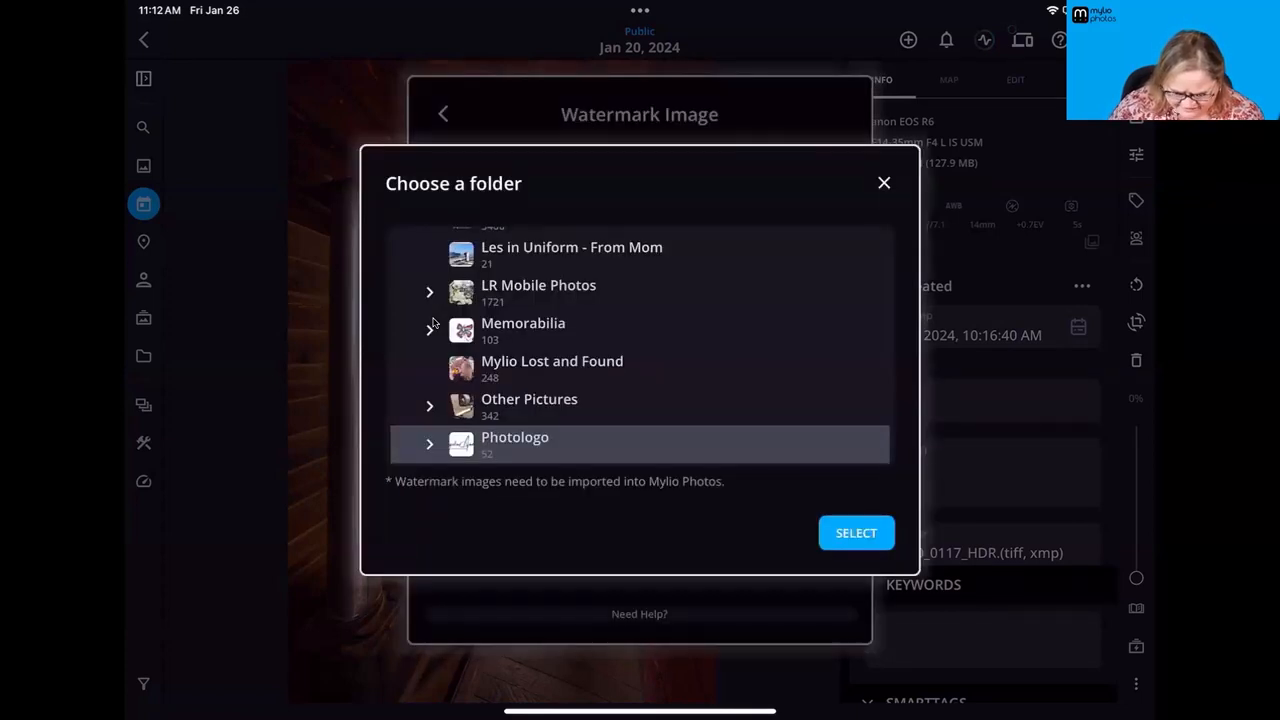
left_click(429, 443)
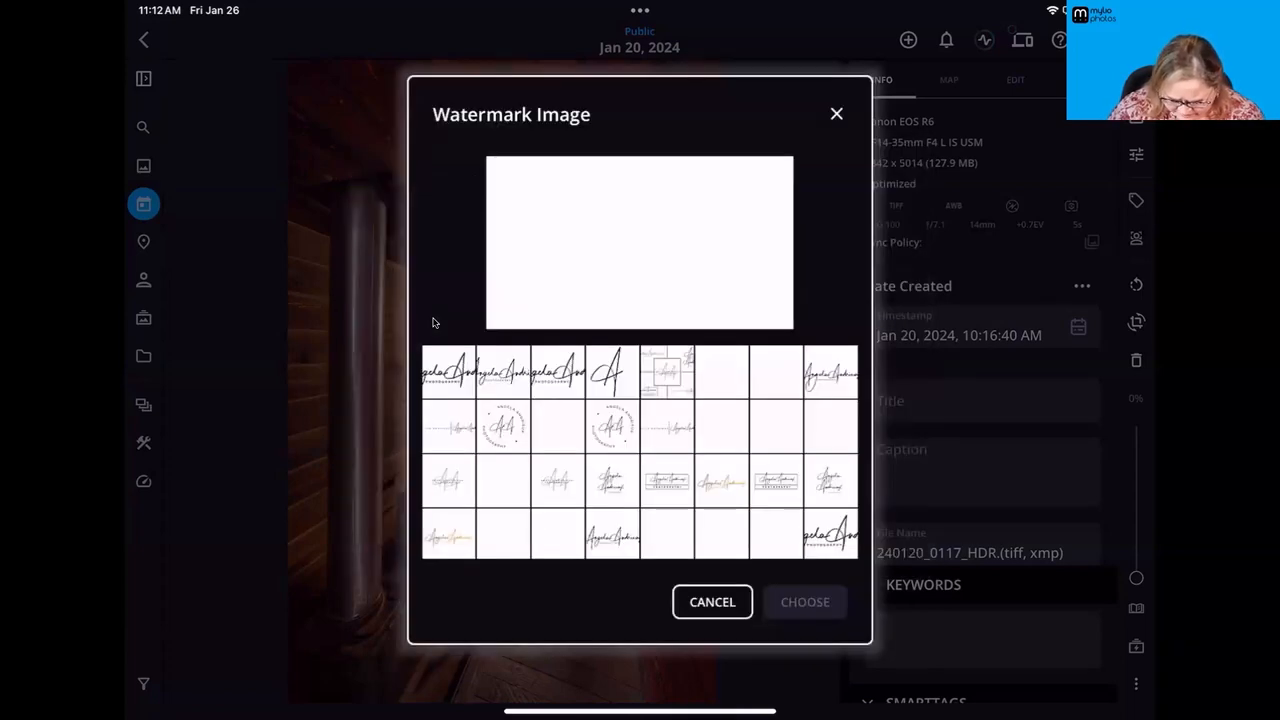
left_click(775, 372)
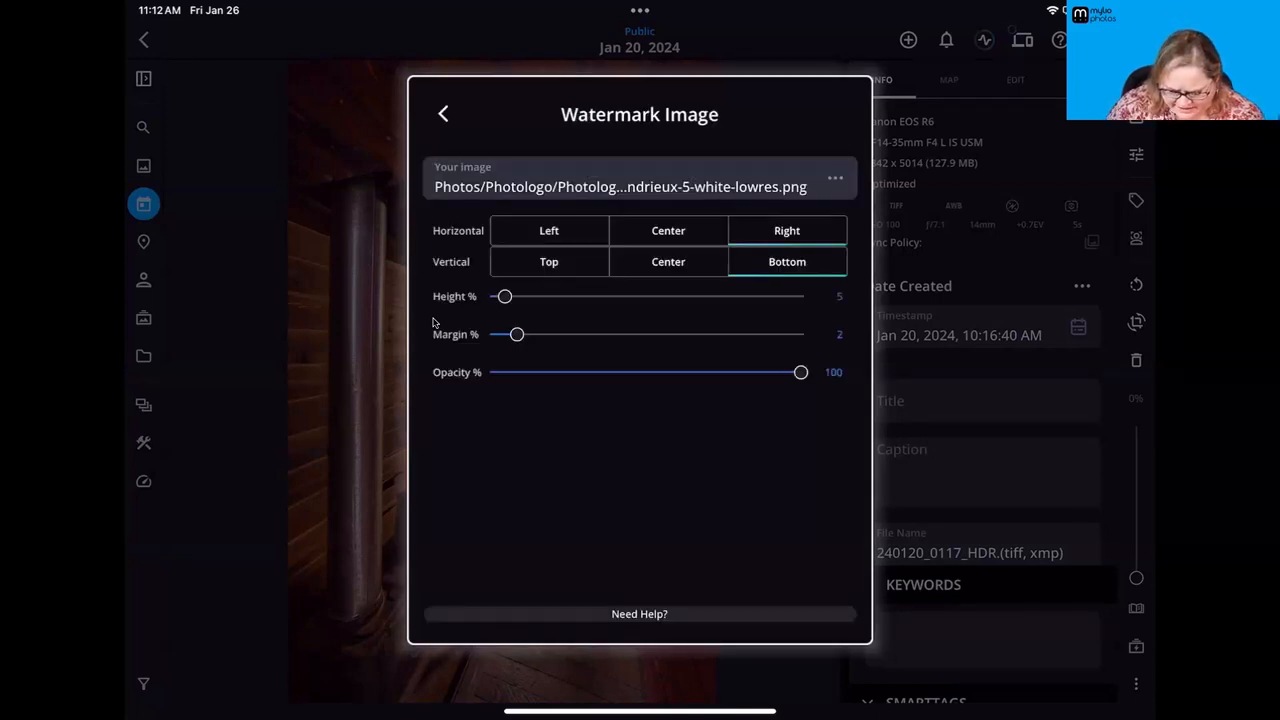
- Pick the white high-res logo as the watermark image after previewing candidates
left_click(834, 178)
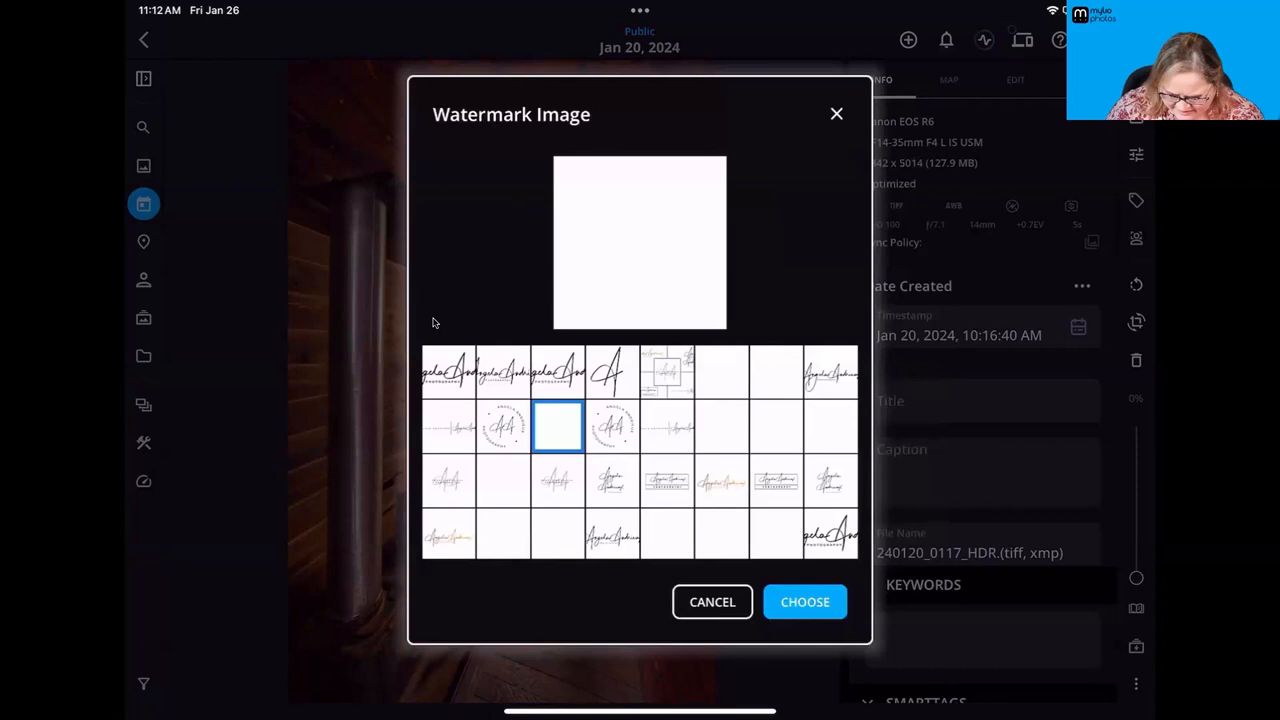
left_click(721, 427)
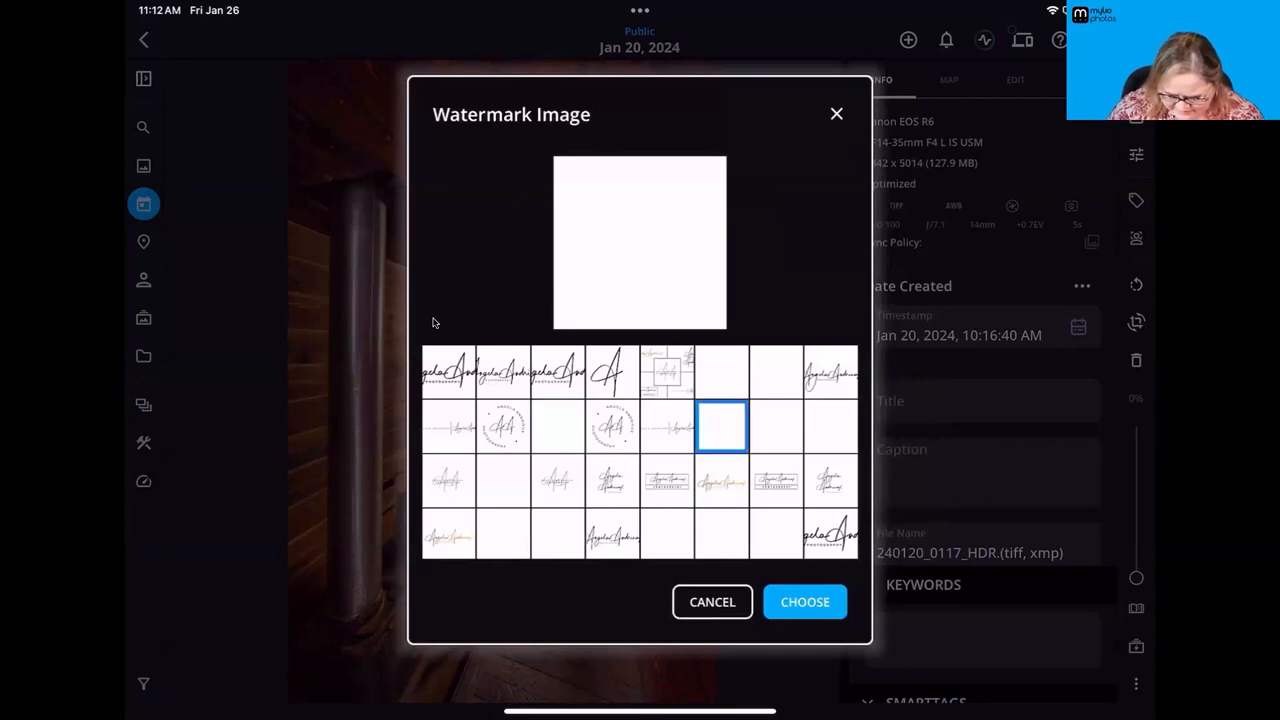
left_click(558, 427)
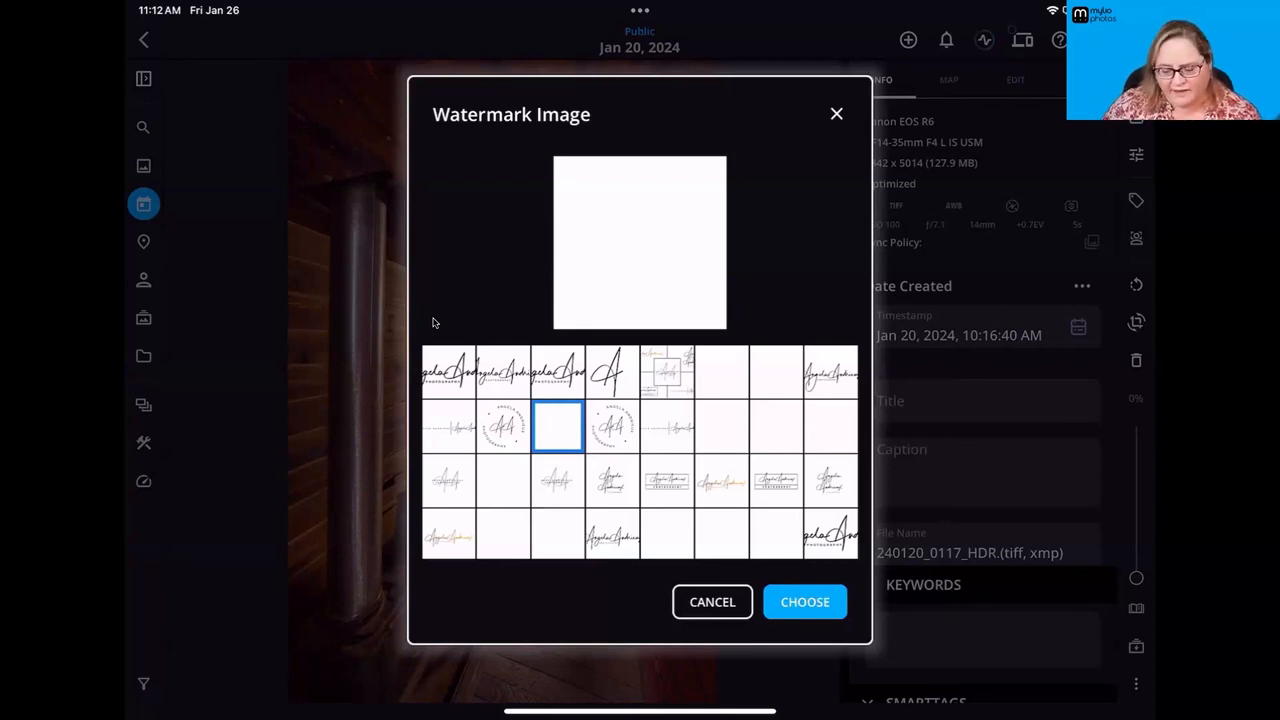
left_click(805, 601)
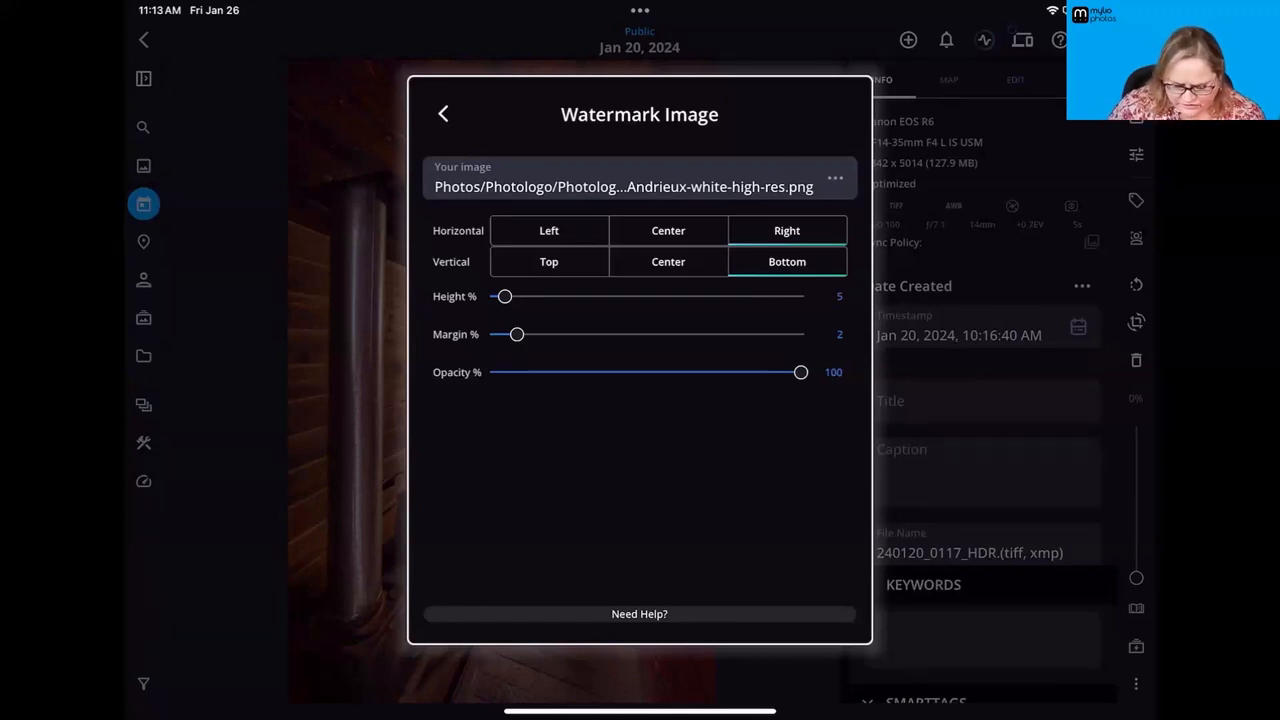
- Set watermark height to 11%, margin to 0 and opacity to 54%
left_click_drag(505, 296, 523, 296)
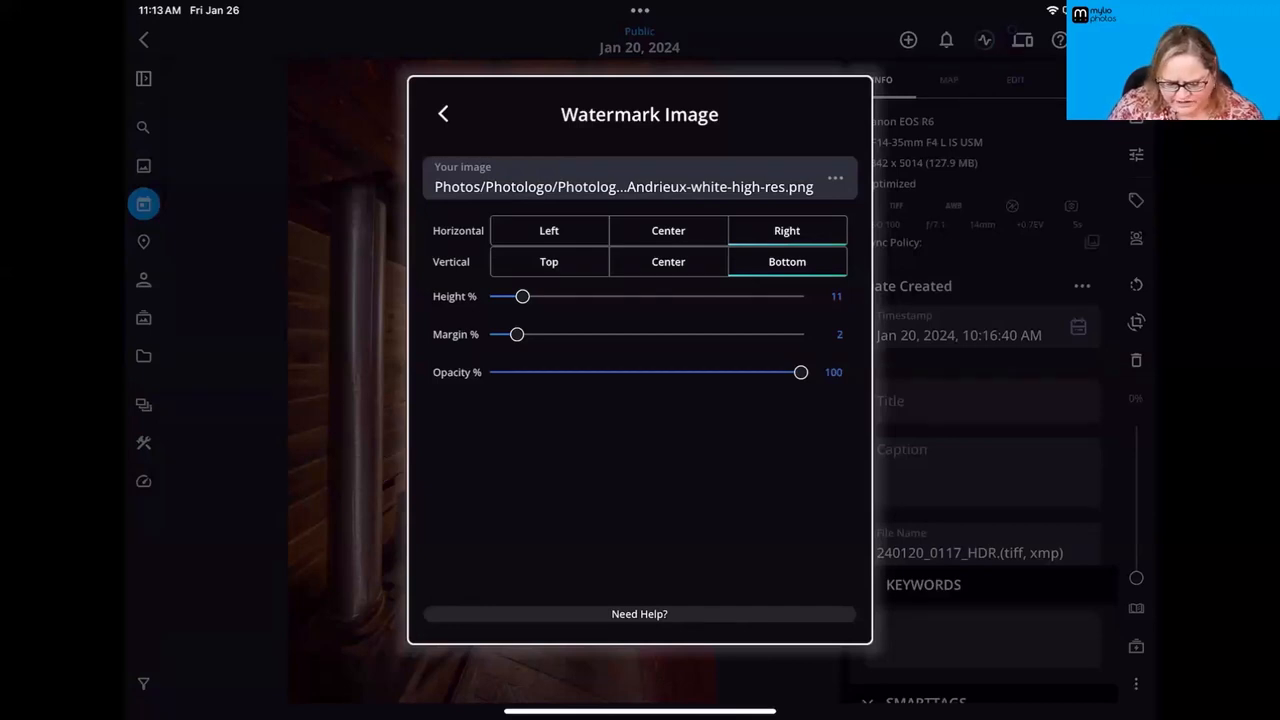
left_click_drag(516, 334, 492, 334)
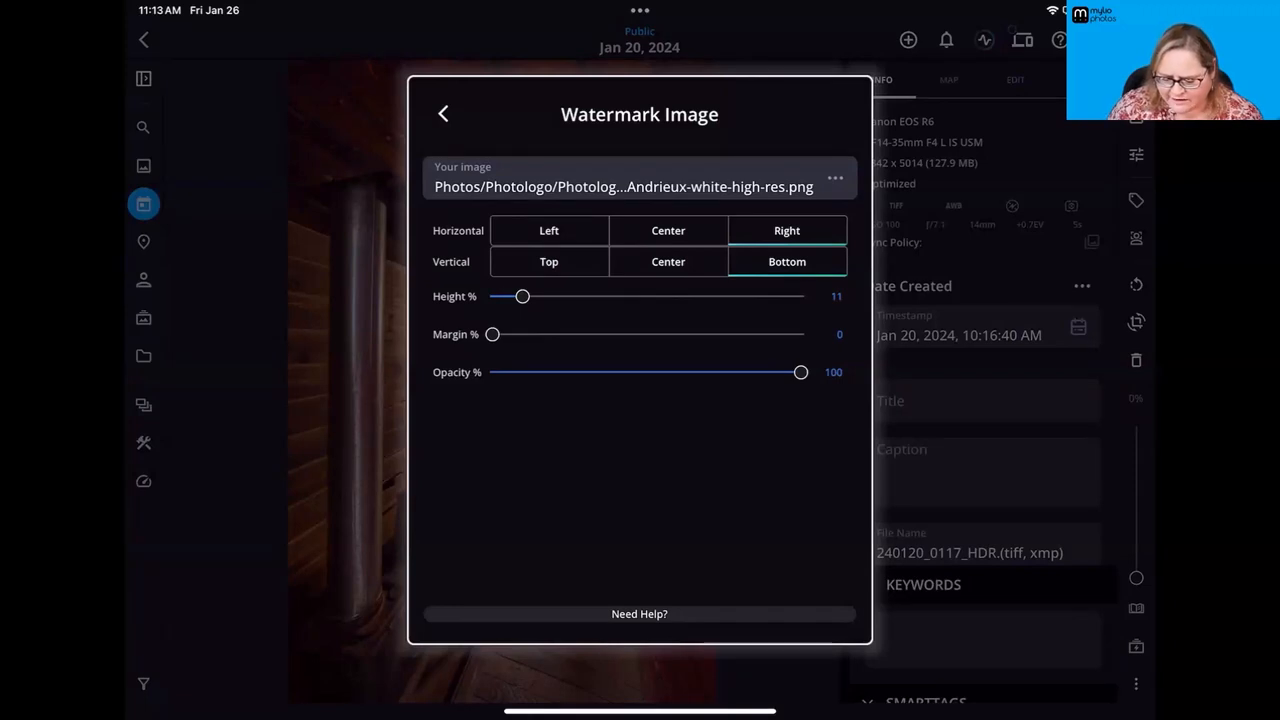
left_click_drag(801, 372, 657, 372)
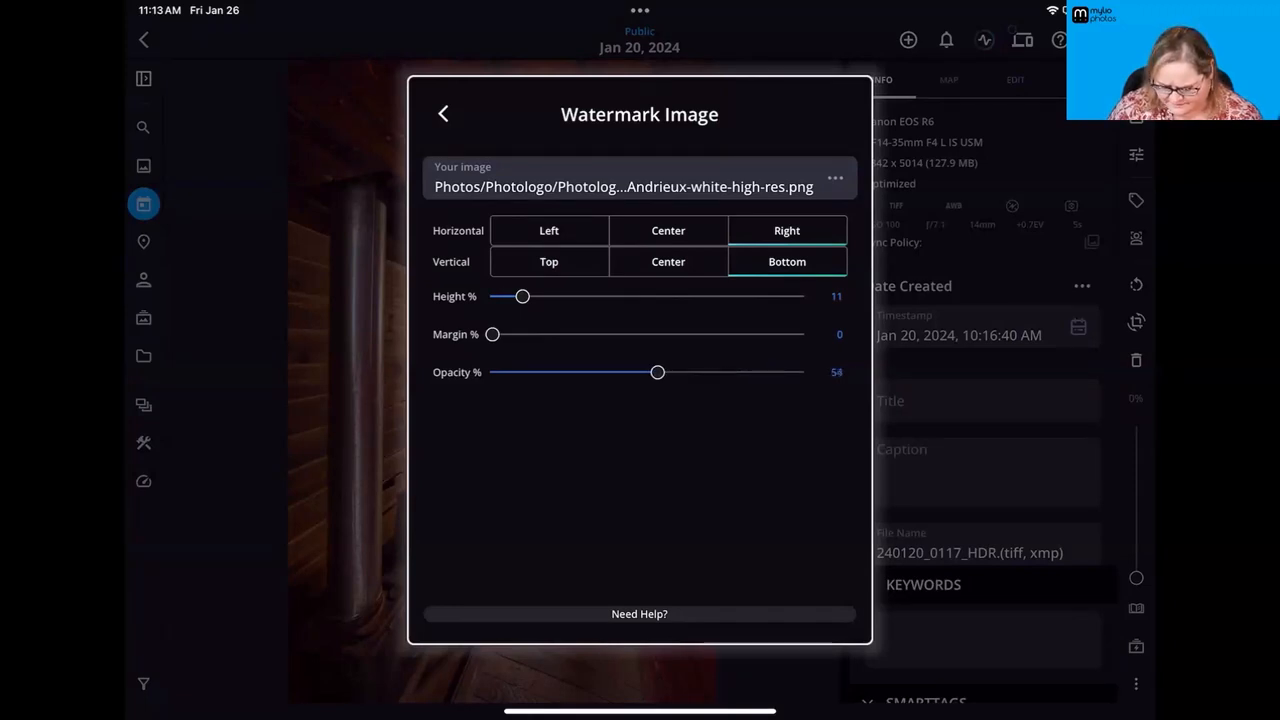
left_click(443, 113)
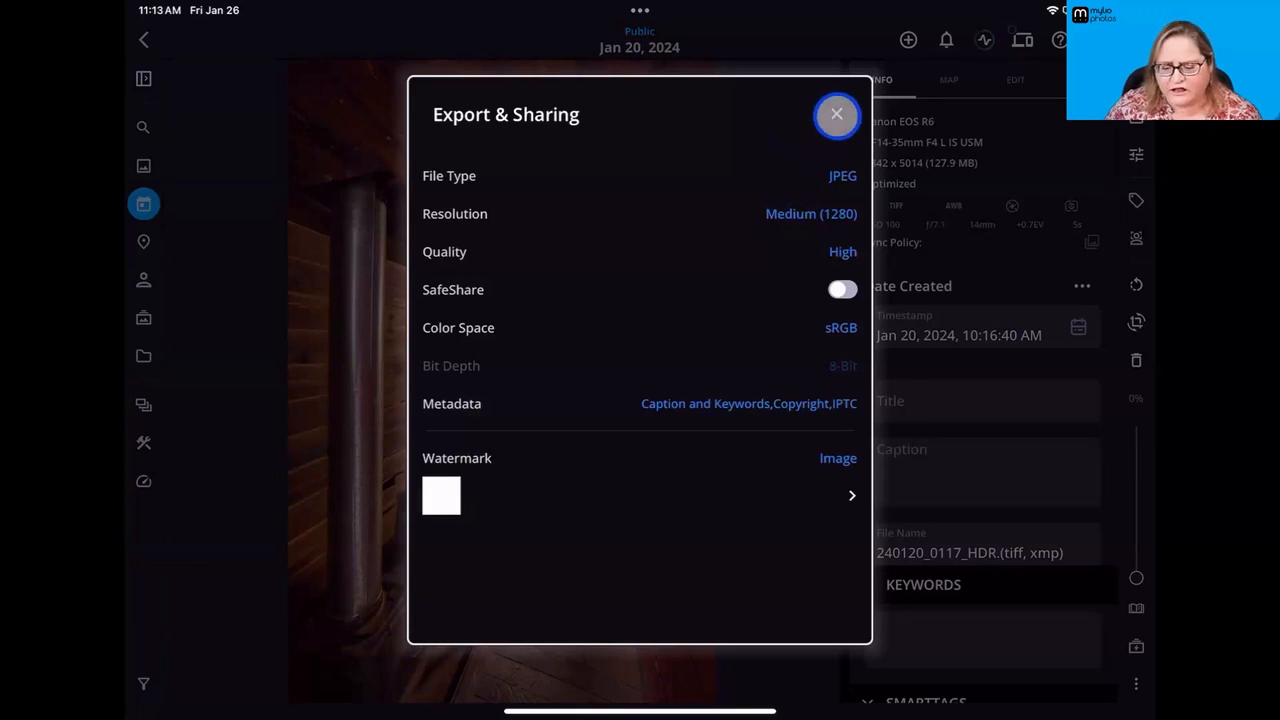
- Close export settings, put the cabin hallway photo in a Messages draft, then discard it
left_click(836, 114)
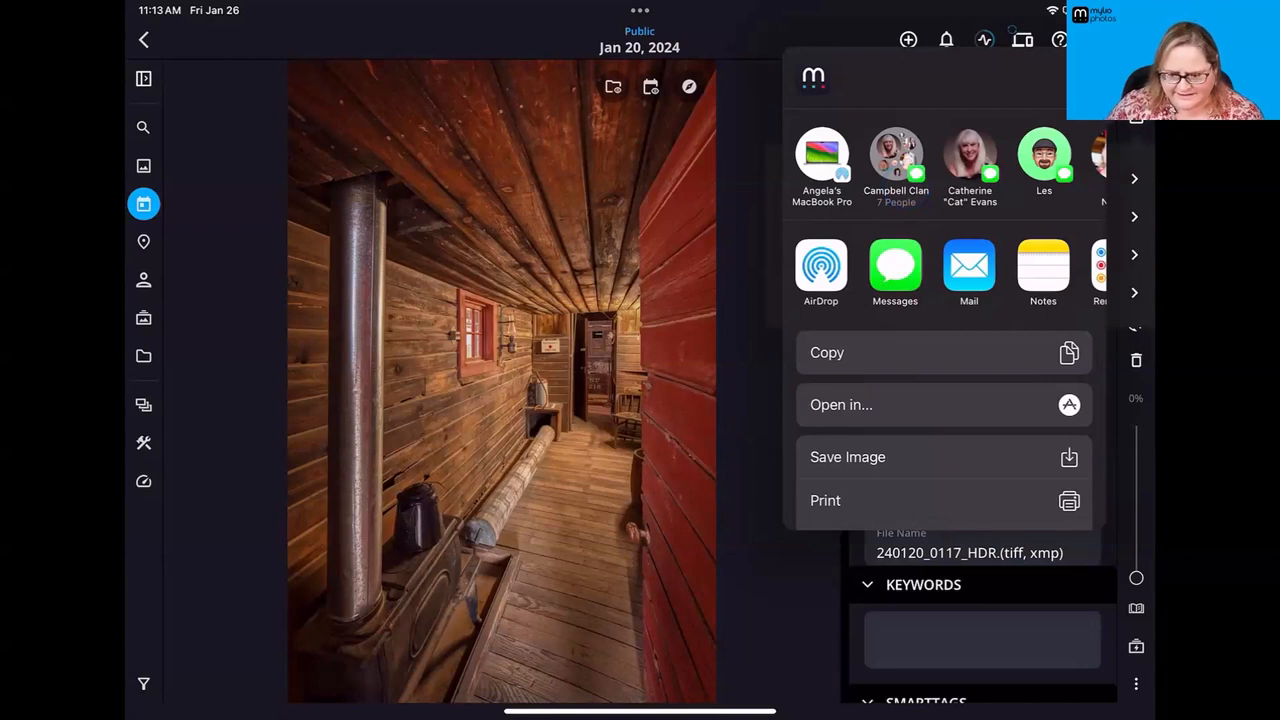
left_click(895, 265)
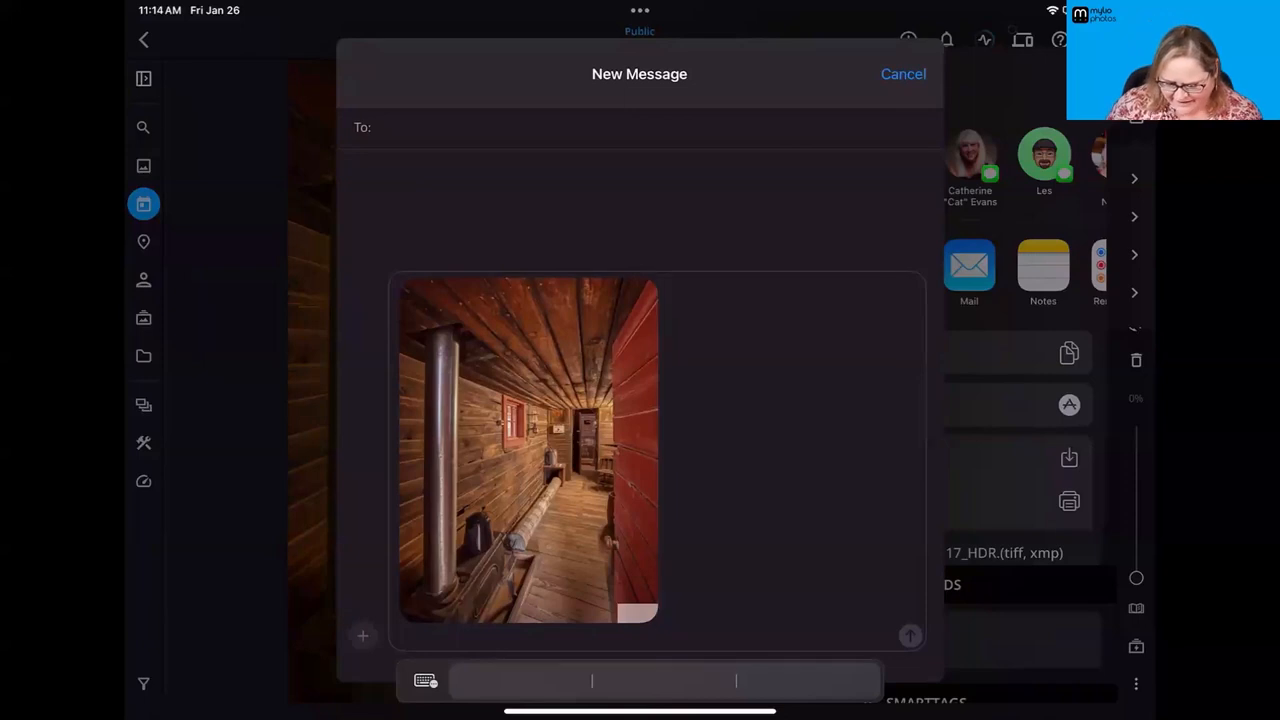
left_click(902, 73)
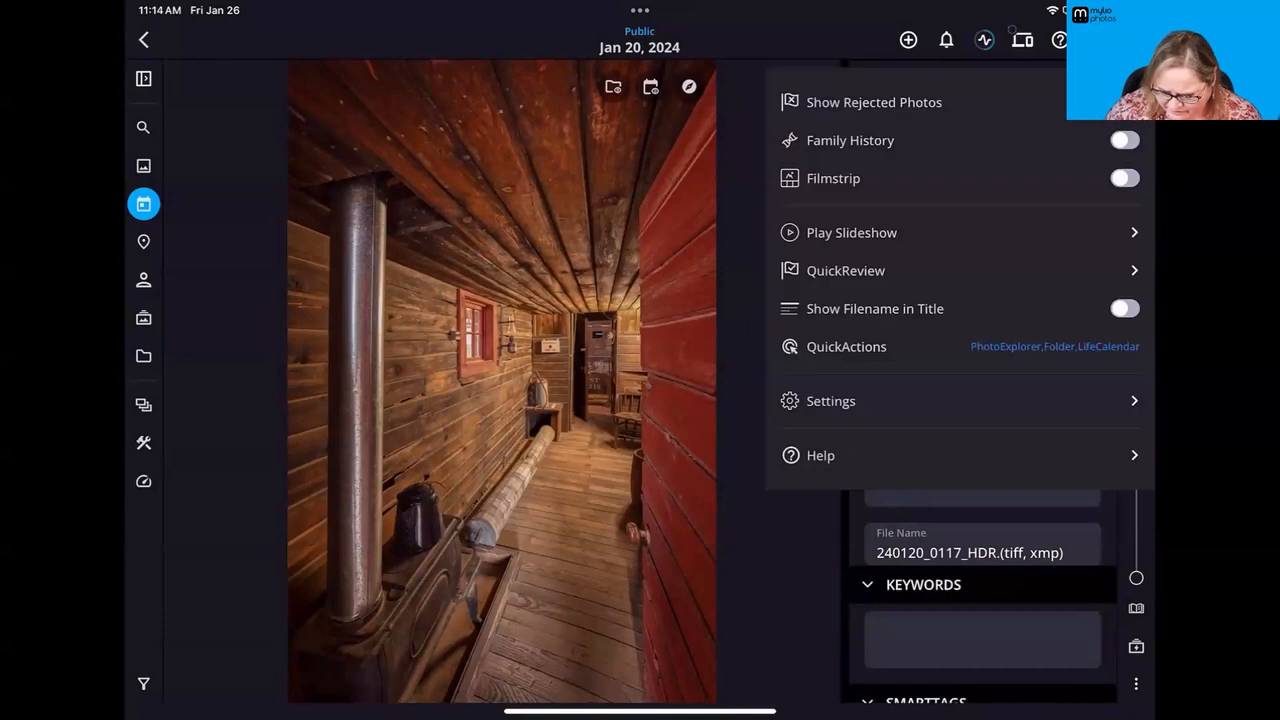
- Swap the watermark for the 5-white-highres PNG from the Photologo folder
left_click(830, 400)
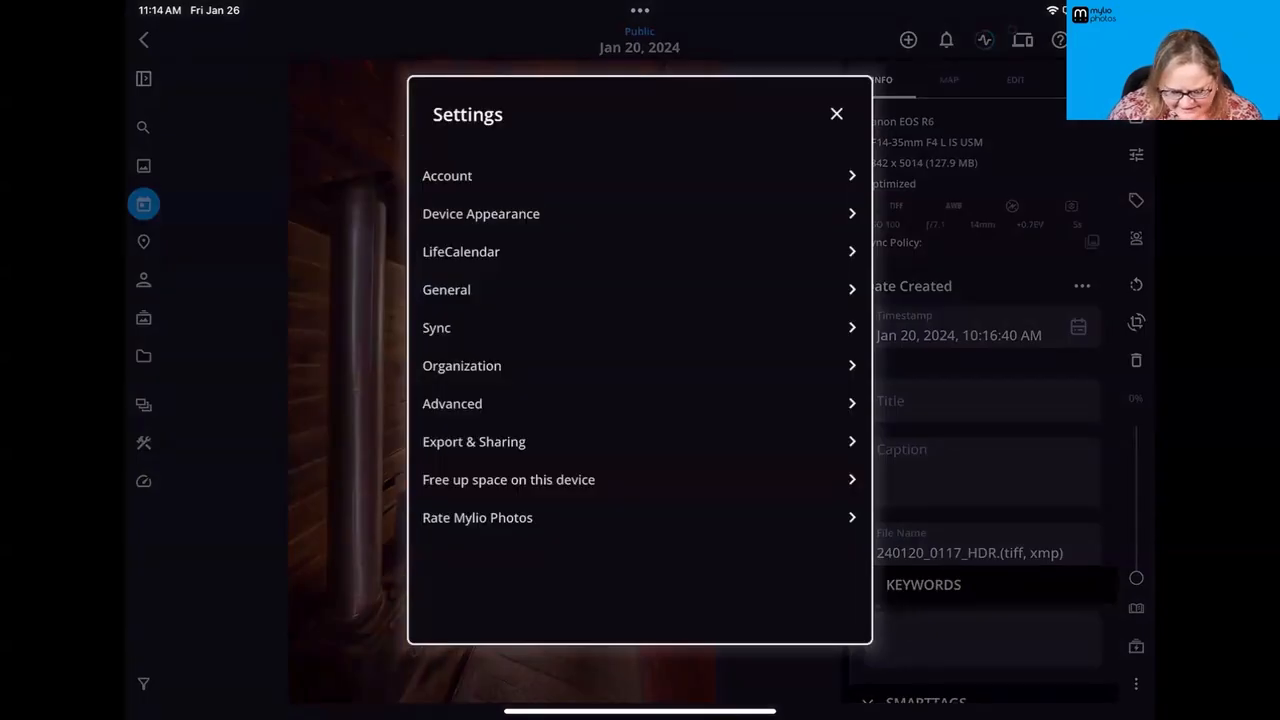
left_click(473, 441)
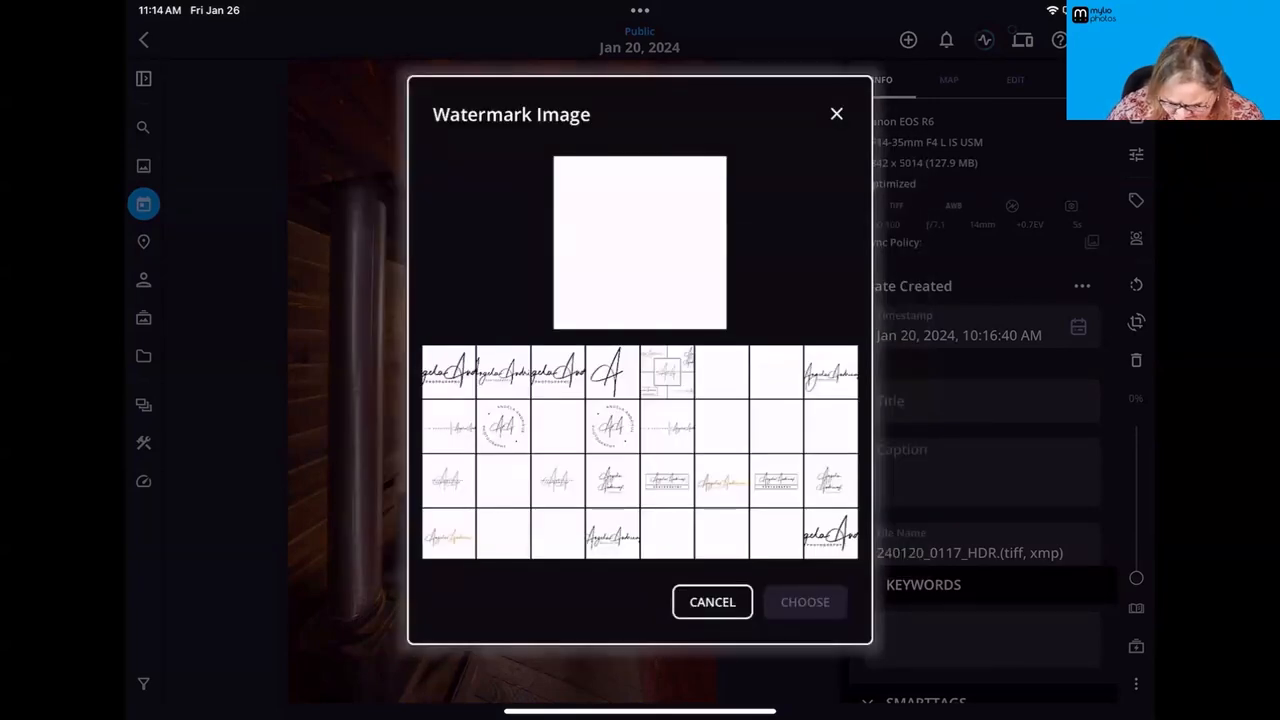
left_click(666, 535)
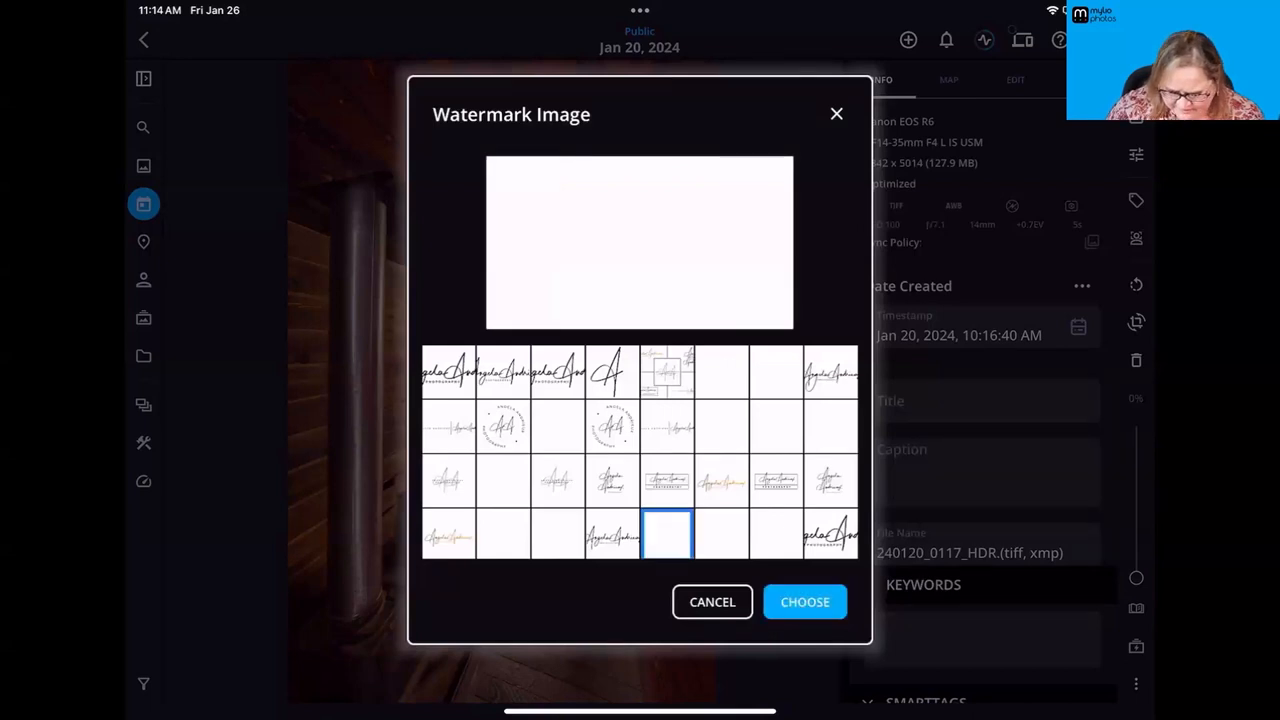
left_click(804, 601)
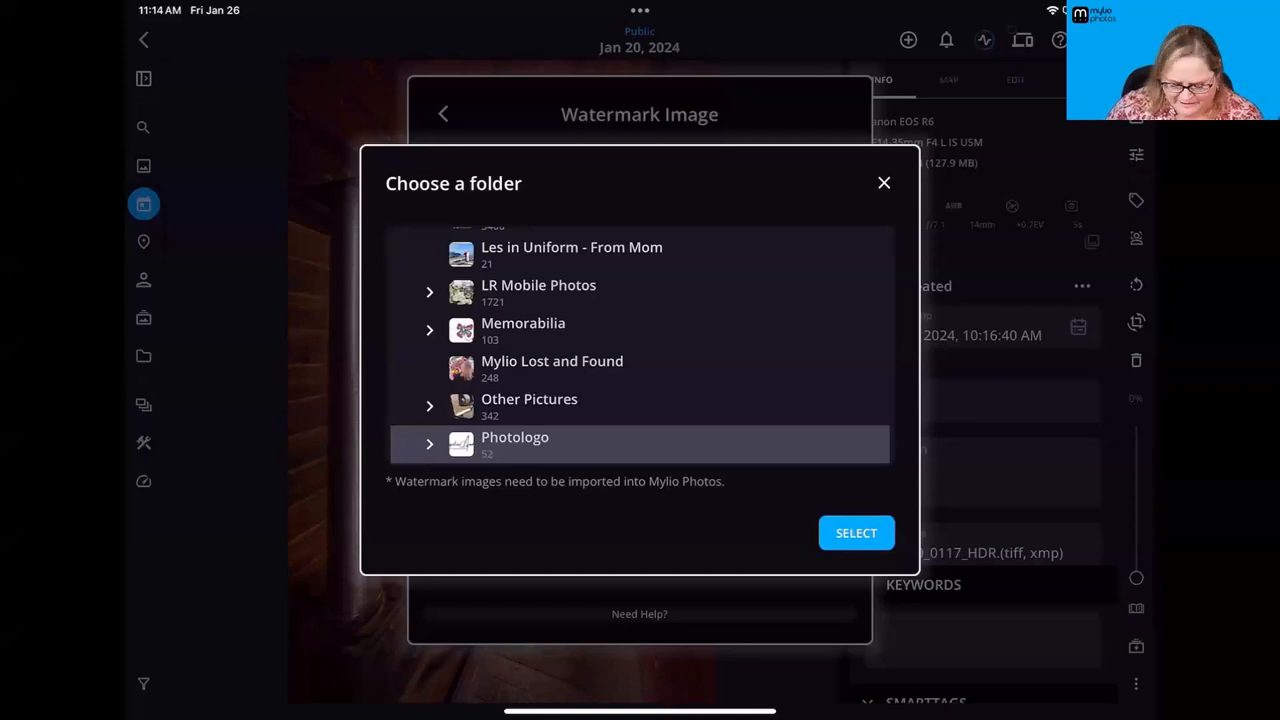
left_click(856, 532)
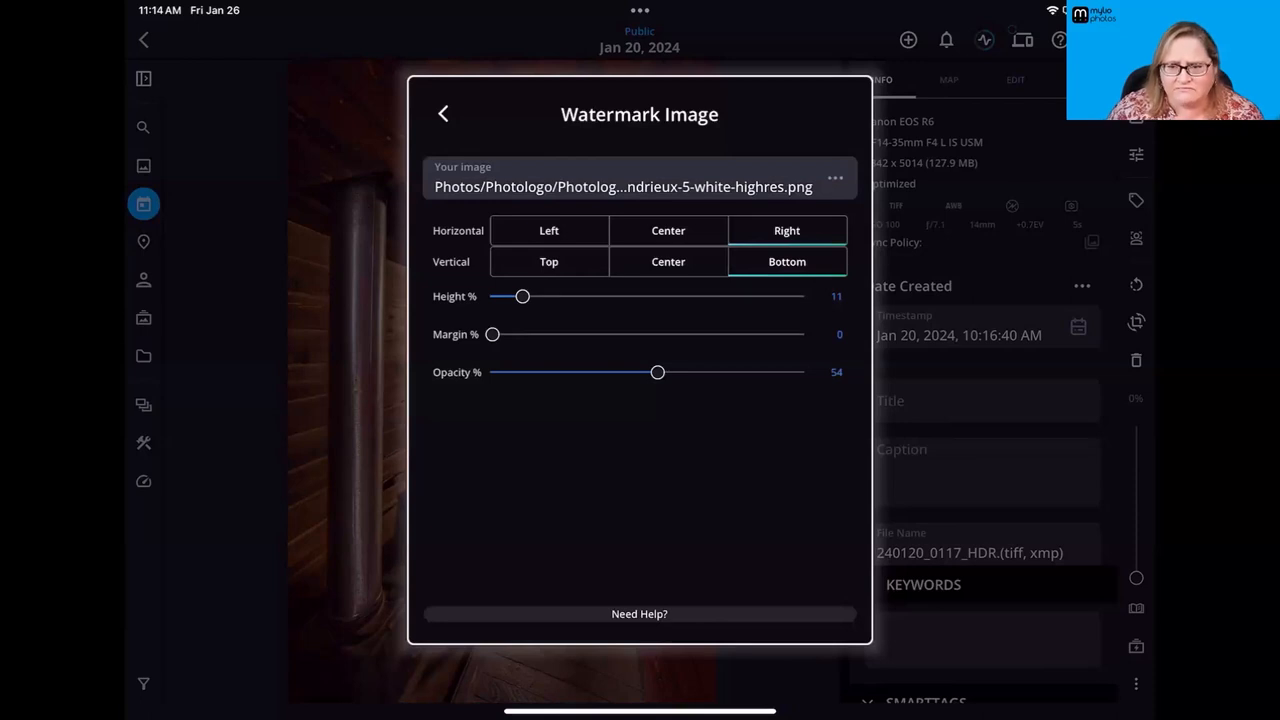
left_click(443, 113)
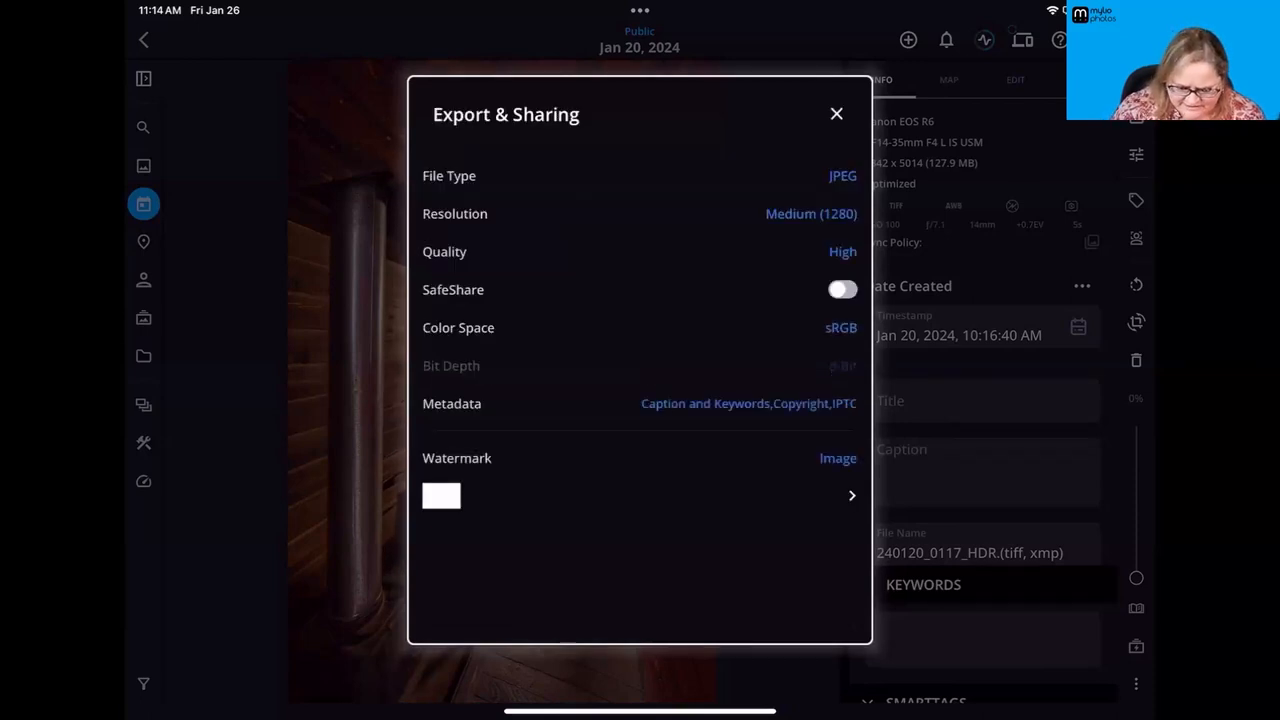
- Close Export & Sharing and bring up the photo's share destinations
left_click(836, 113)
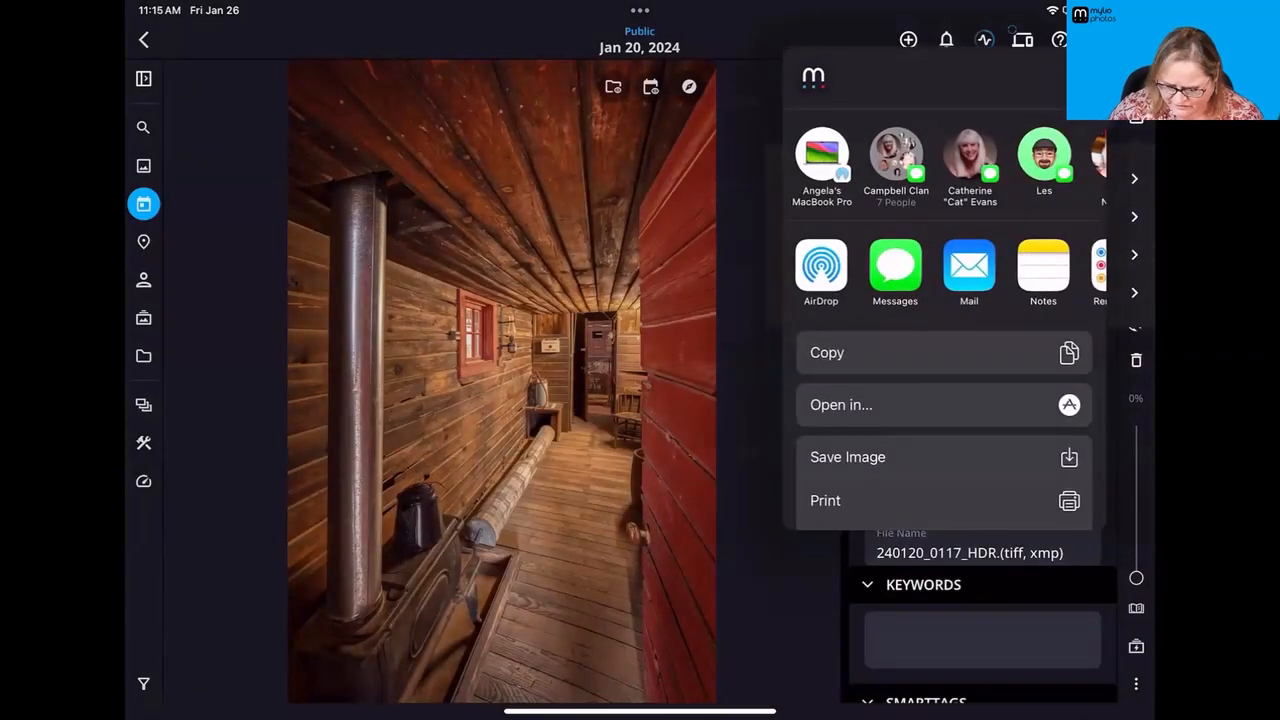
left_click(894, 267)
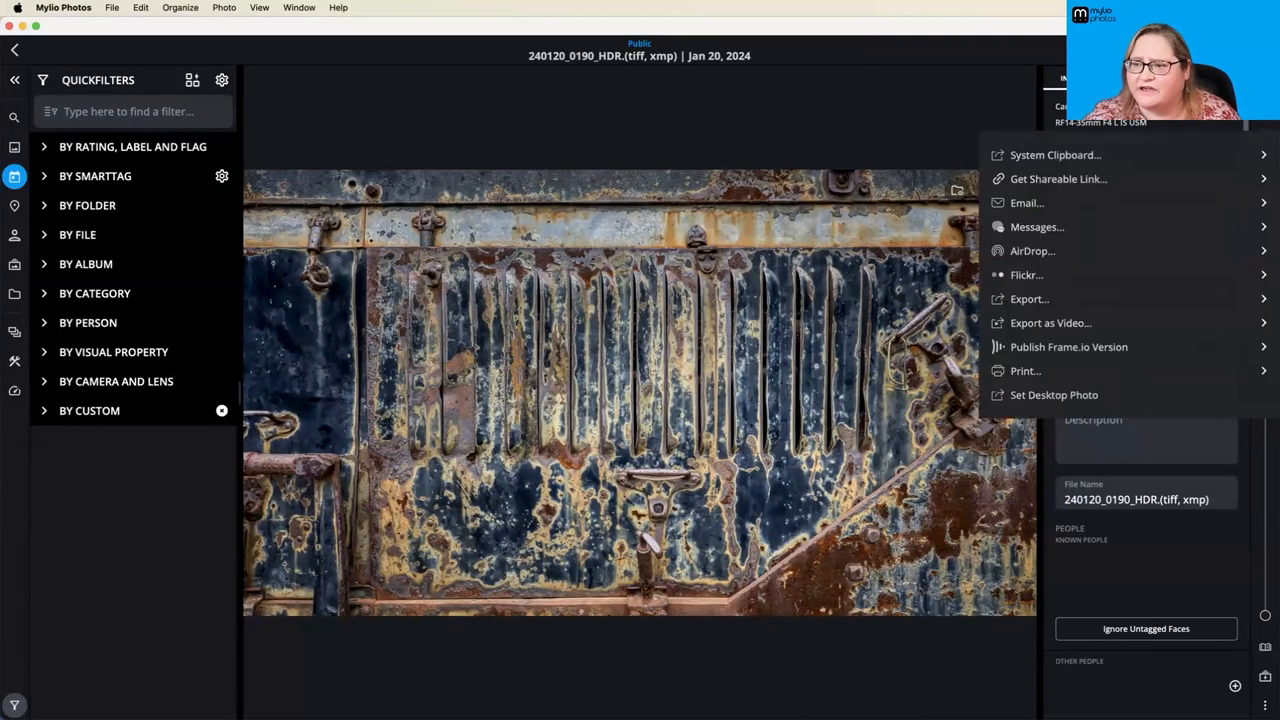
- Share the caboose photo to the System Clipboard with an Image watermark instead of Text
left_click(1054, 154)
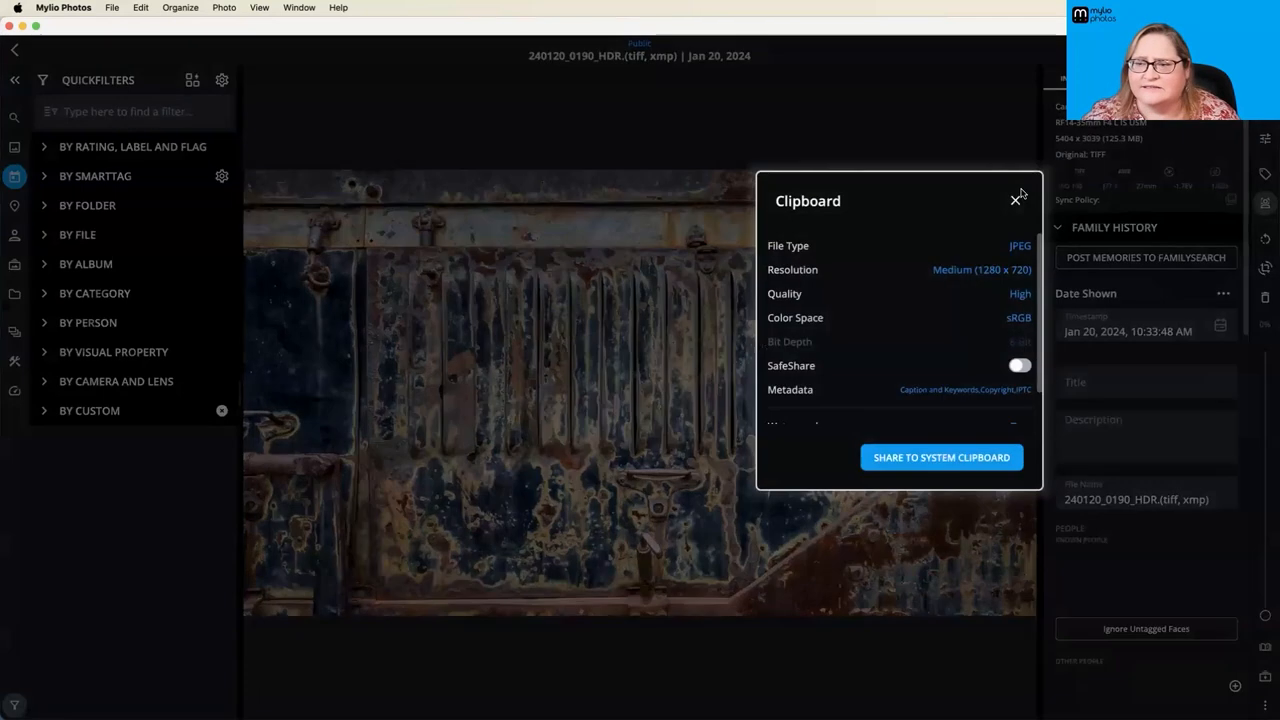
left_click(1017, 197)
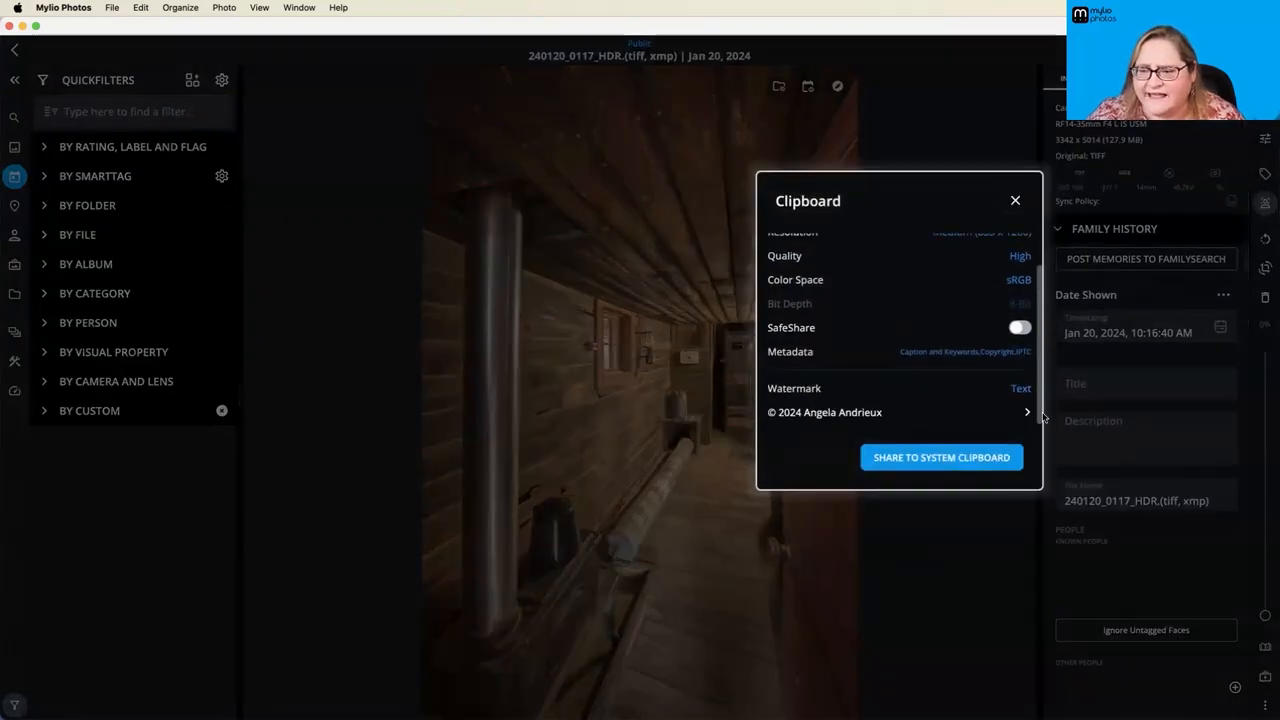
left_click(1020, 388)
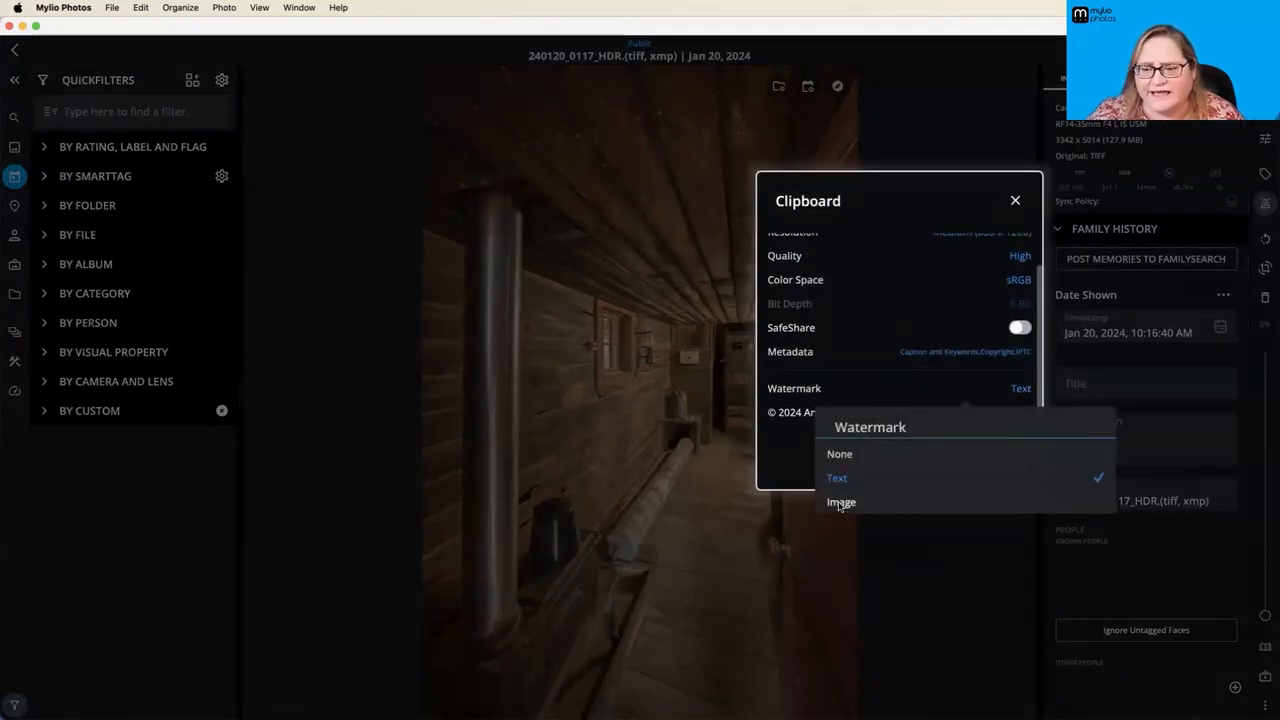
left_click(841, 502)
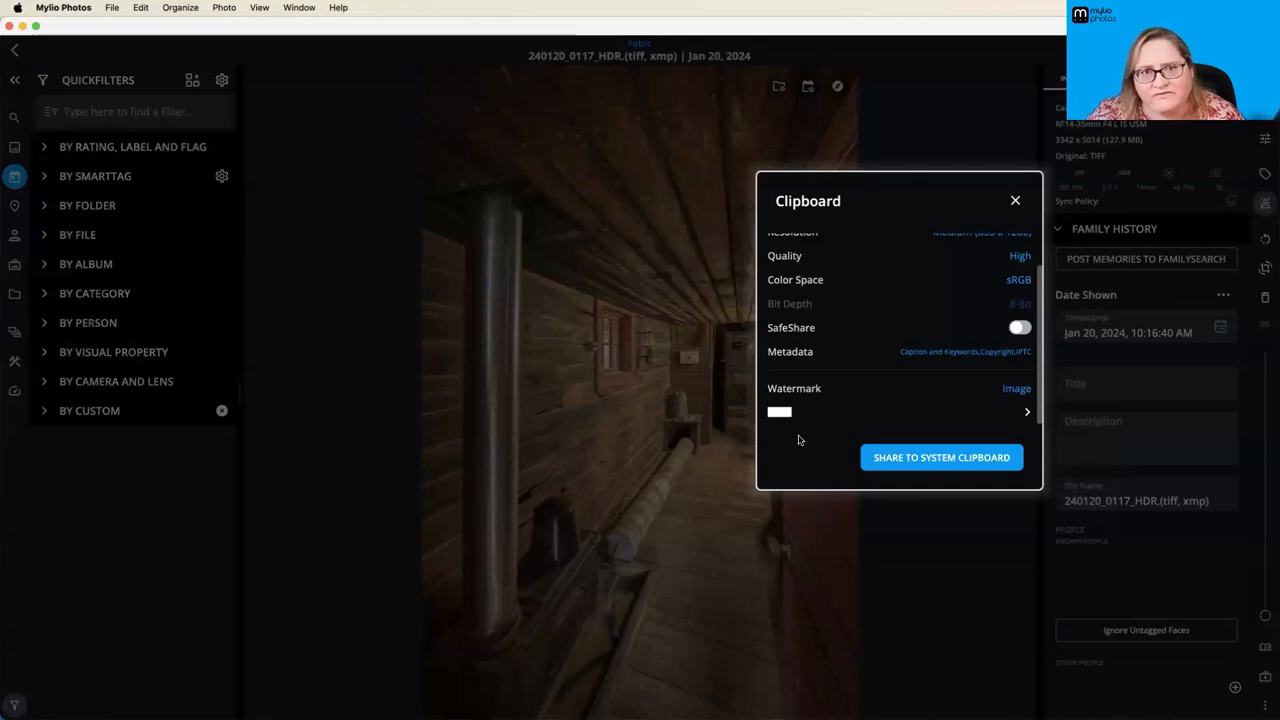
left_click(941, 457)
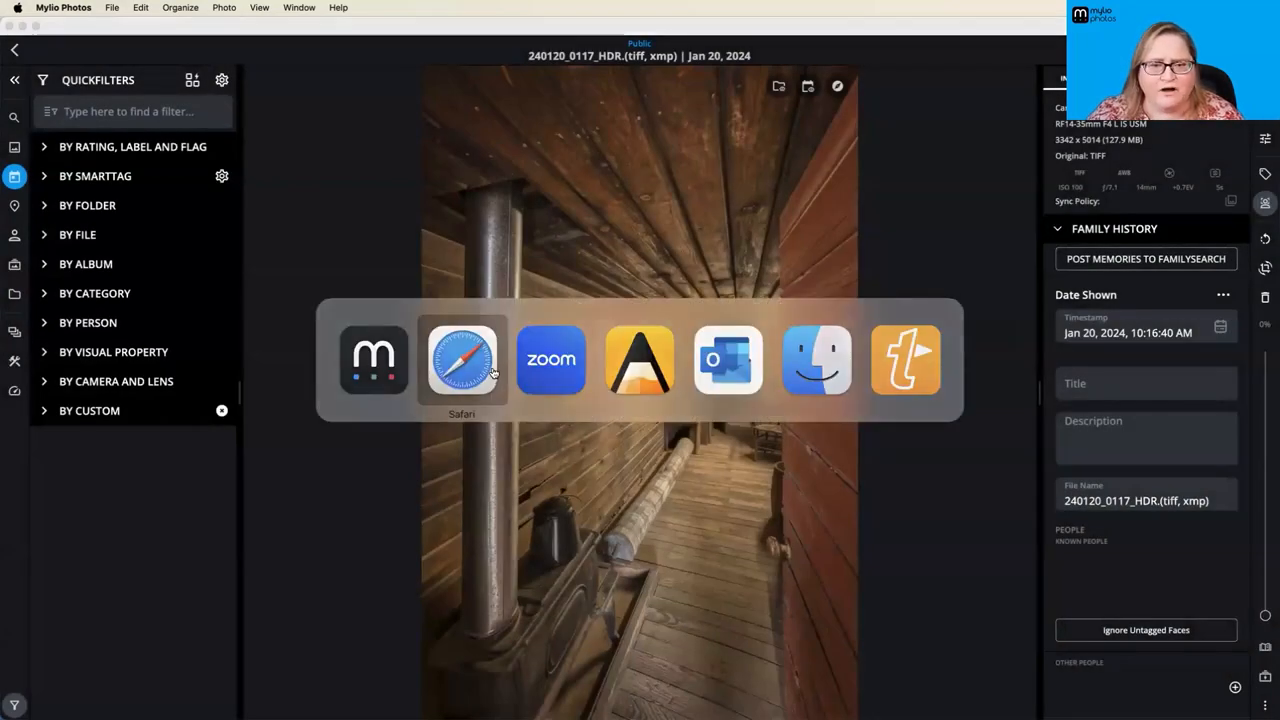
- In Safari, close the rust photo lightbox and post the caboose photo captioned 'The Old Caboose'
left_click(462, 360)
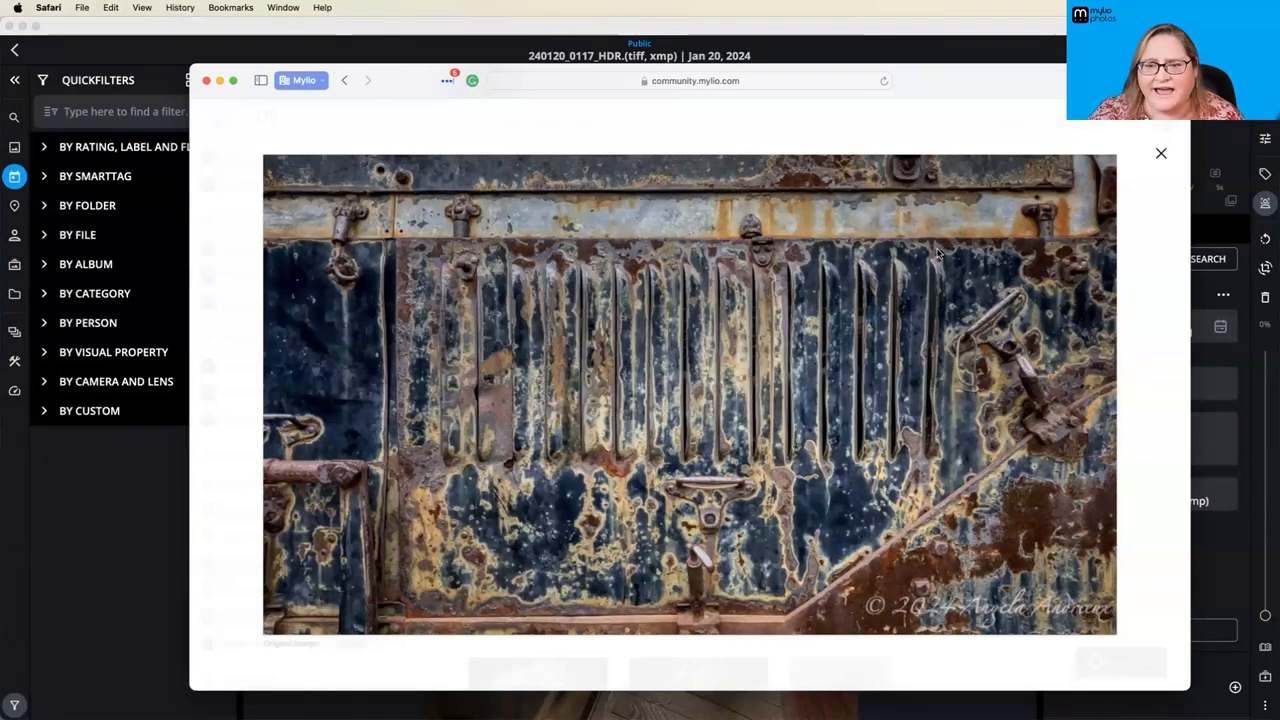
left_click(1160, 153)
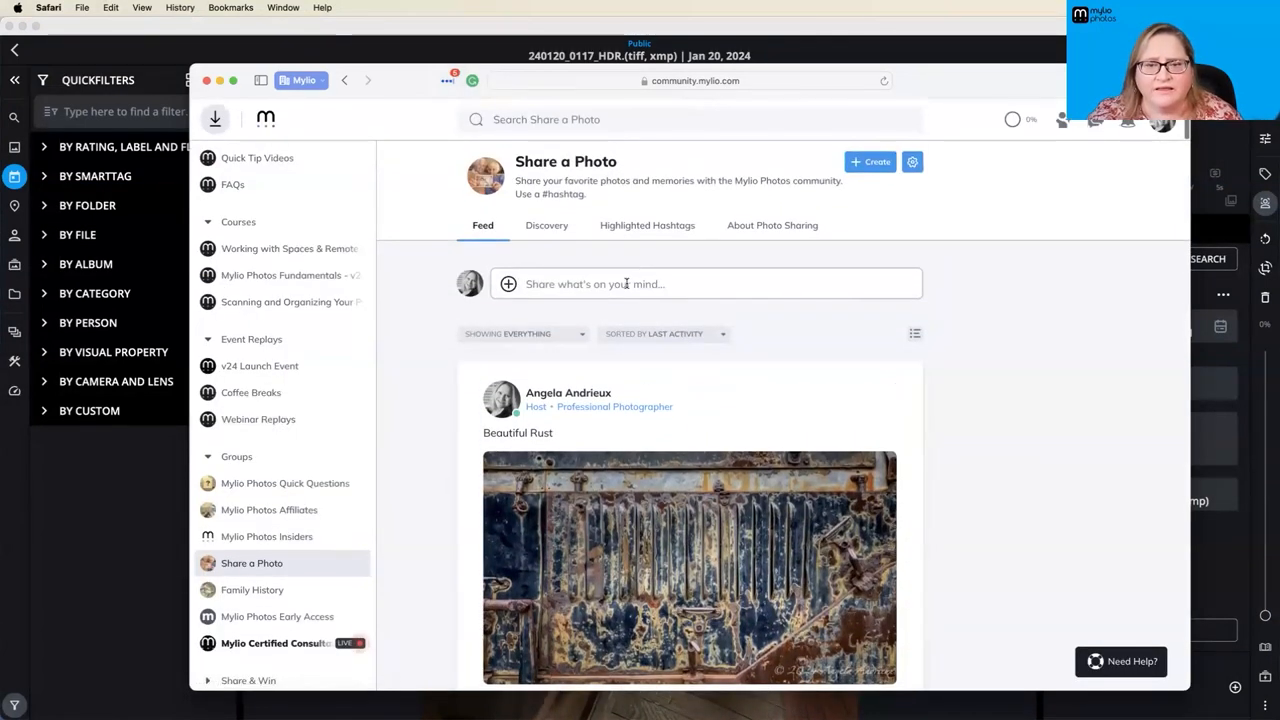
left_click(627, 283)
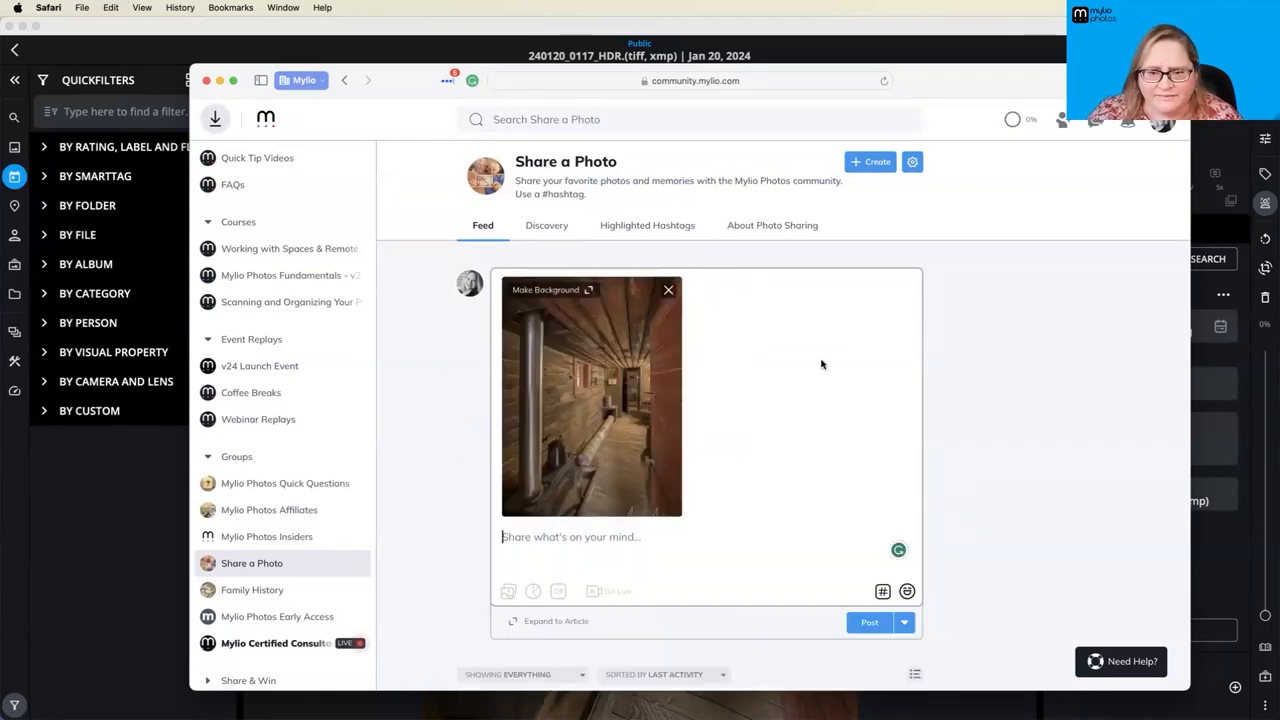
scroll("down", 3)
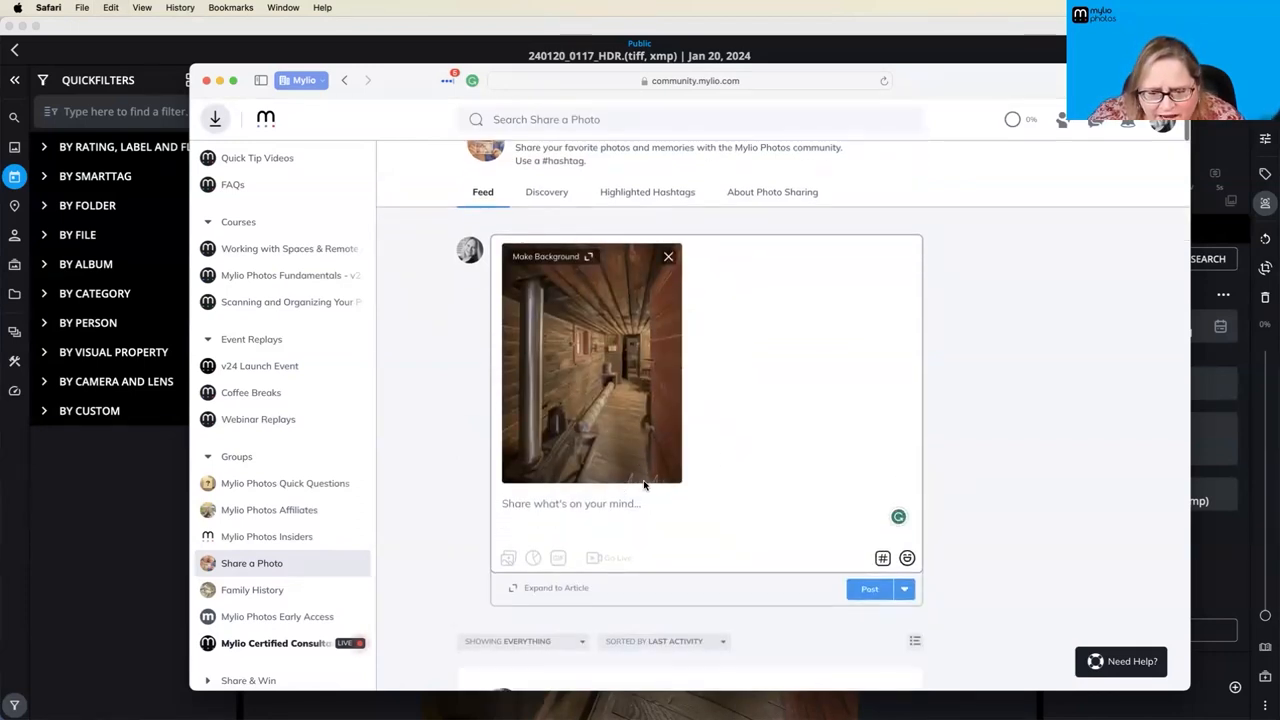
left_click(588, 503)
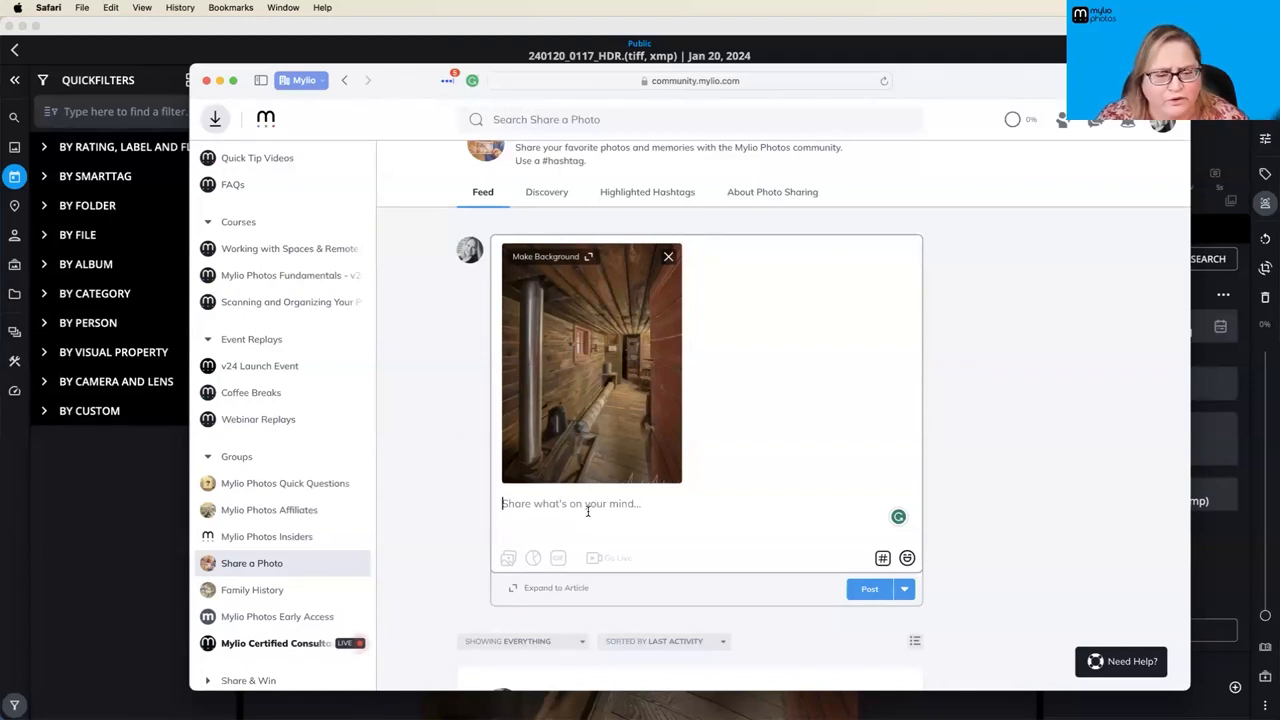
type("The old o")
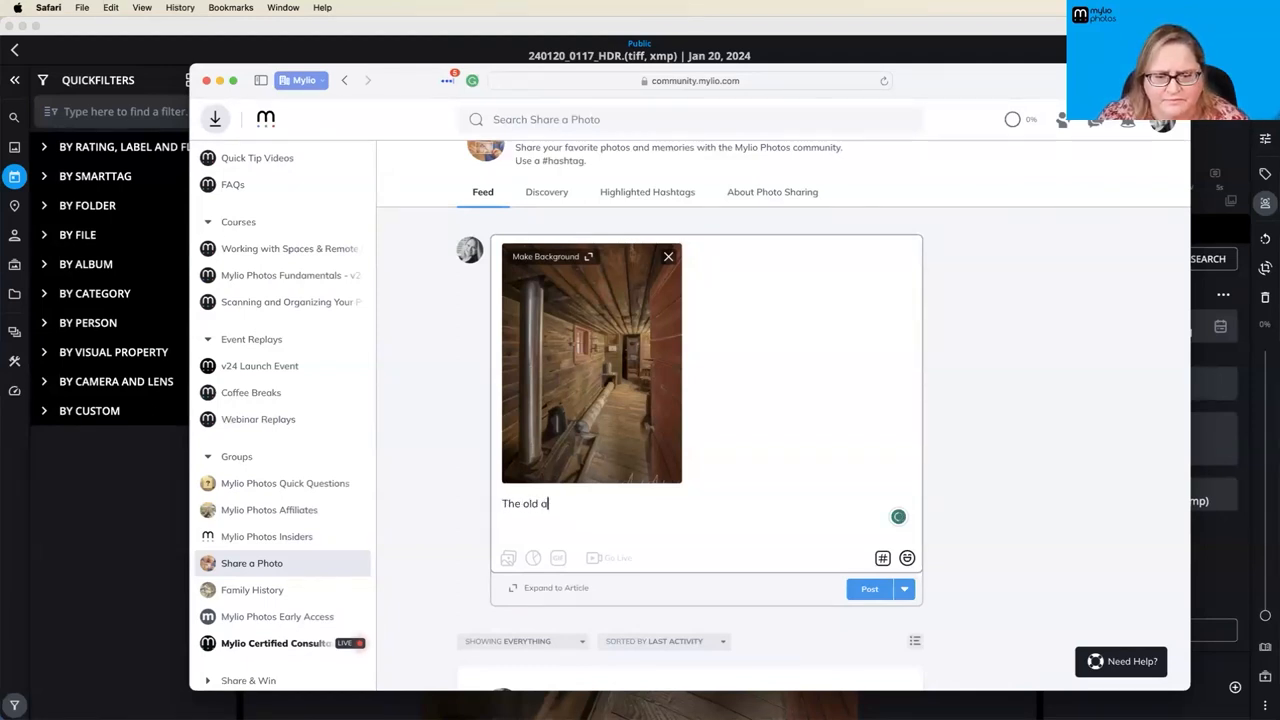
type("Caboose")
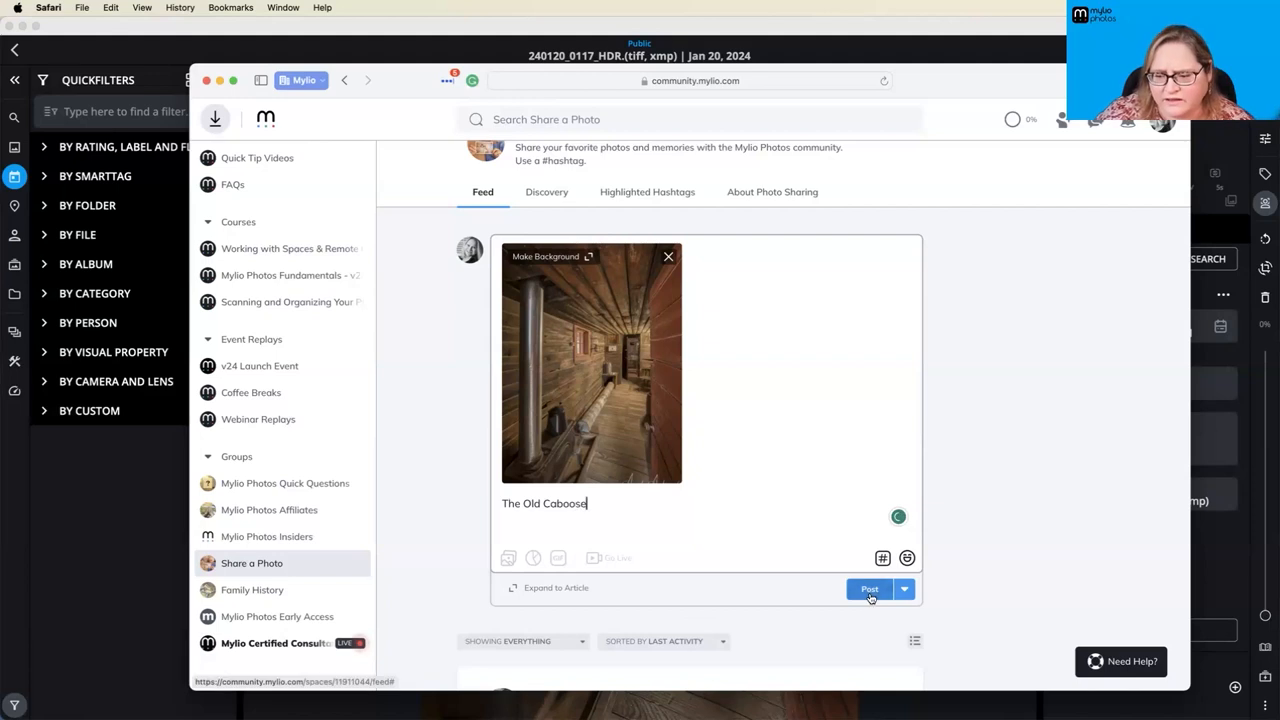
left_click(869, 589)
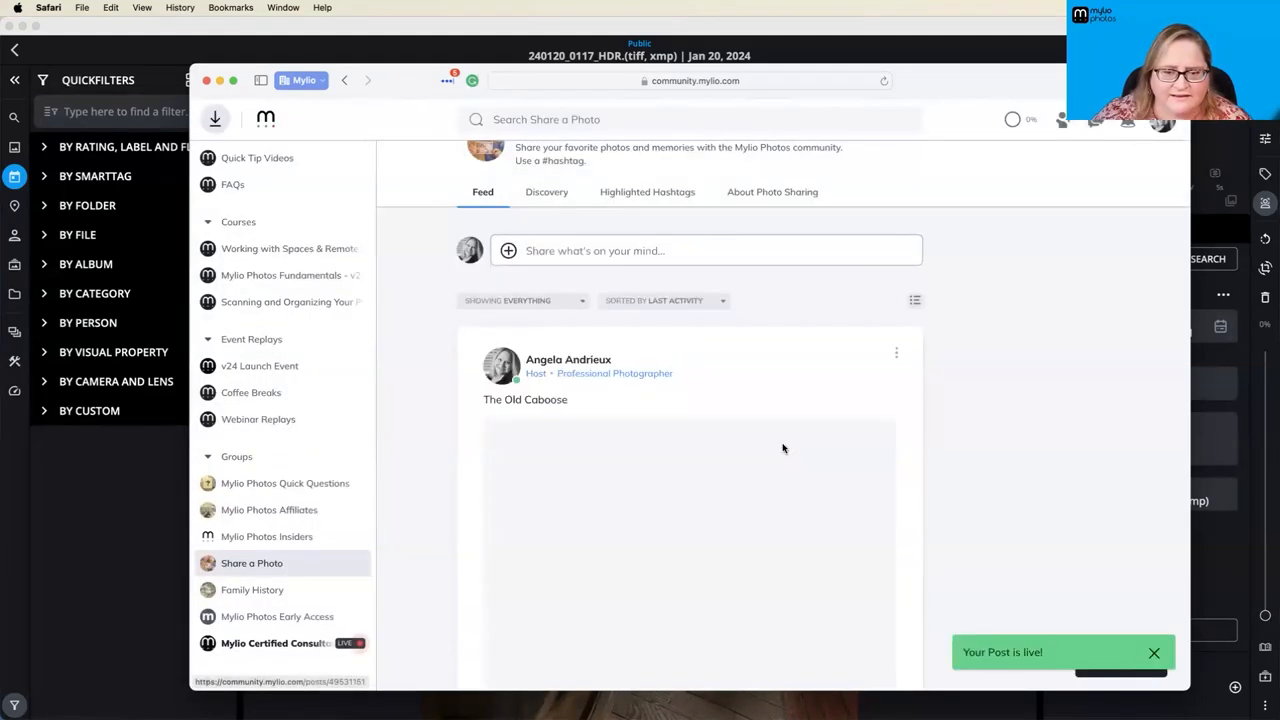
- Scroll to The Old Caboose post and open its photo full-size
scroll("down", 3)
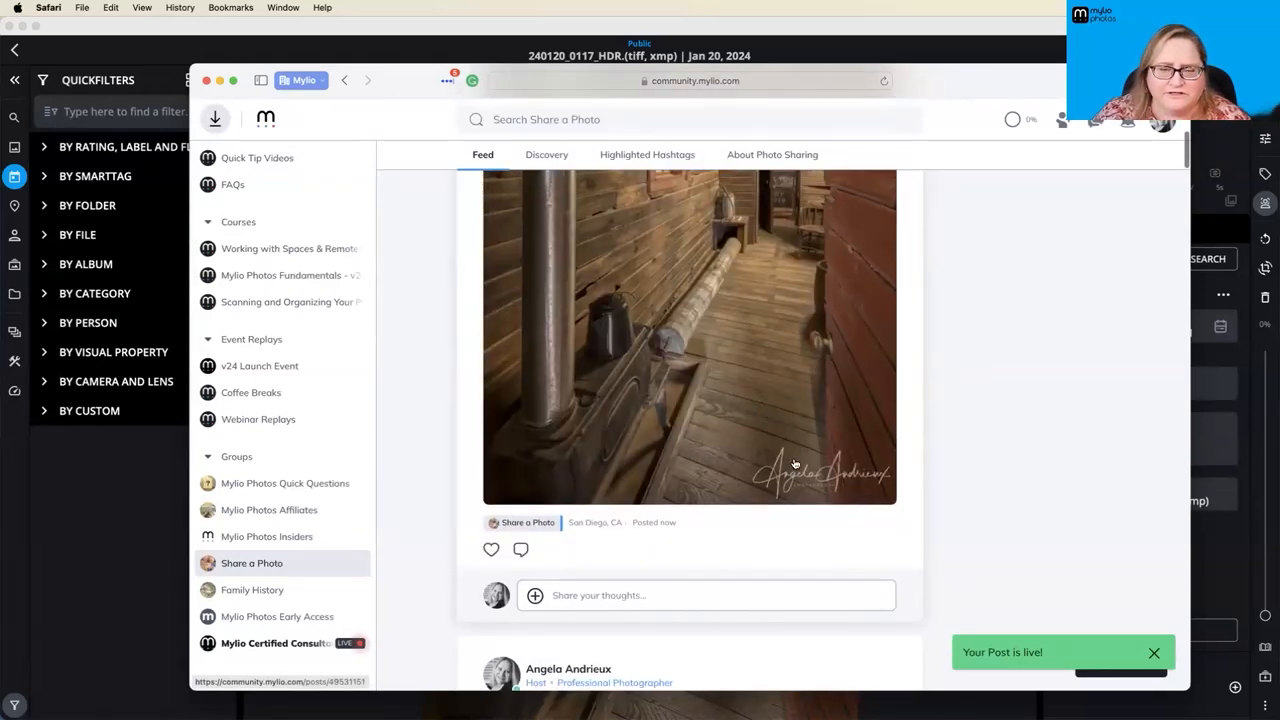
left_click(688, 337)
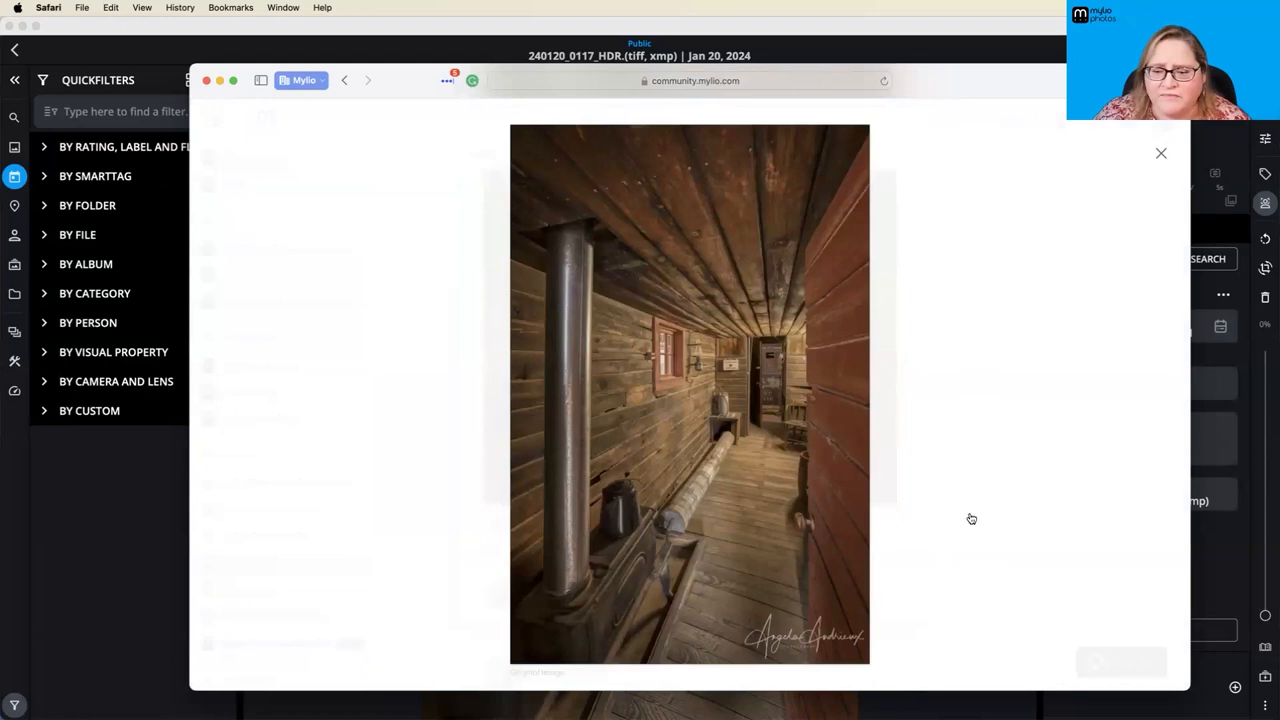
mouse_move(821, 392)
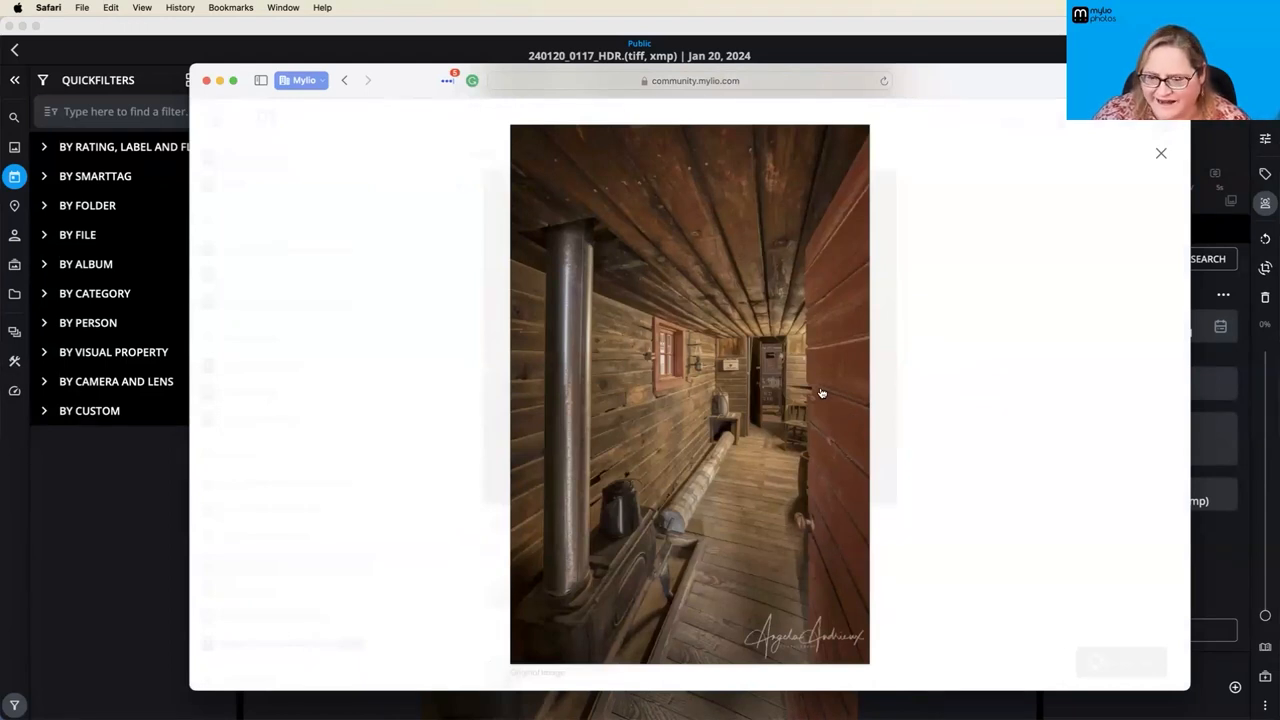
mouse_move(924, 616)
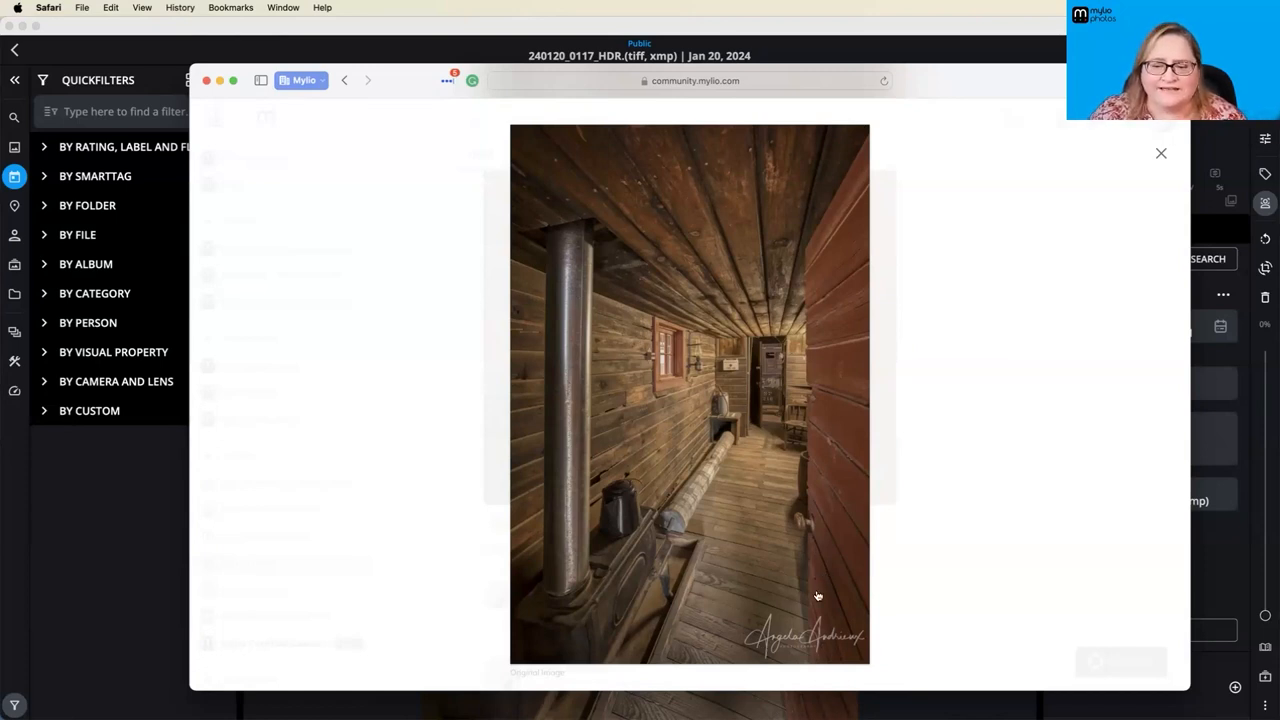
mouse_move(947, 649)
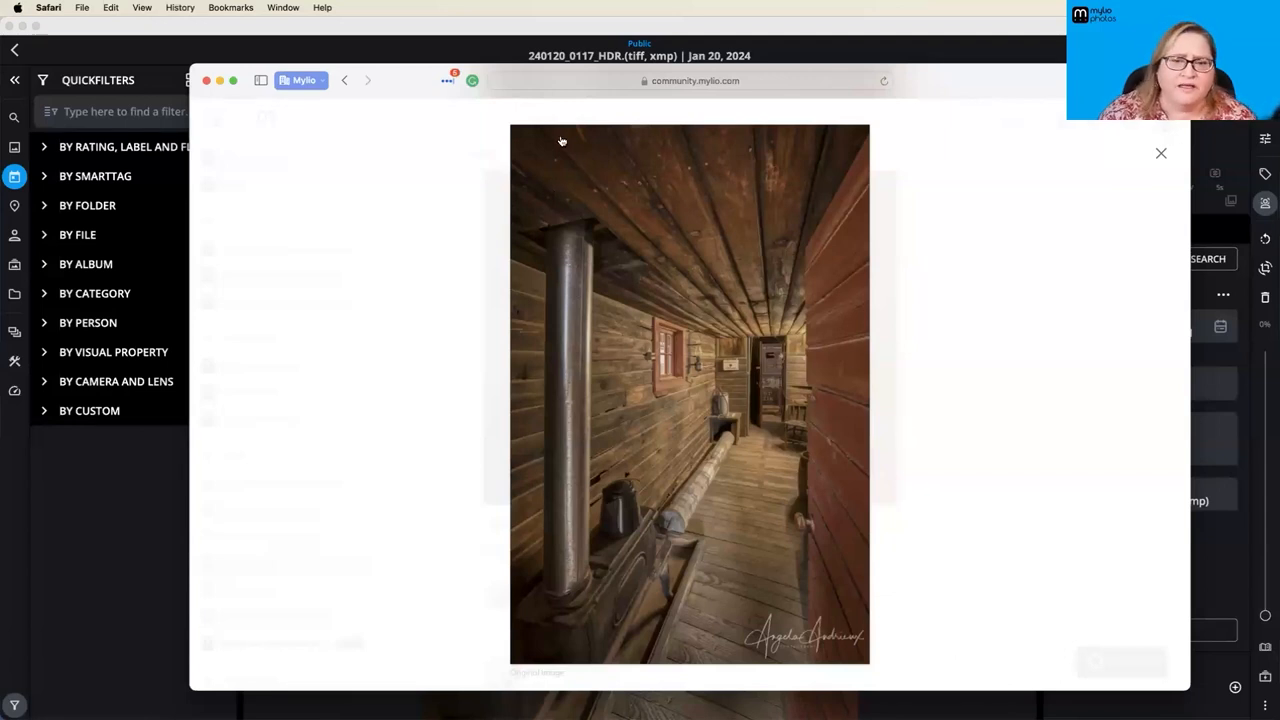
mouse_move(602, 137)
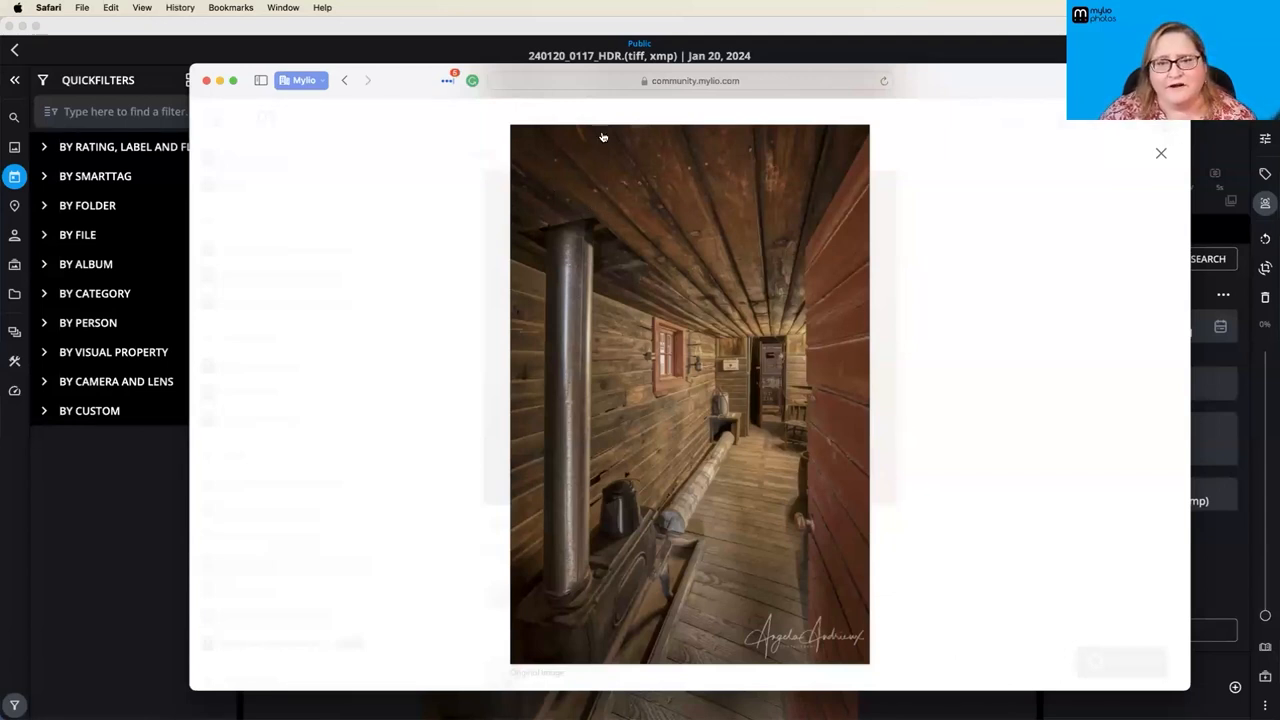
mouse_move(565, 193)
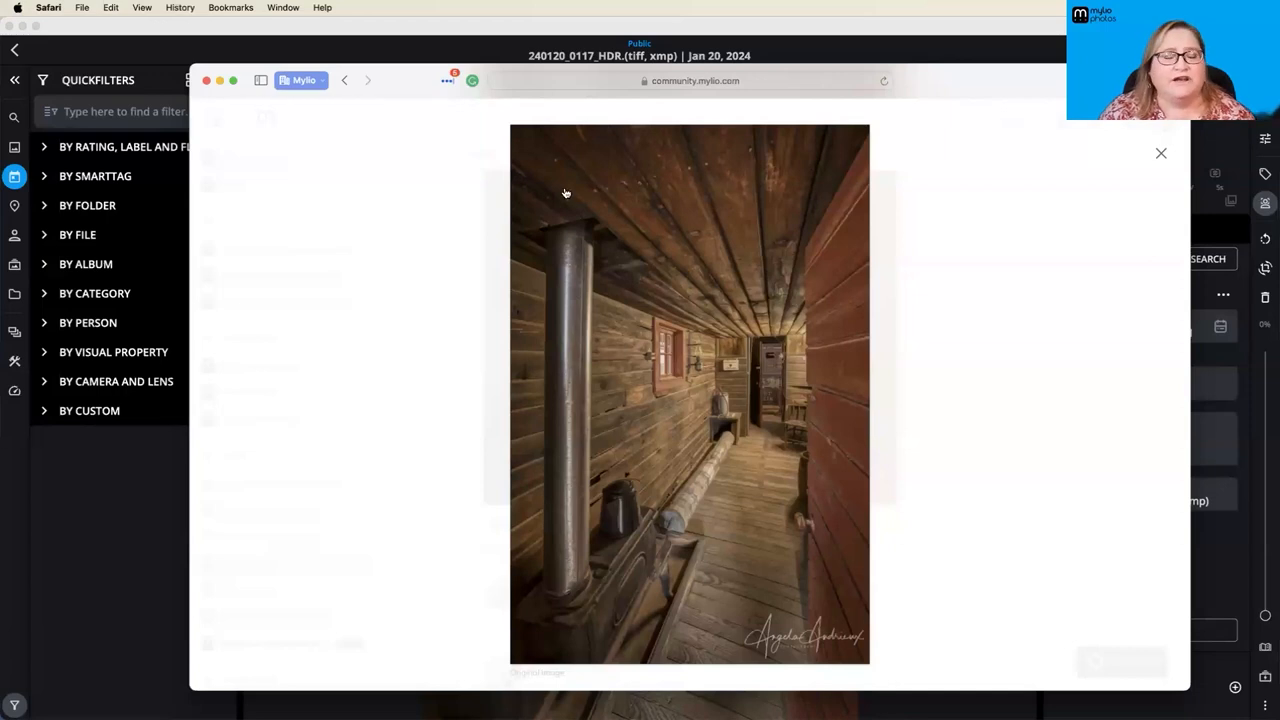
mouse_move(605, 361)
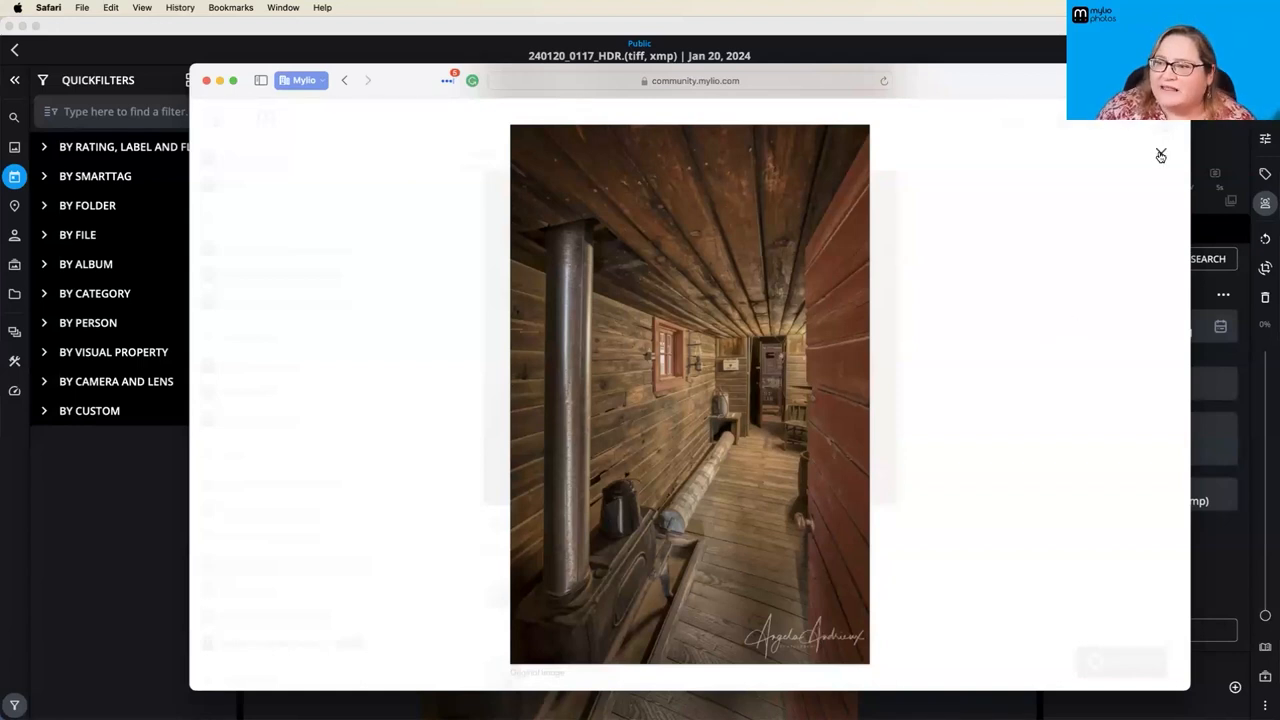
- Close the full-size view of the posted caboose photo
left_click(1160, 155)
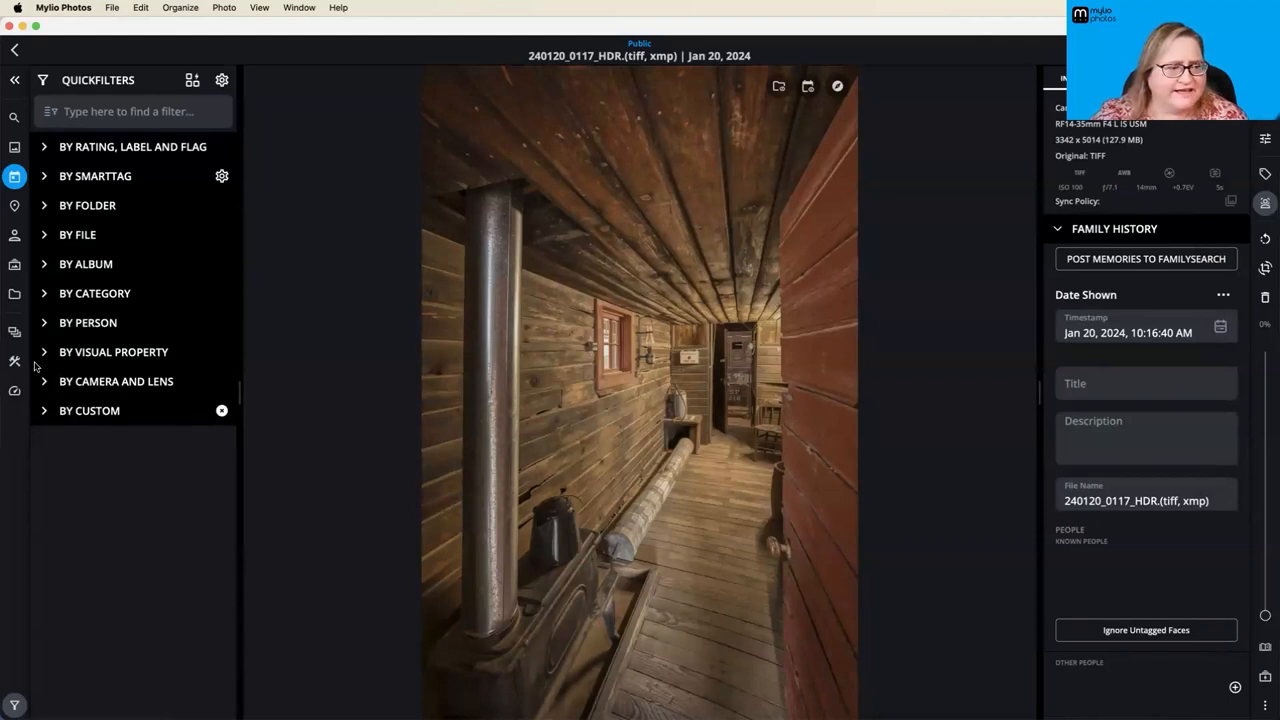
- Show Folders, enter Photologo, and open a white signature logo PNG full-size
left_click(14, 294)
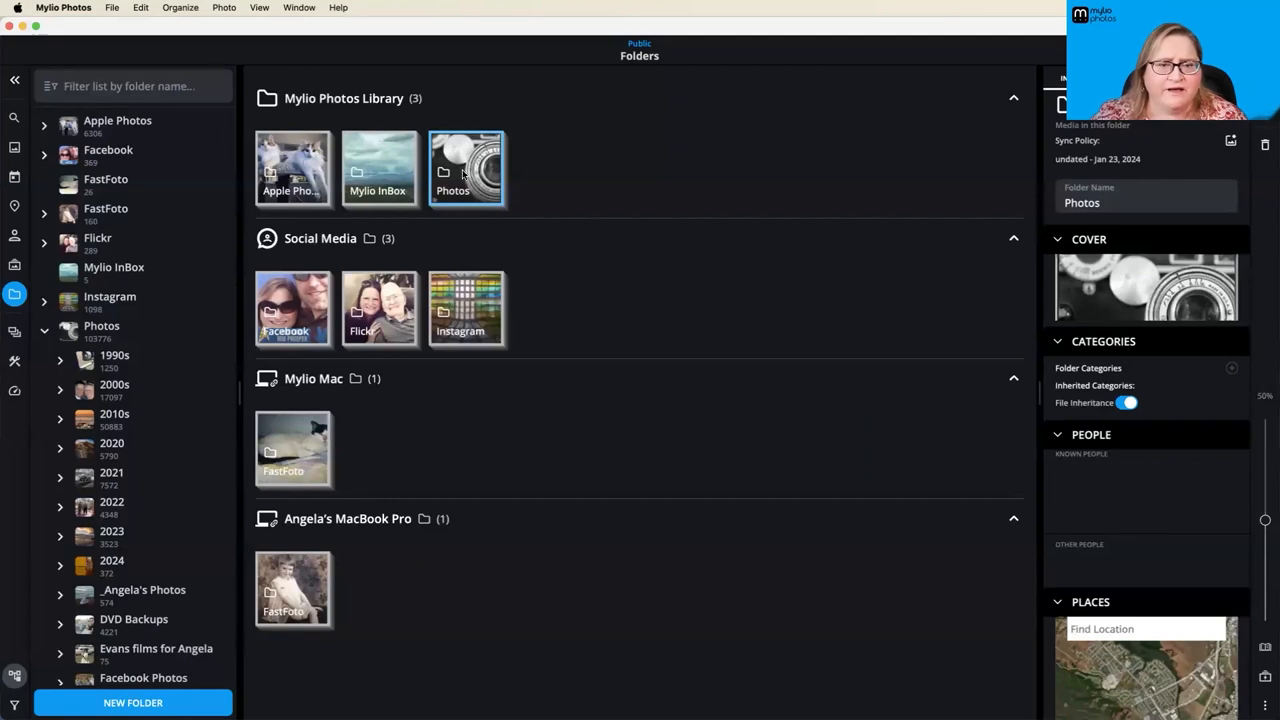
double_click(465, 168)
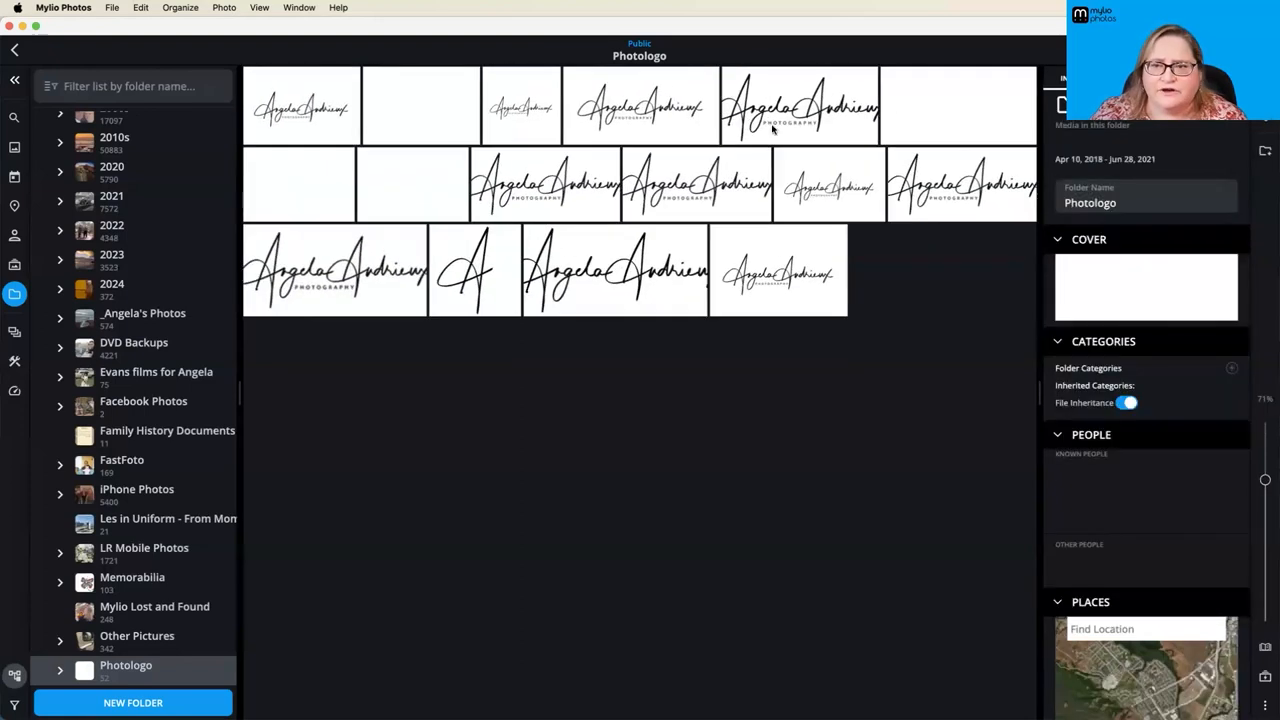
double_click(798, 105)
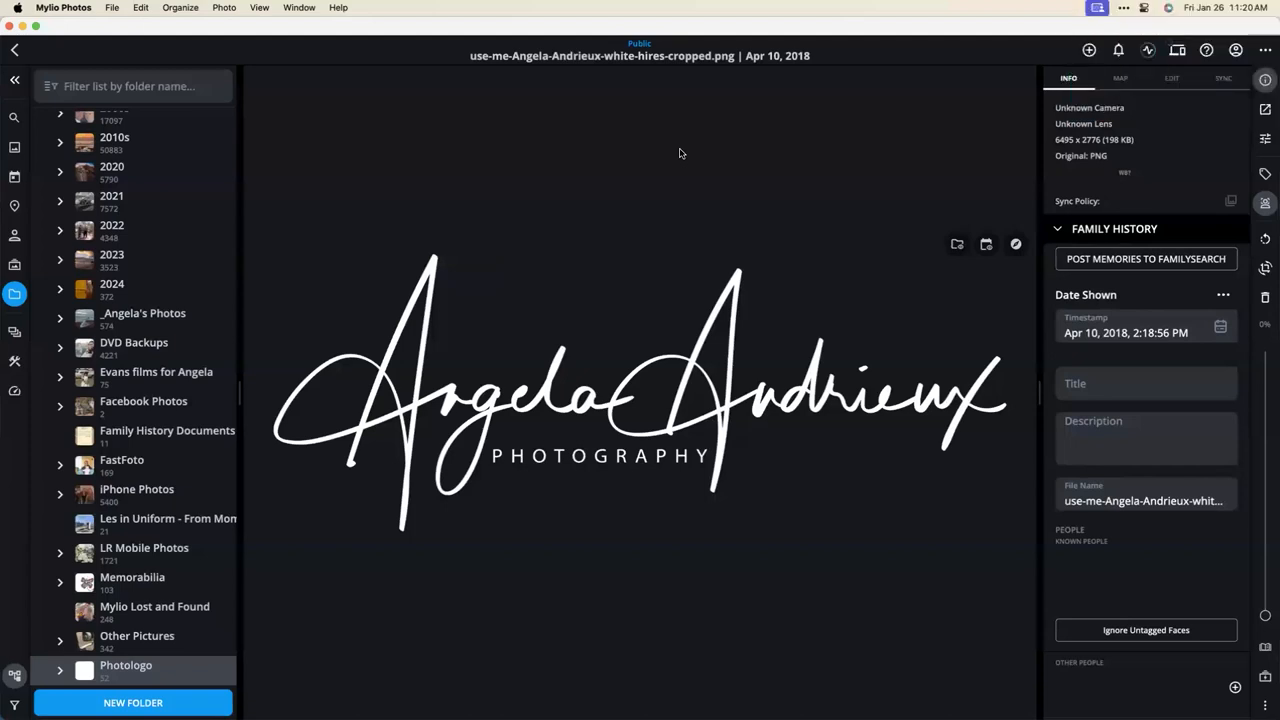
mouse_move(521, 322)
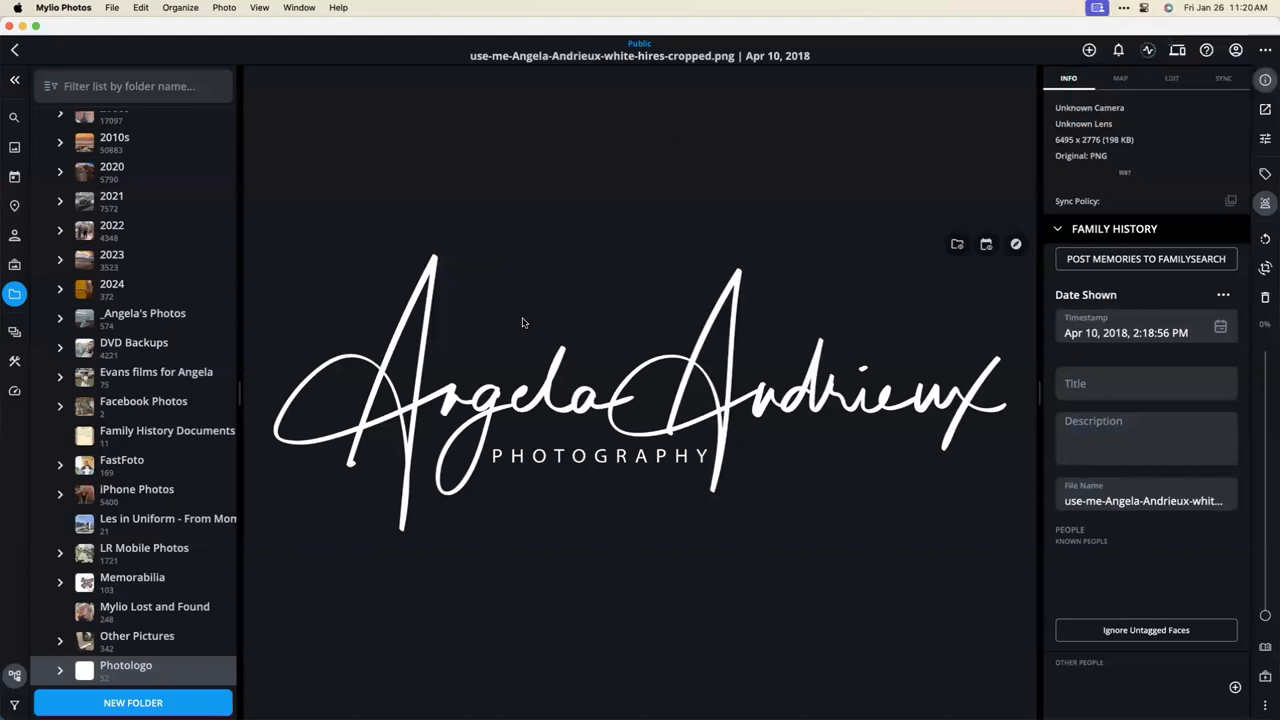
mouse_move(508, 325)
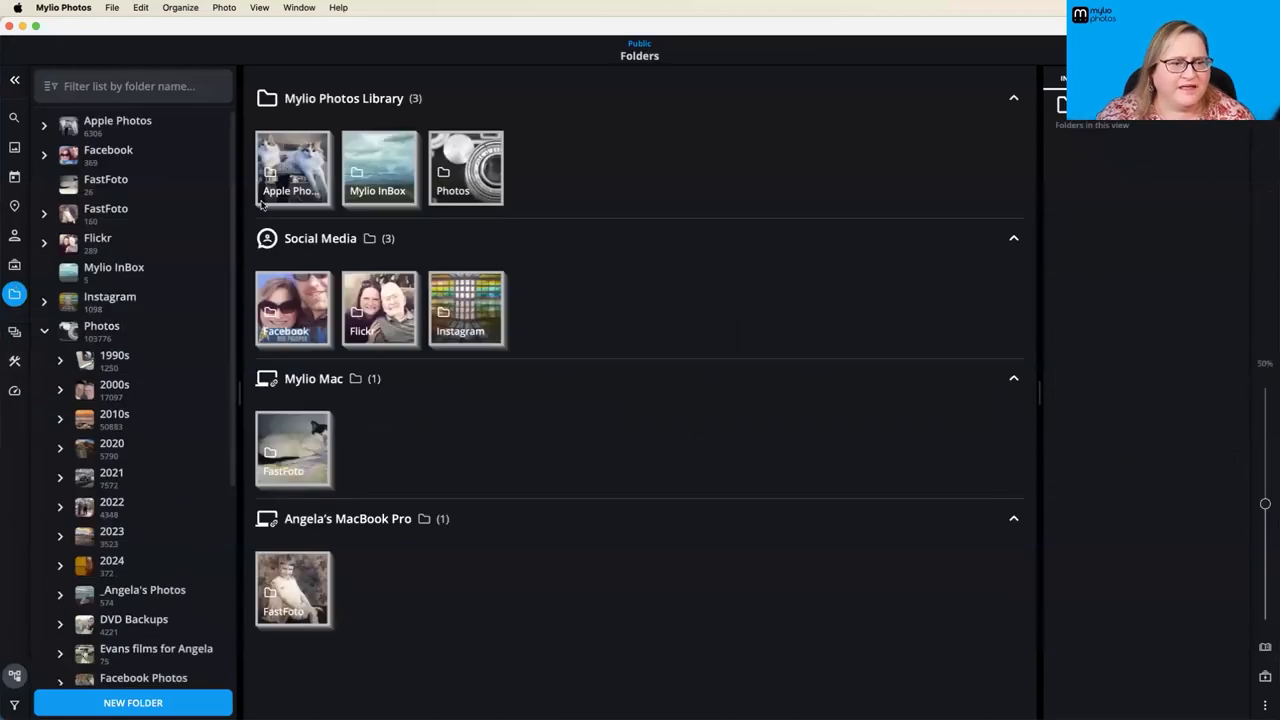
- Open Apple Photos as containers, select the first iPad Library, and enlarge the thumbnails
double_click(293, 168)
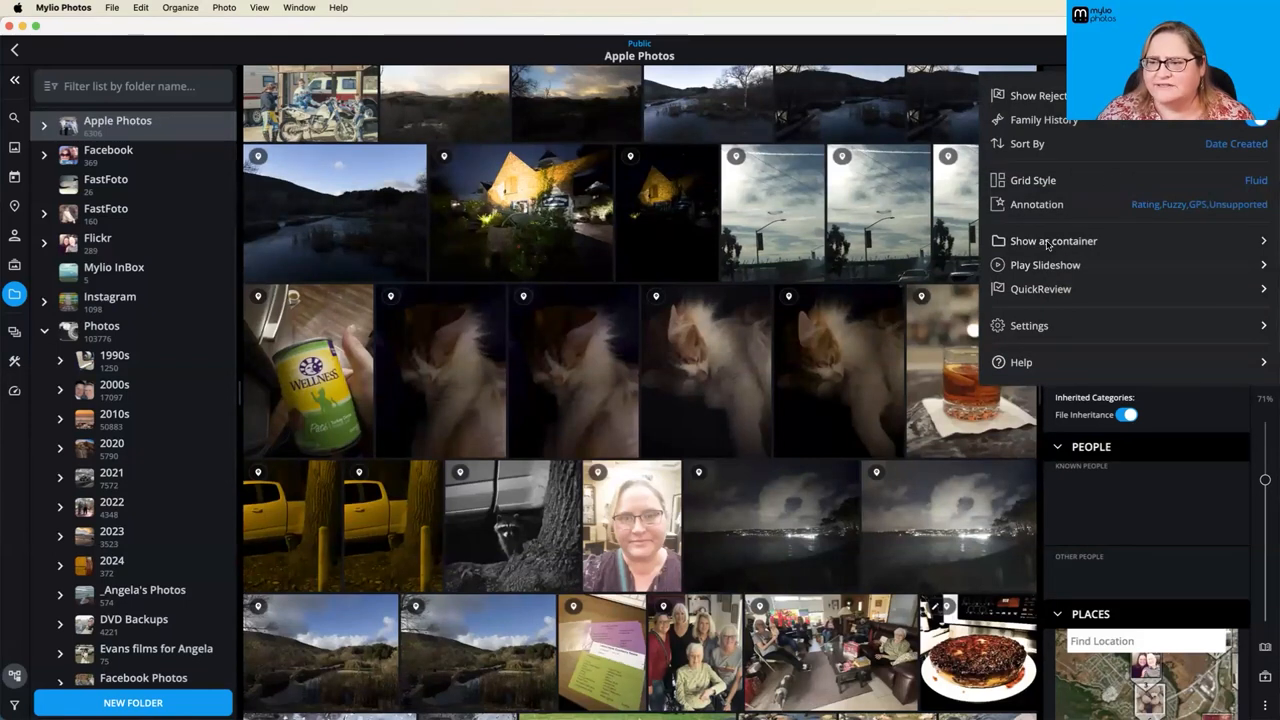
left_click(1053, 240)
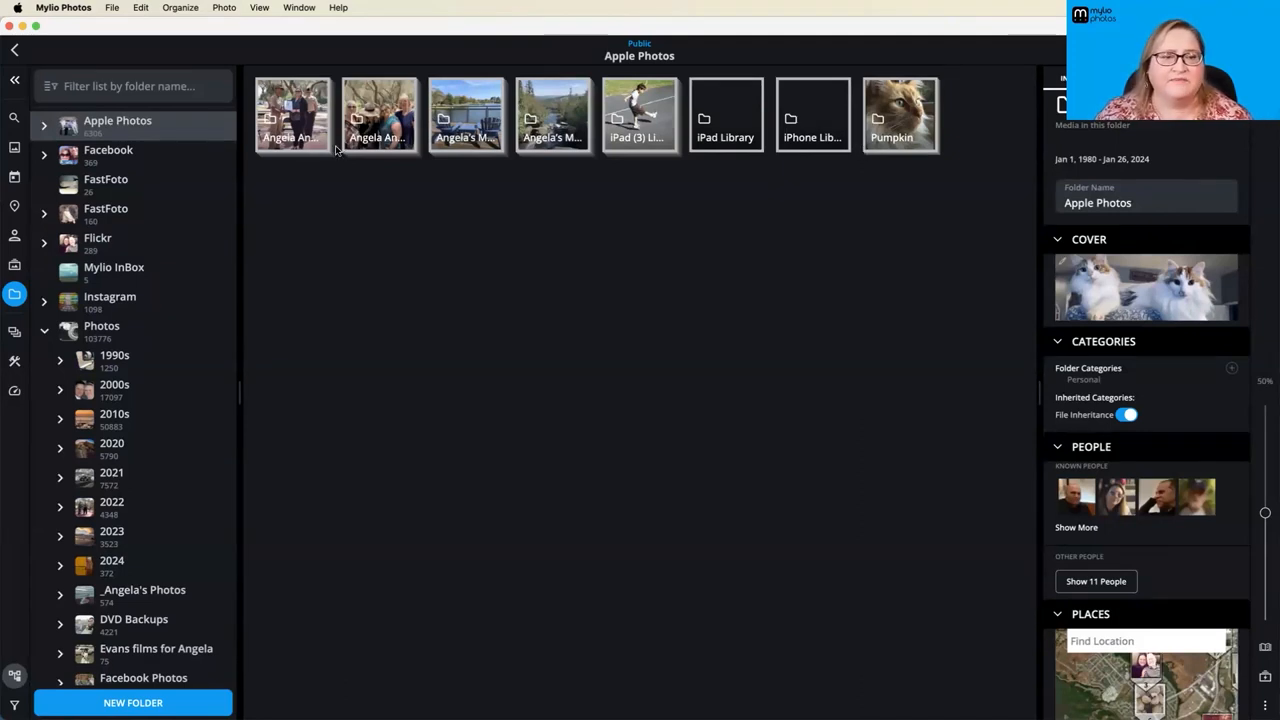
left_click(293, 113)
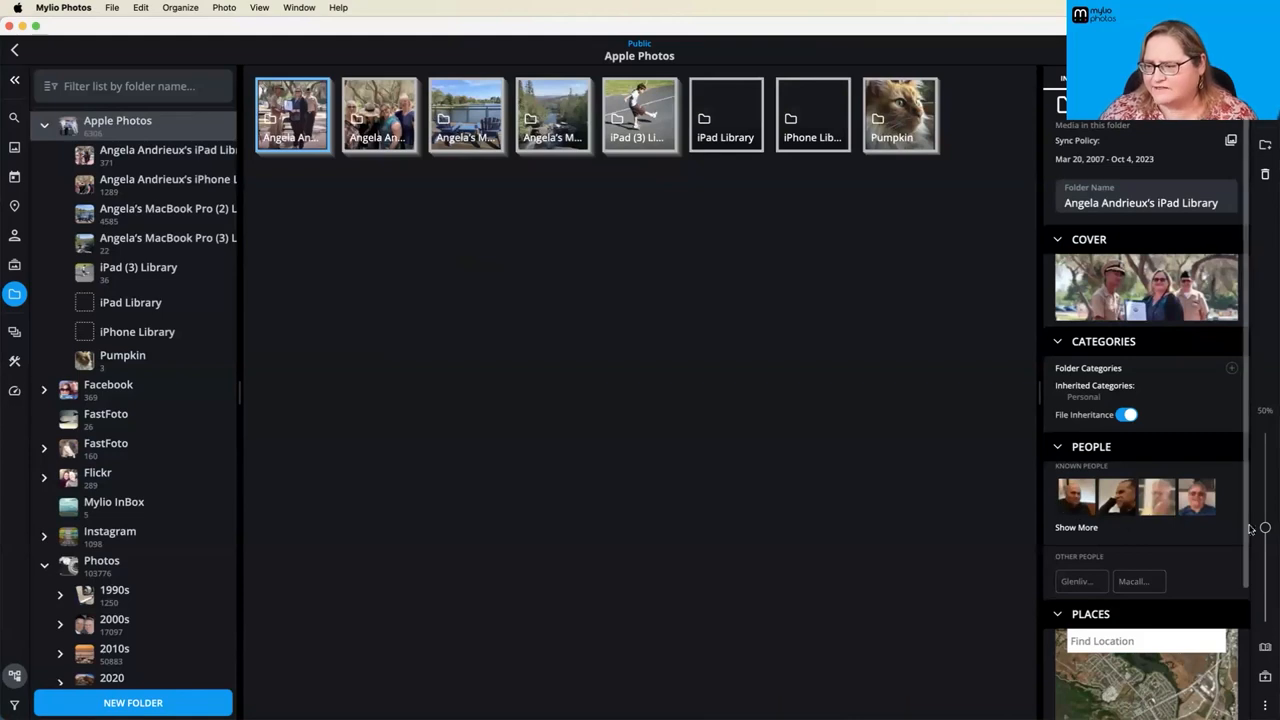
left_click_drag(1264, 527, 1265, 510)
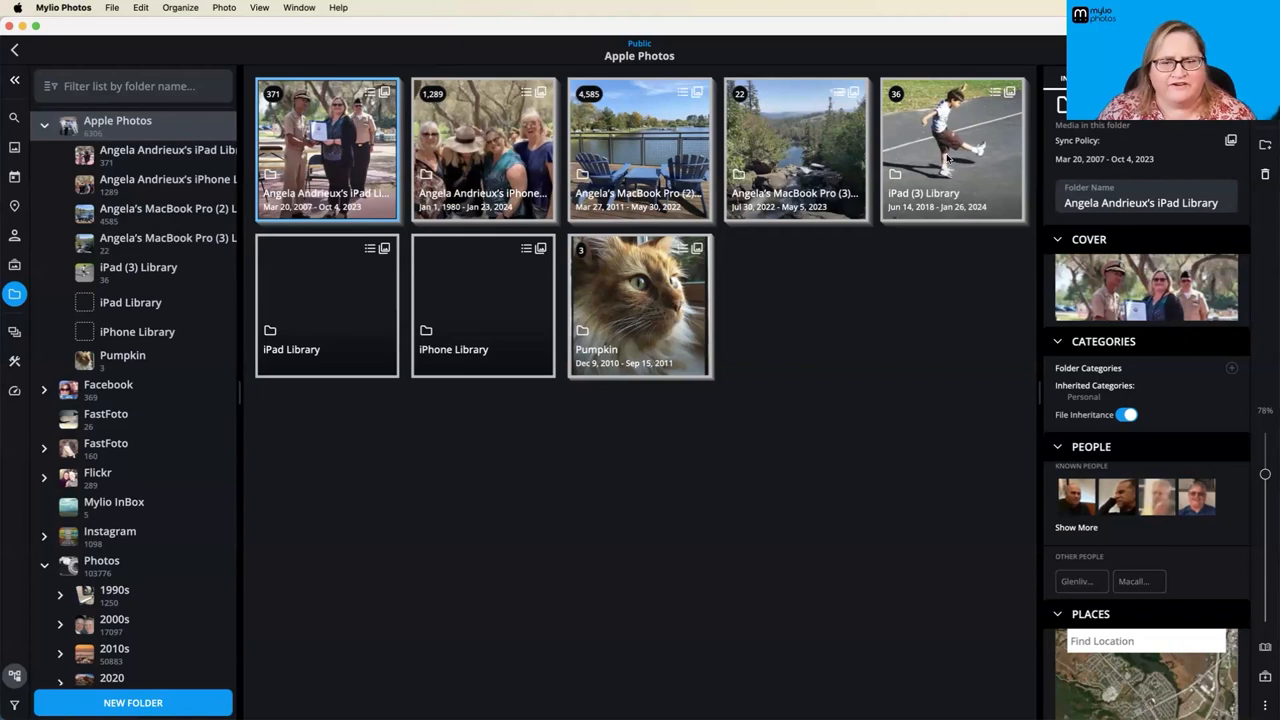
mouse_move(572, 305)
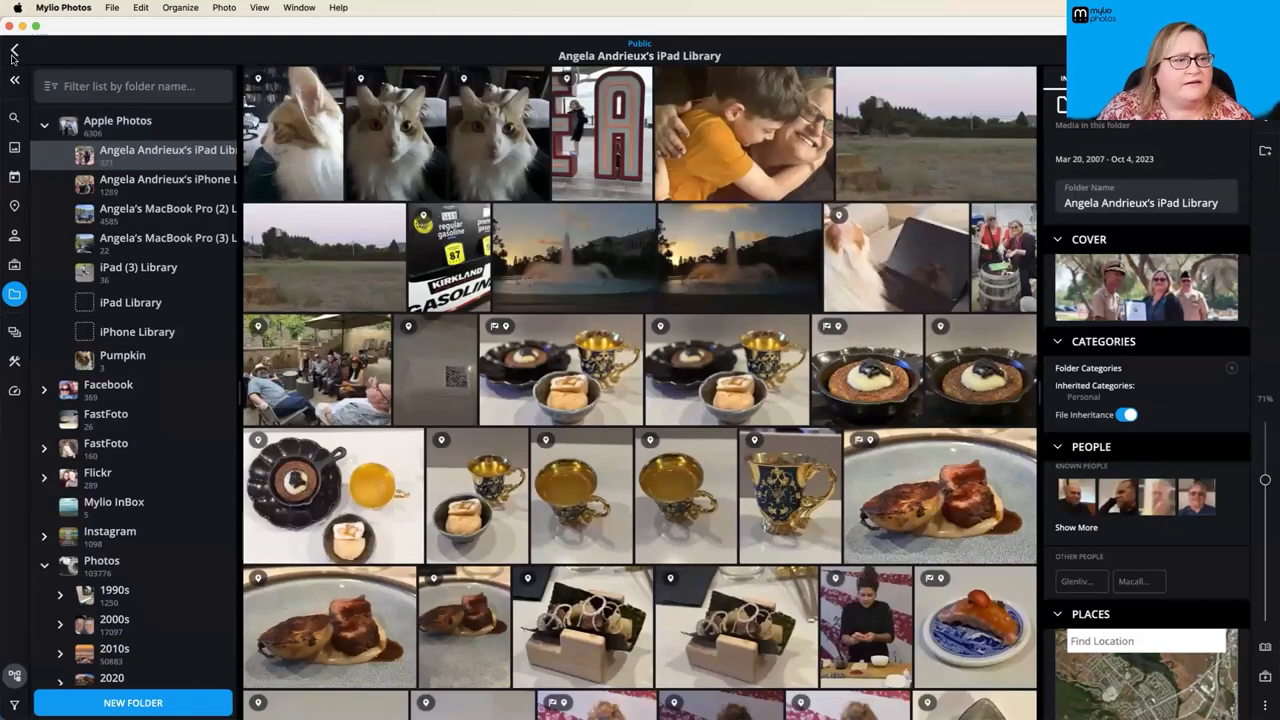
- Return to the Apple Photos subfolders and disable Show as container to merge all media
left_click(15, 52)
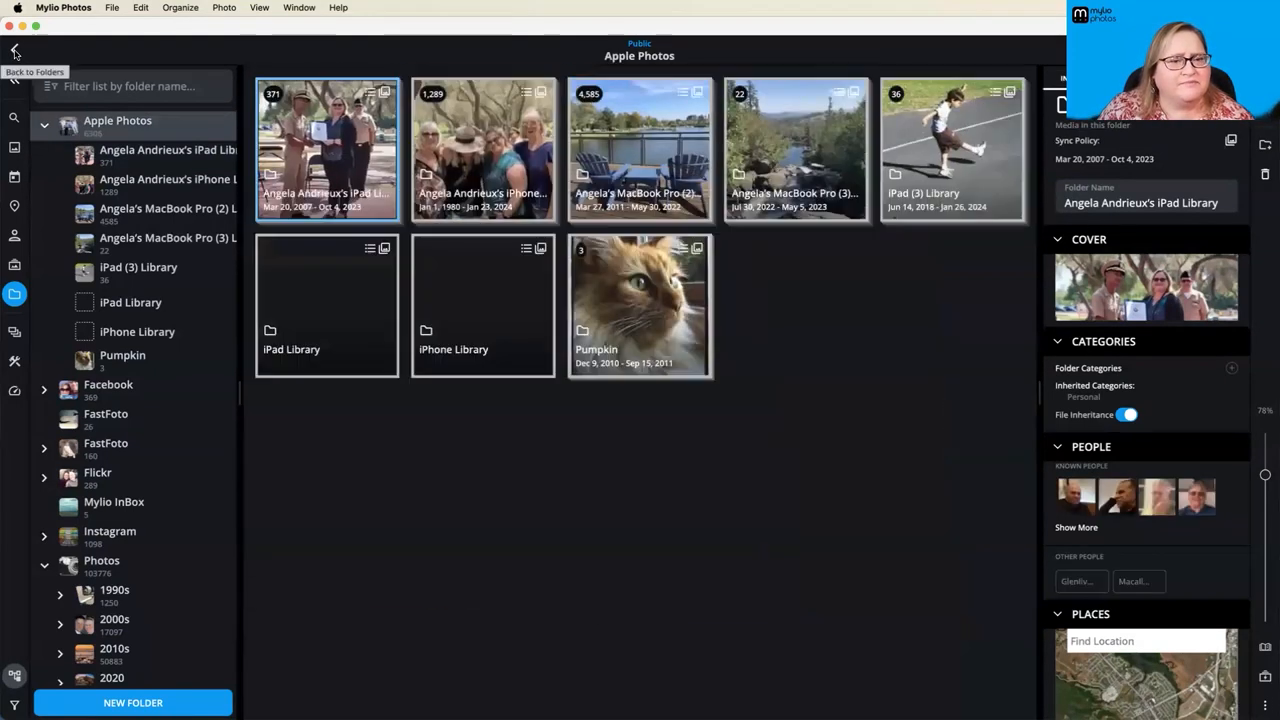
left_click(14, 52)
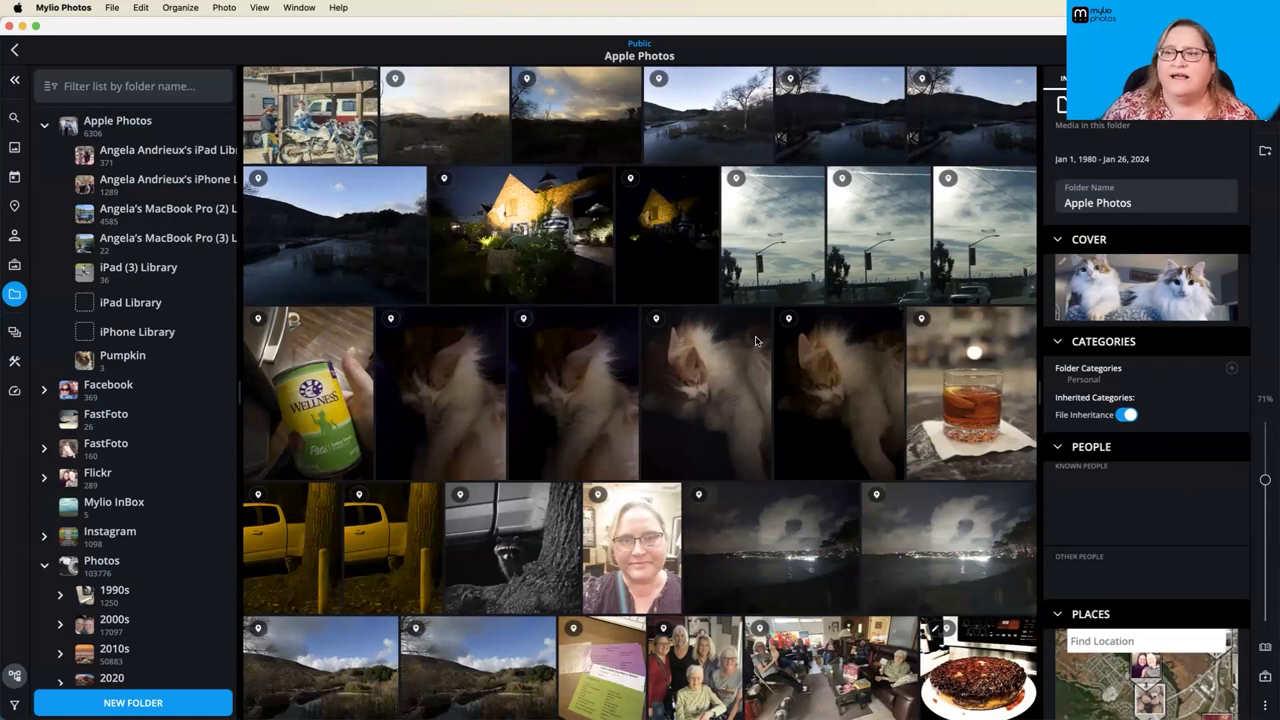
mouse_move(808, 183)
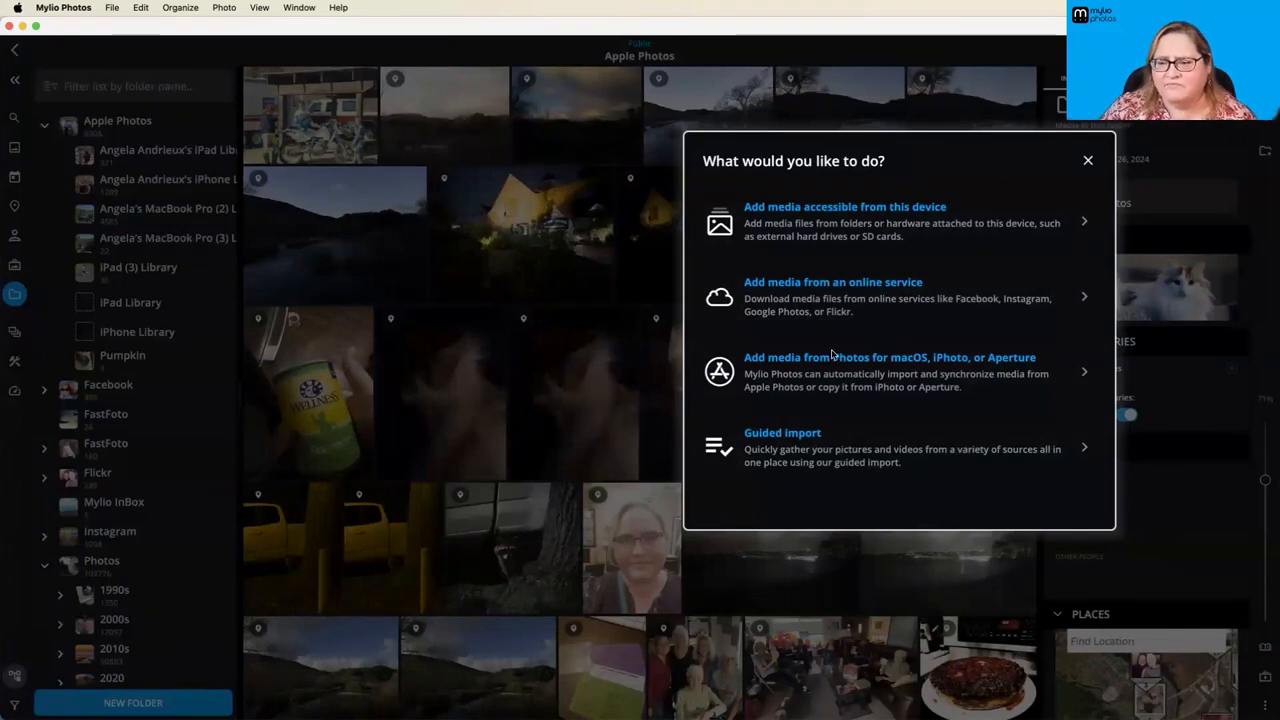
mouse_move(903, 370)
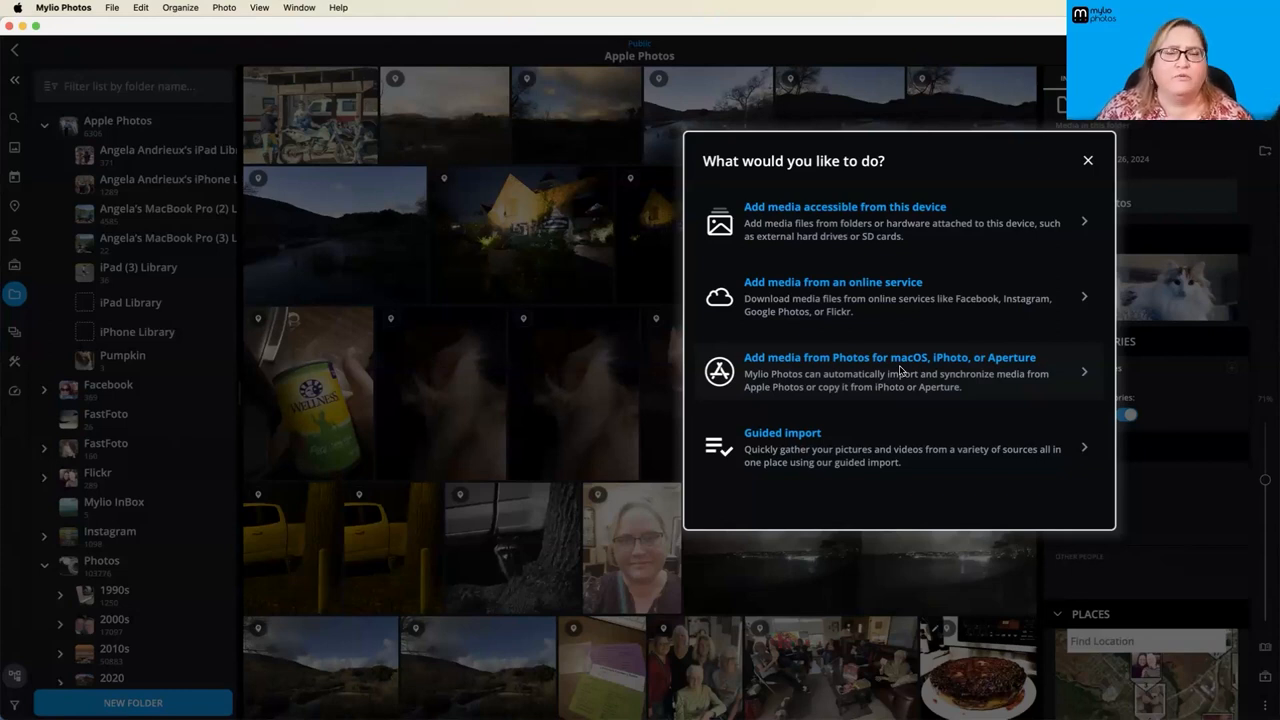
mouse_move(840, 378)
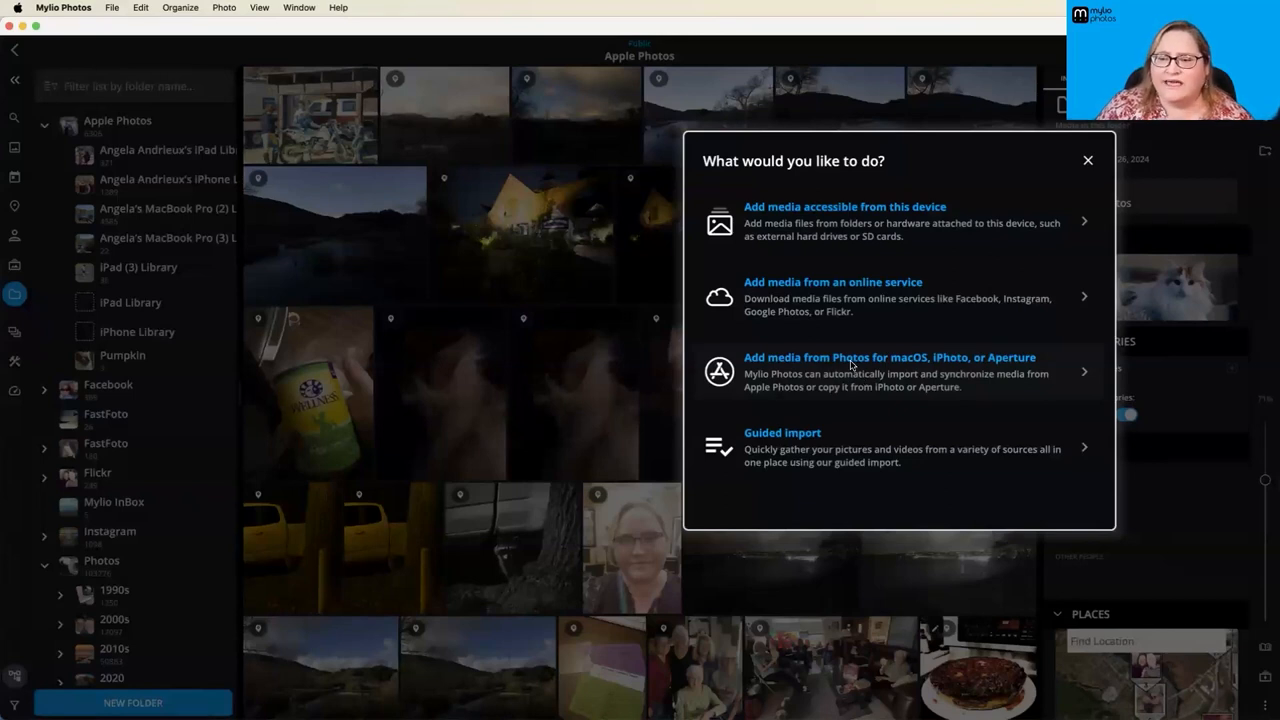
mouse_move(830, 376)
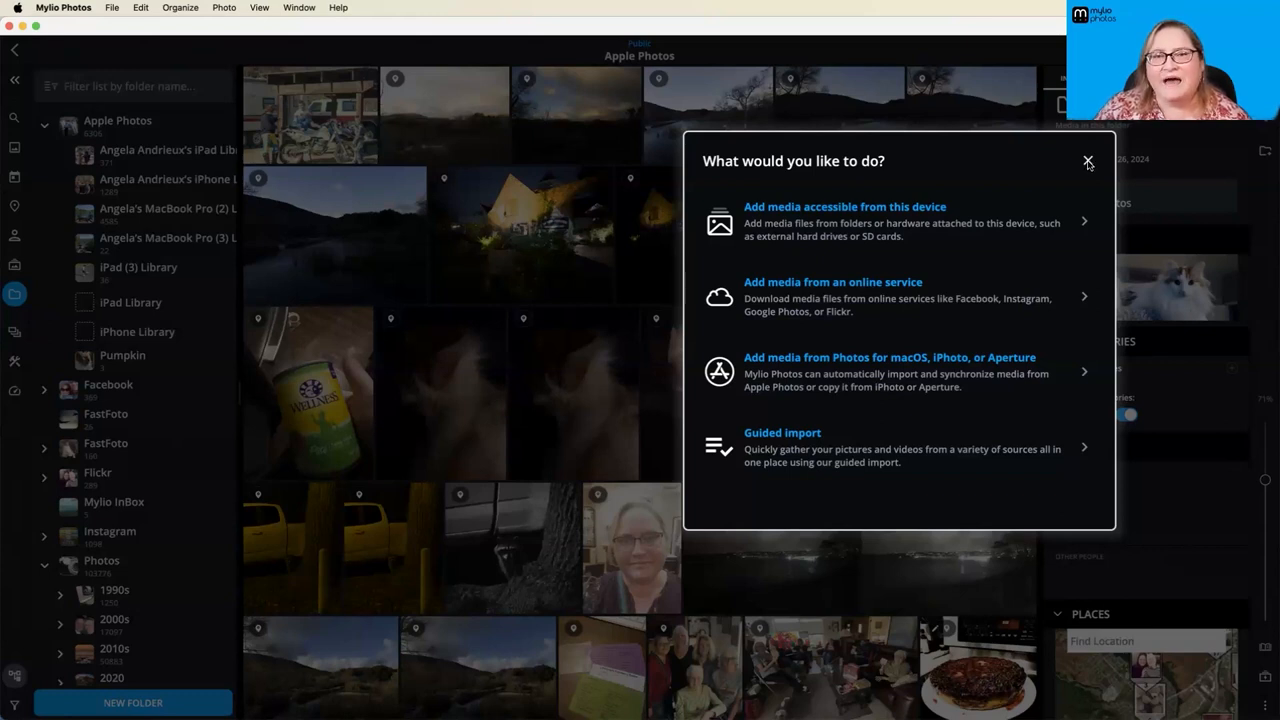
- Close the add-media dialog to view the Apple Photos grid of 6,306 items
left_click(1088, 162)
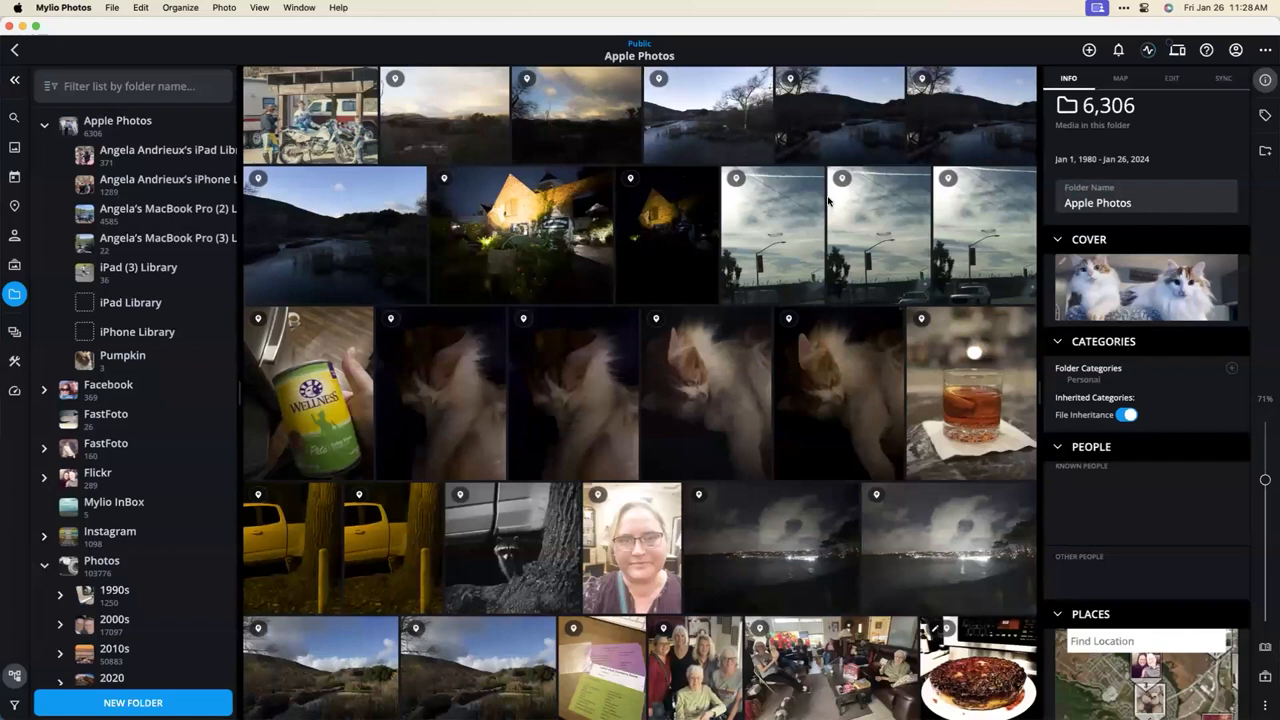
mouse_move(828, 205)
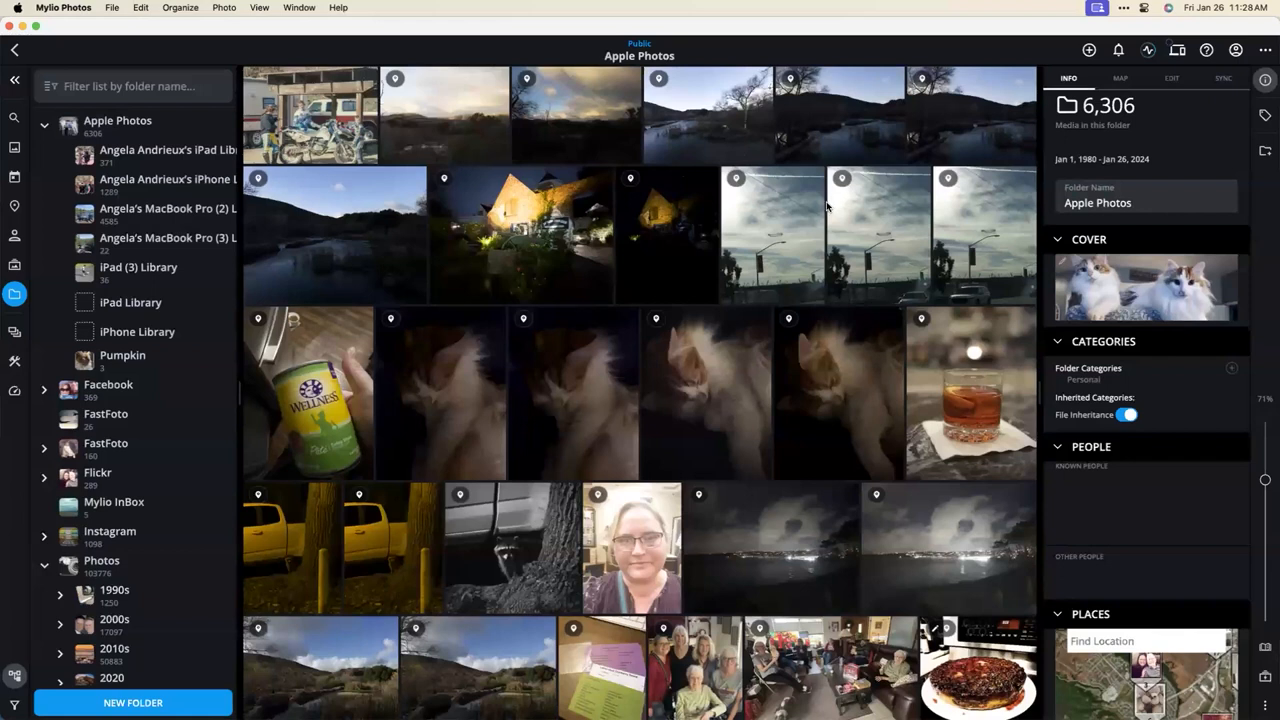
mouse_move(826, 207)
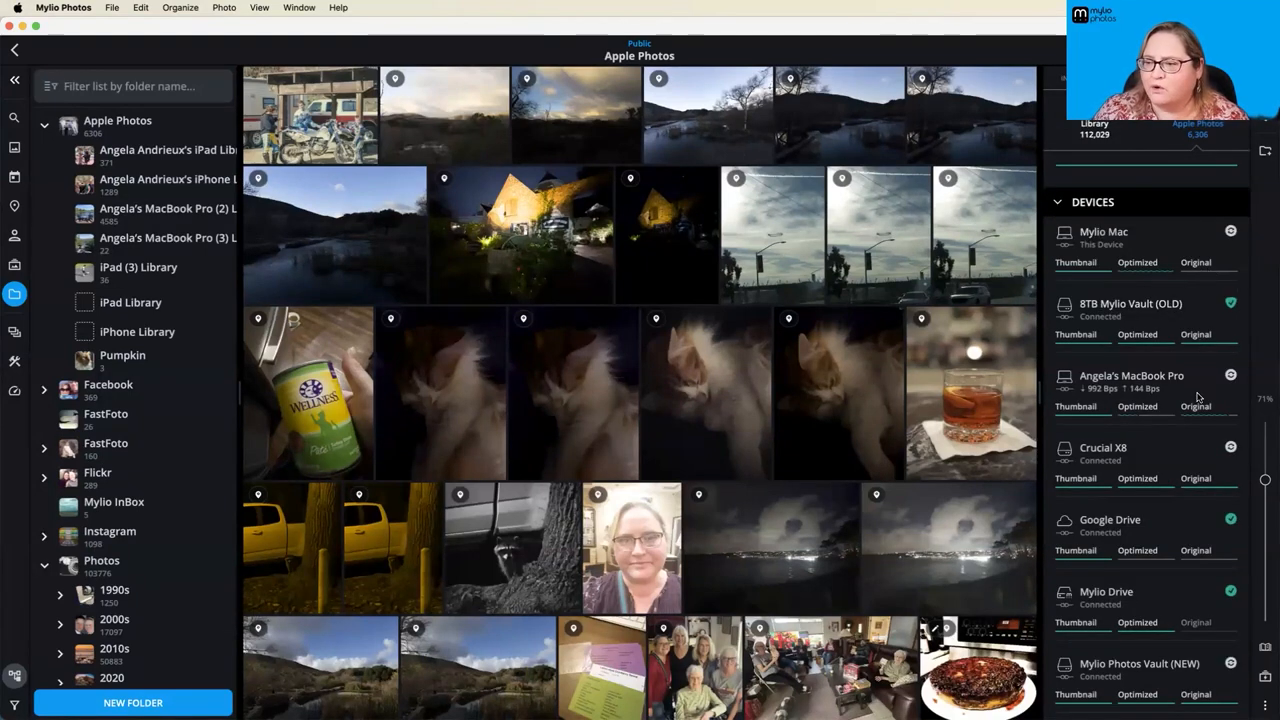
scroll("down", 3)
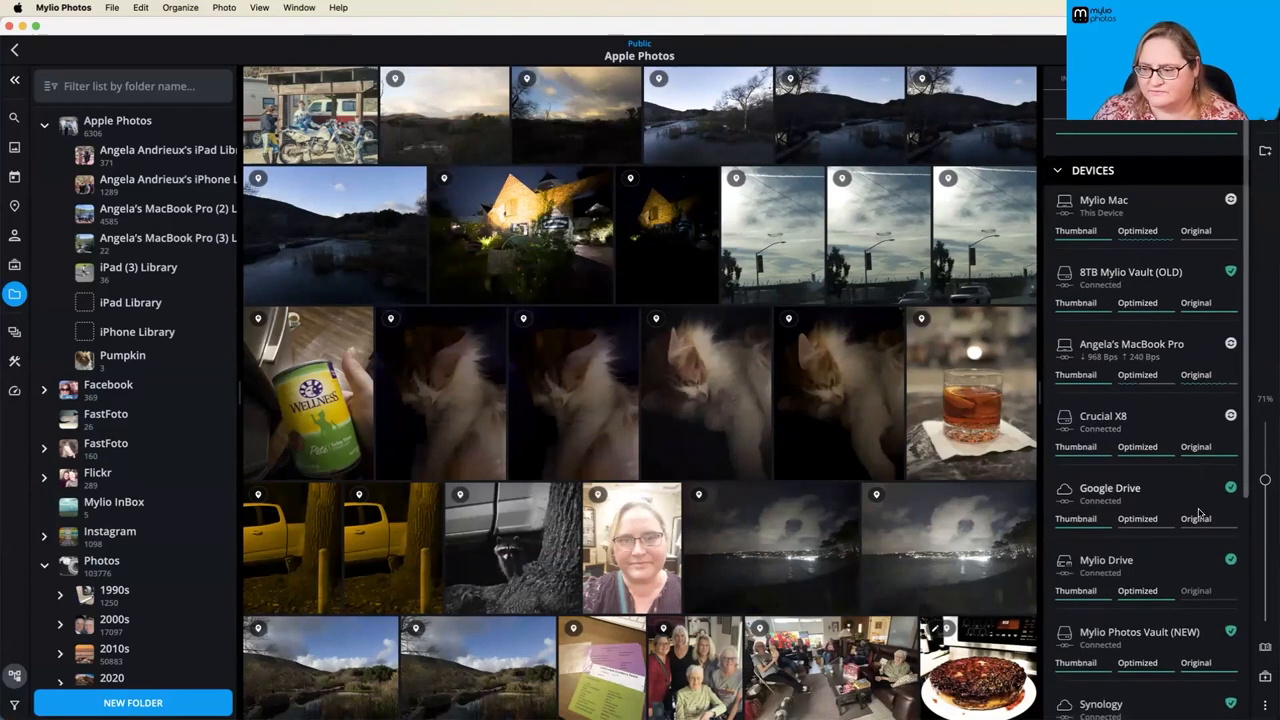
scroll("down", 3)
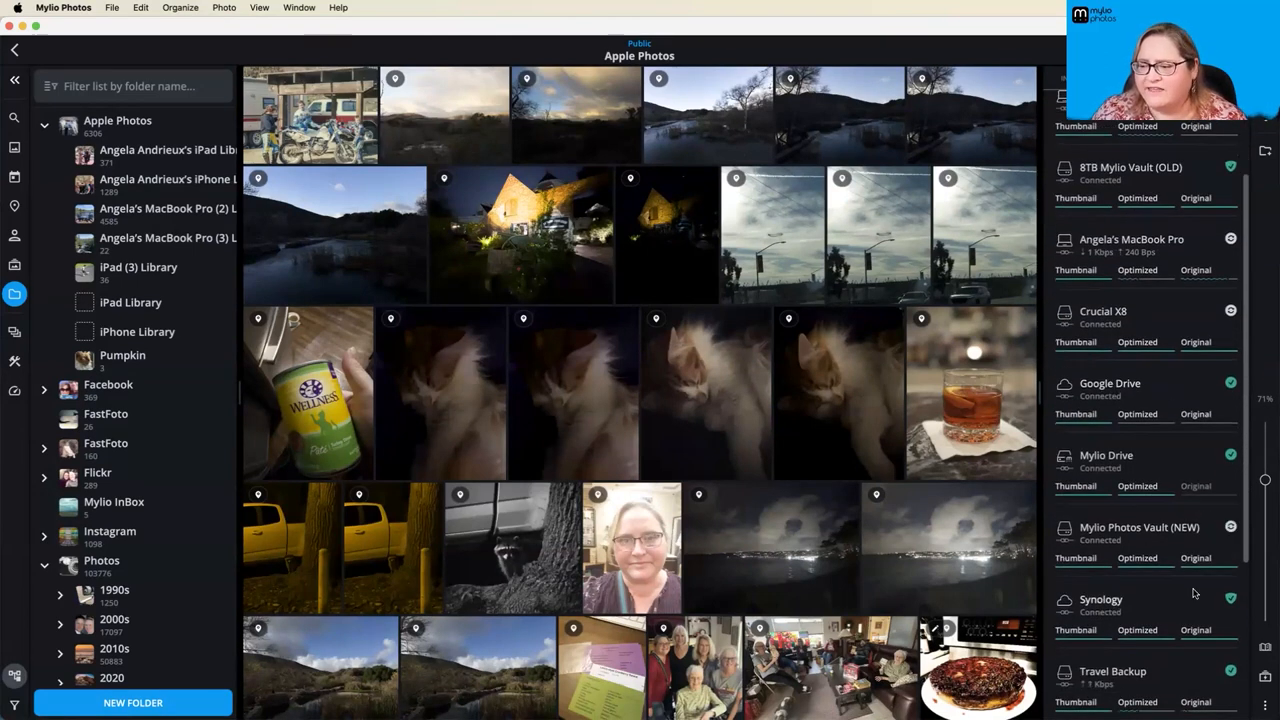
scroll("down", 3)
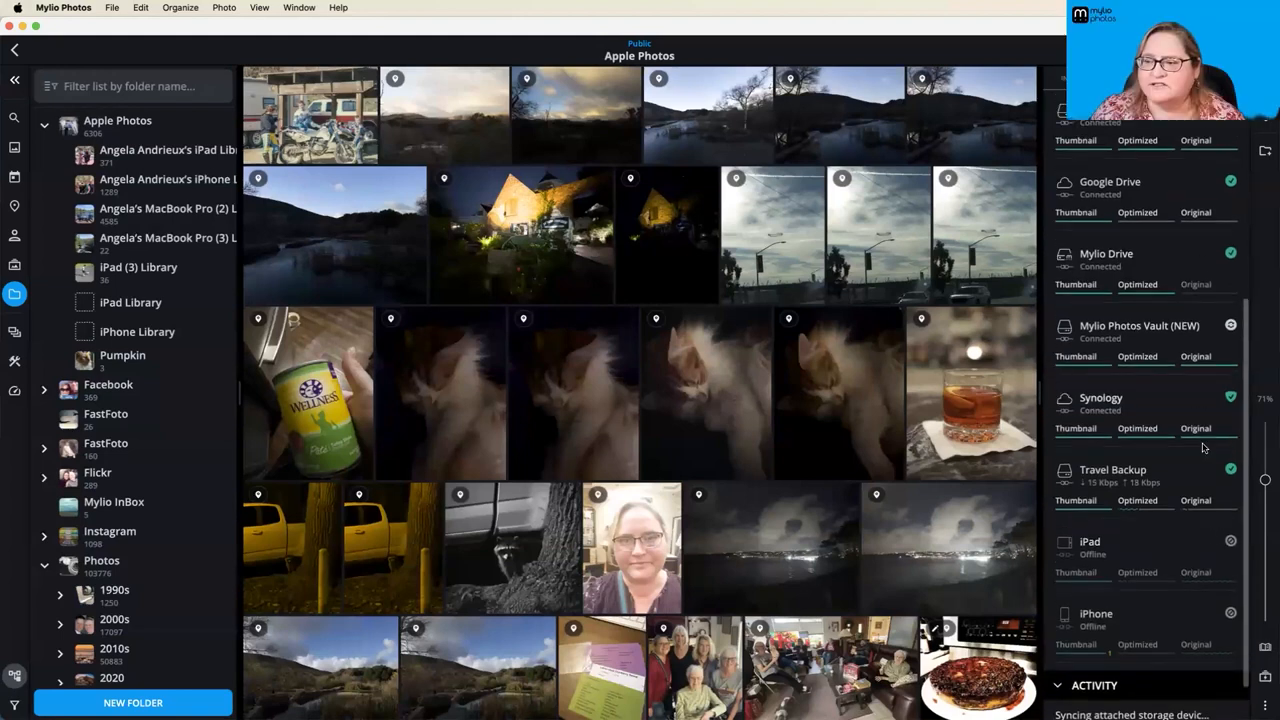
mouse_move(1185, 345)
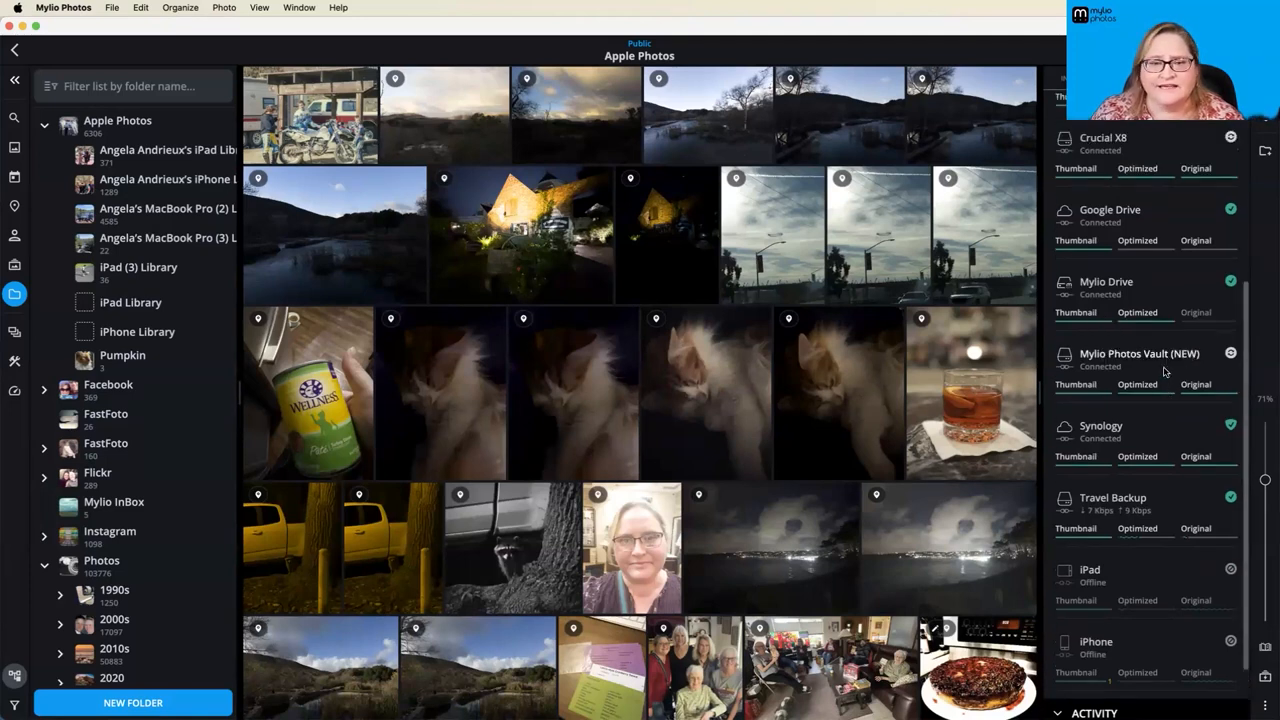
left_click(310, 113)
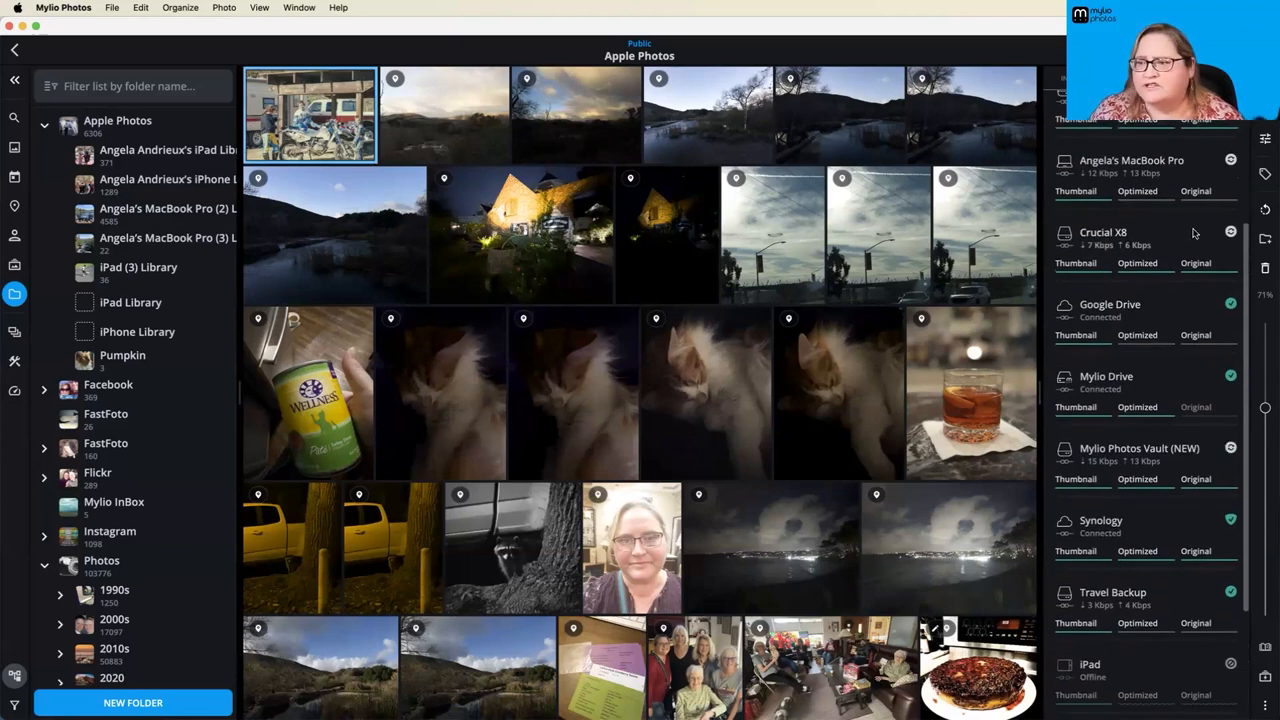
scroll("down", 3)
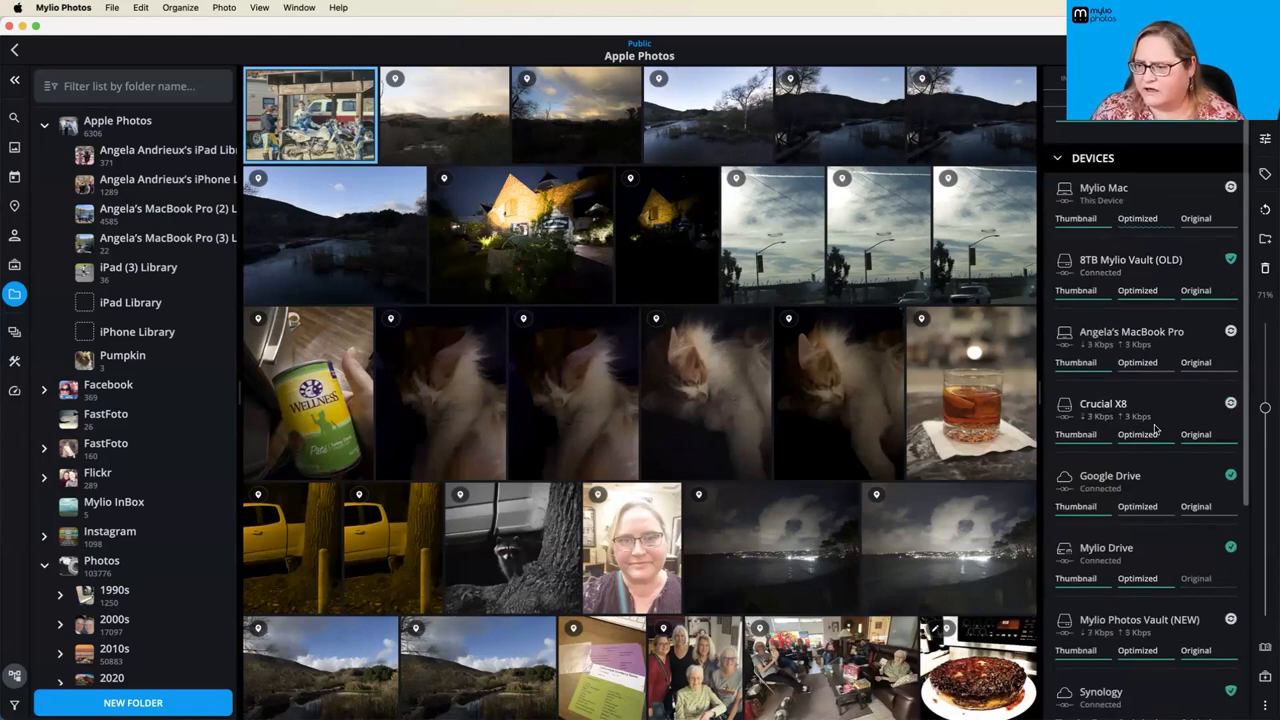
scroll("down", 3)
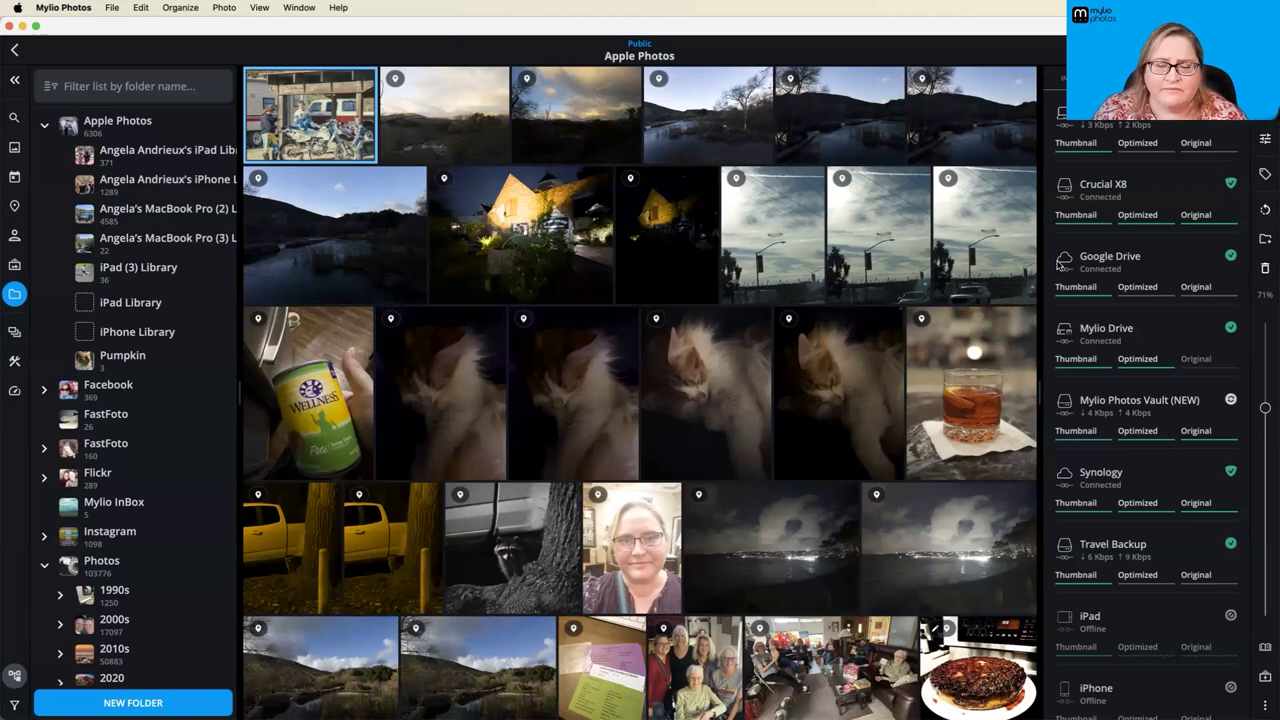
mouse_move(554, 334)
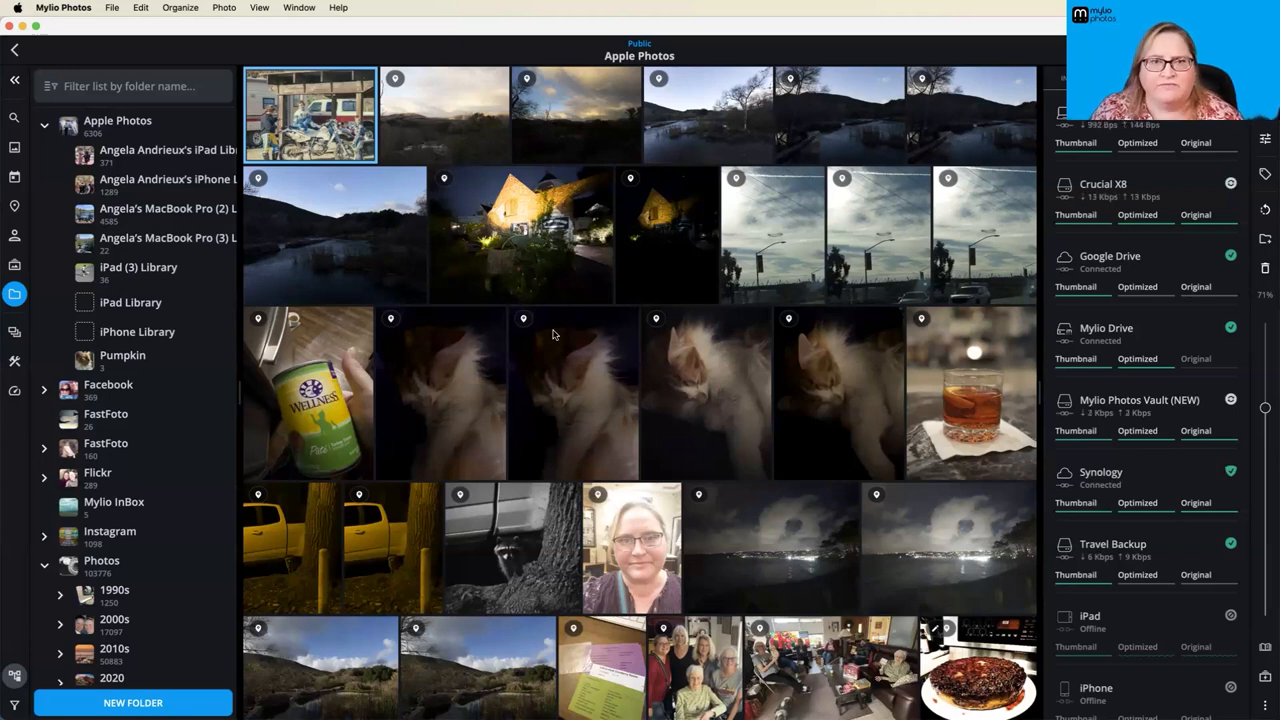